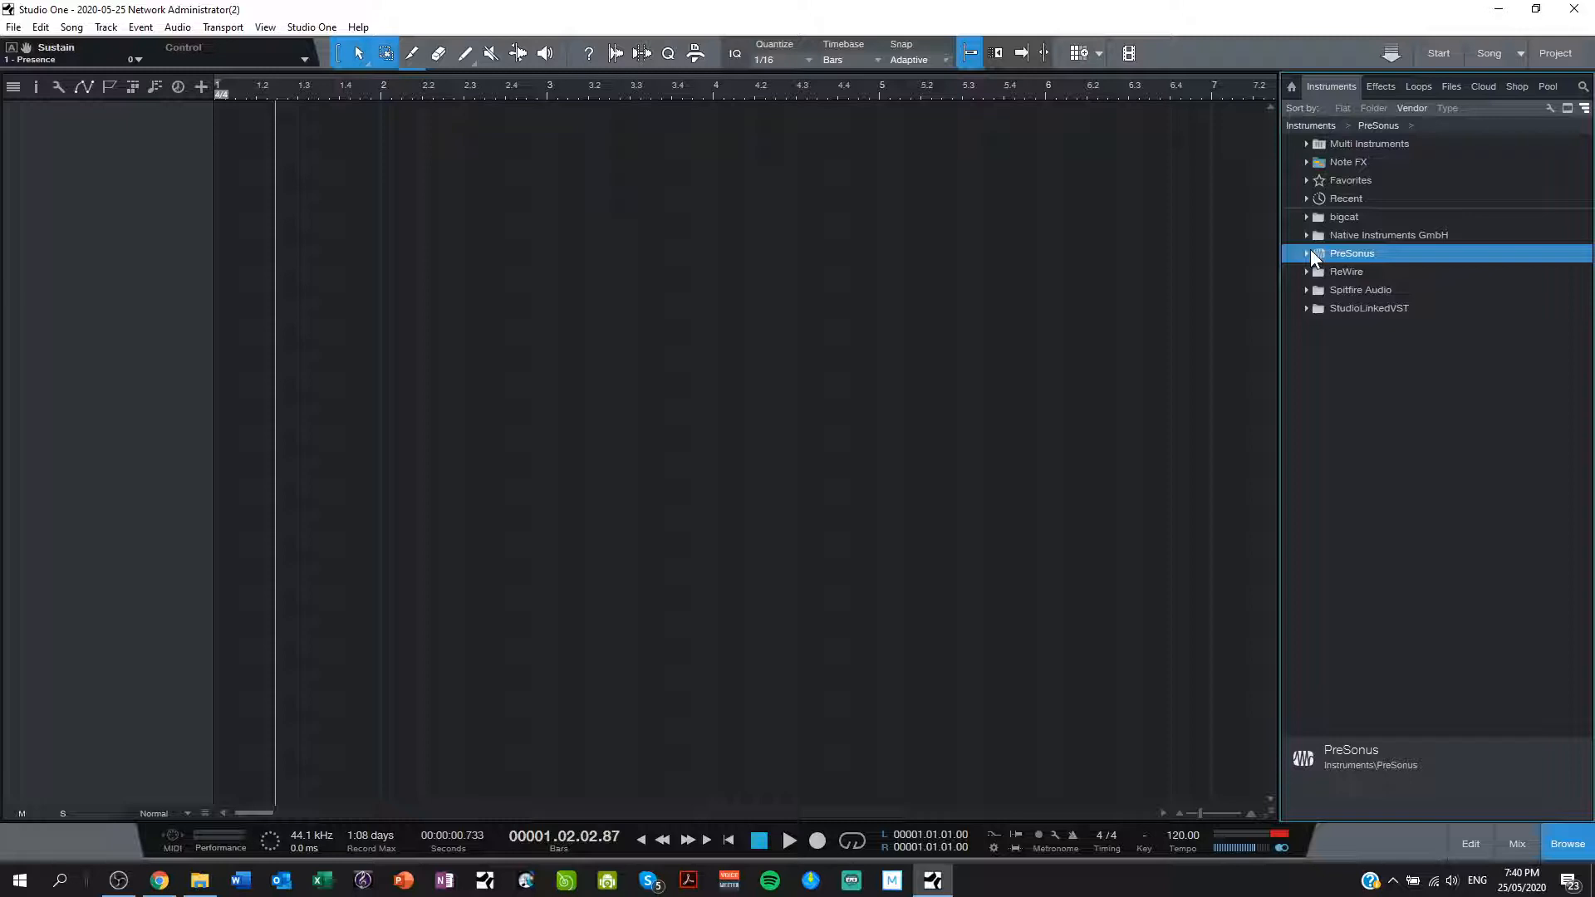
Step: Expand PreSonus and then the Presence folder in the Instruments browser
left_click(1308, 253)
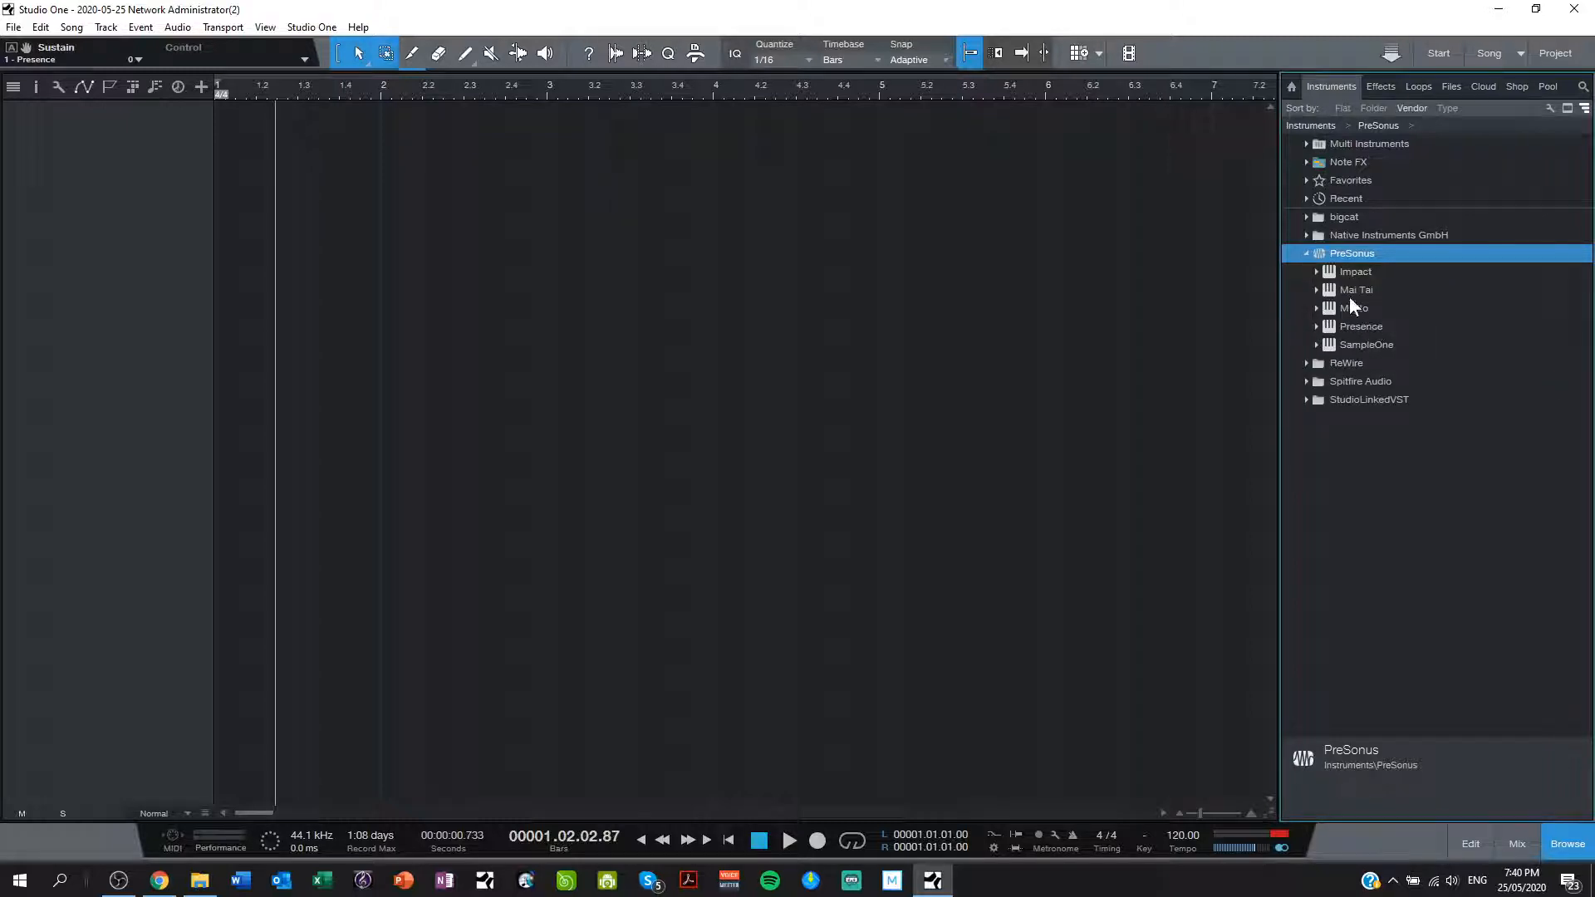
left_click(1356, 271)
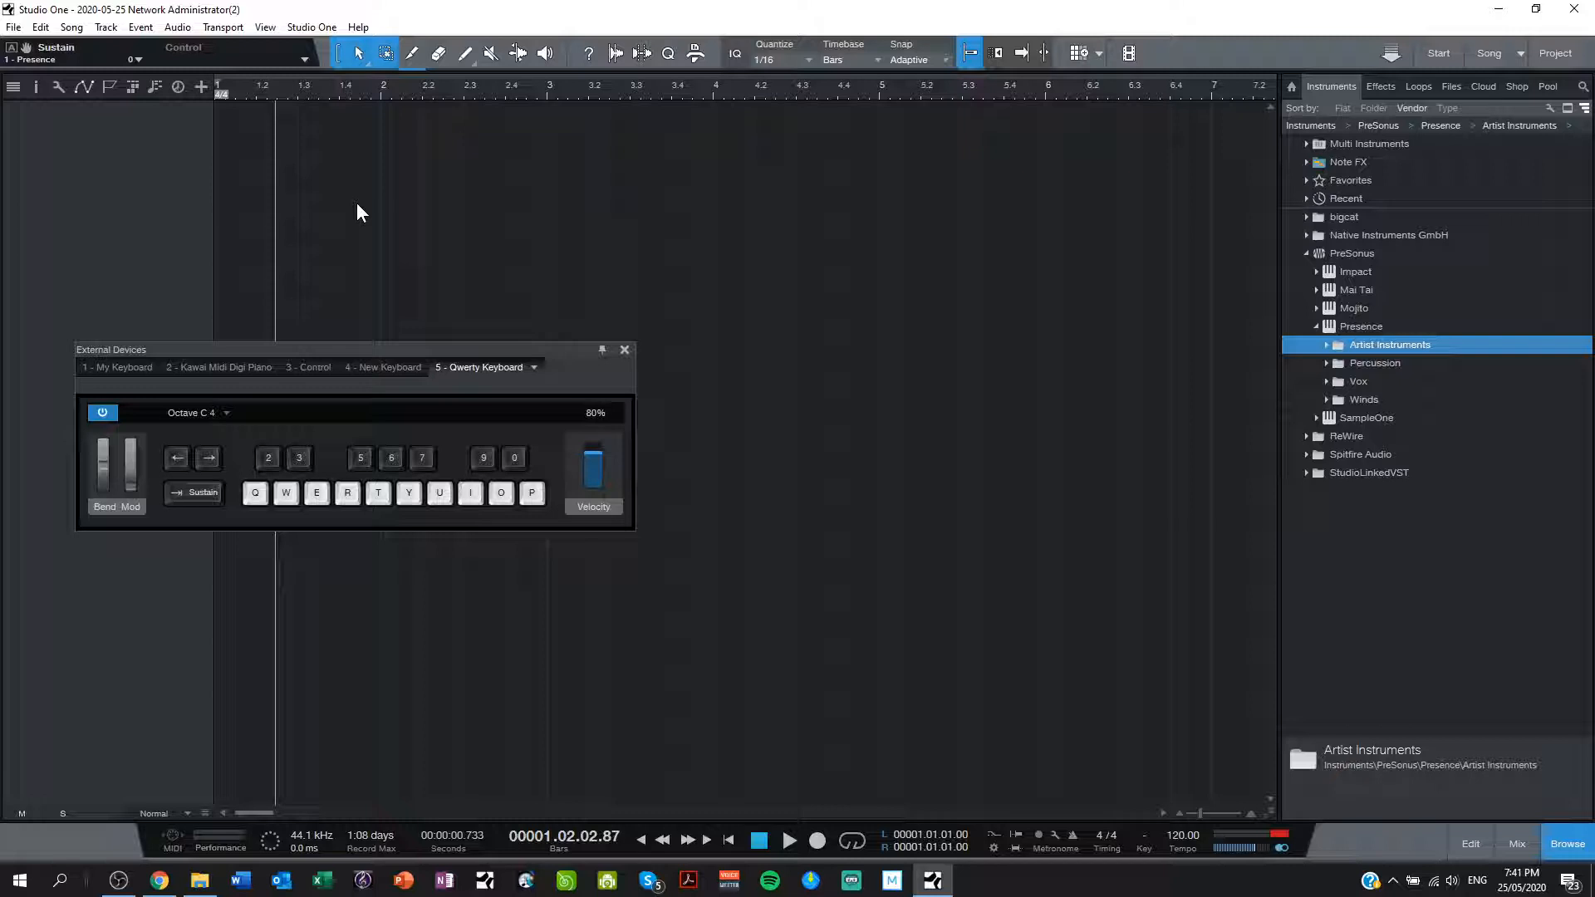
Step: Move the QWERTY keyboard panel lower left, expand Artist Instruments, and return to browser home
left_click_drag(112, 349, 348, 260)
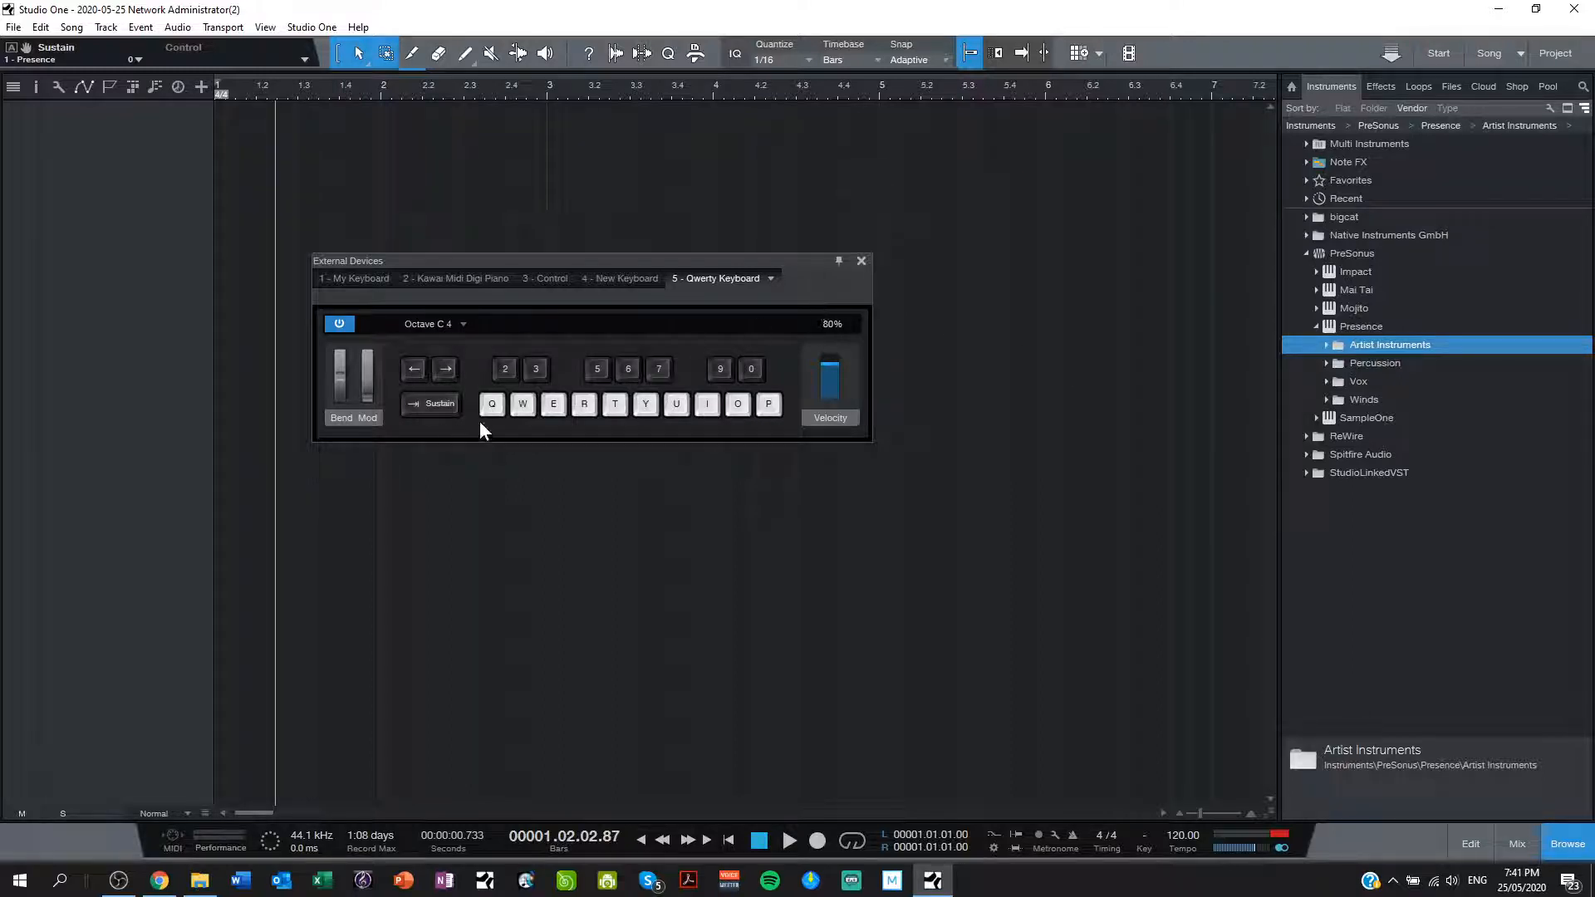
mouse_move(513, 366)
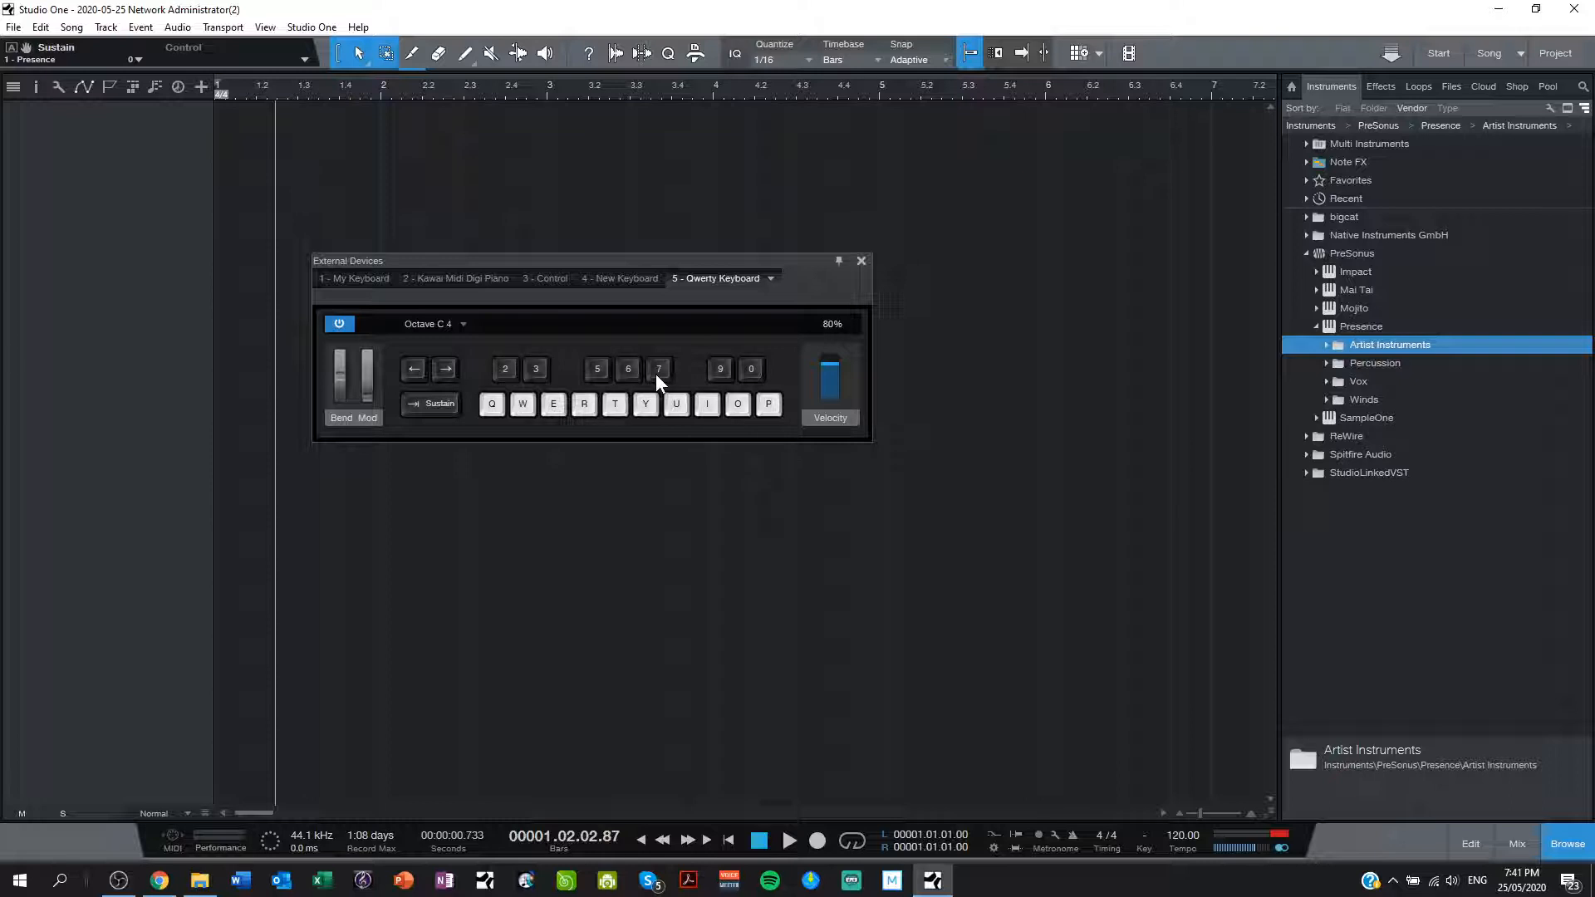
mouse_move(740, 379)
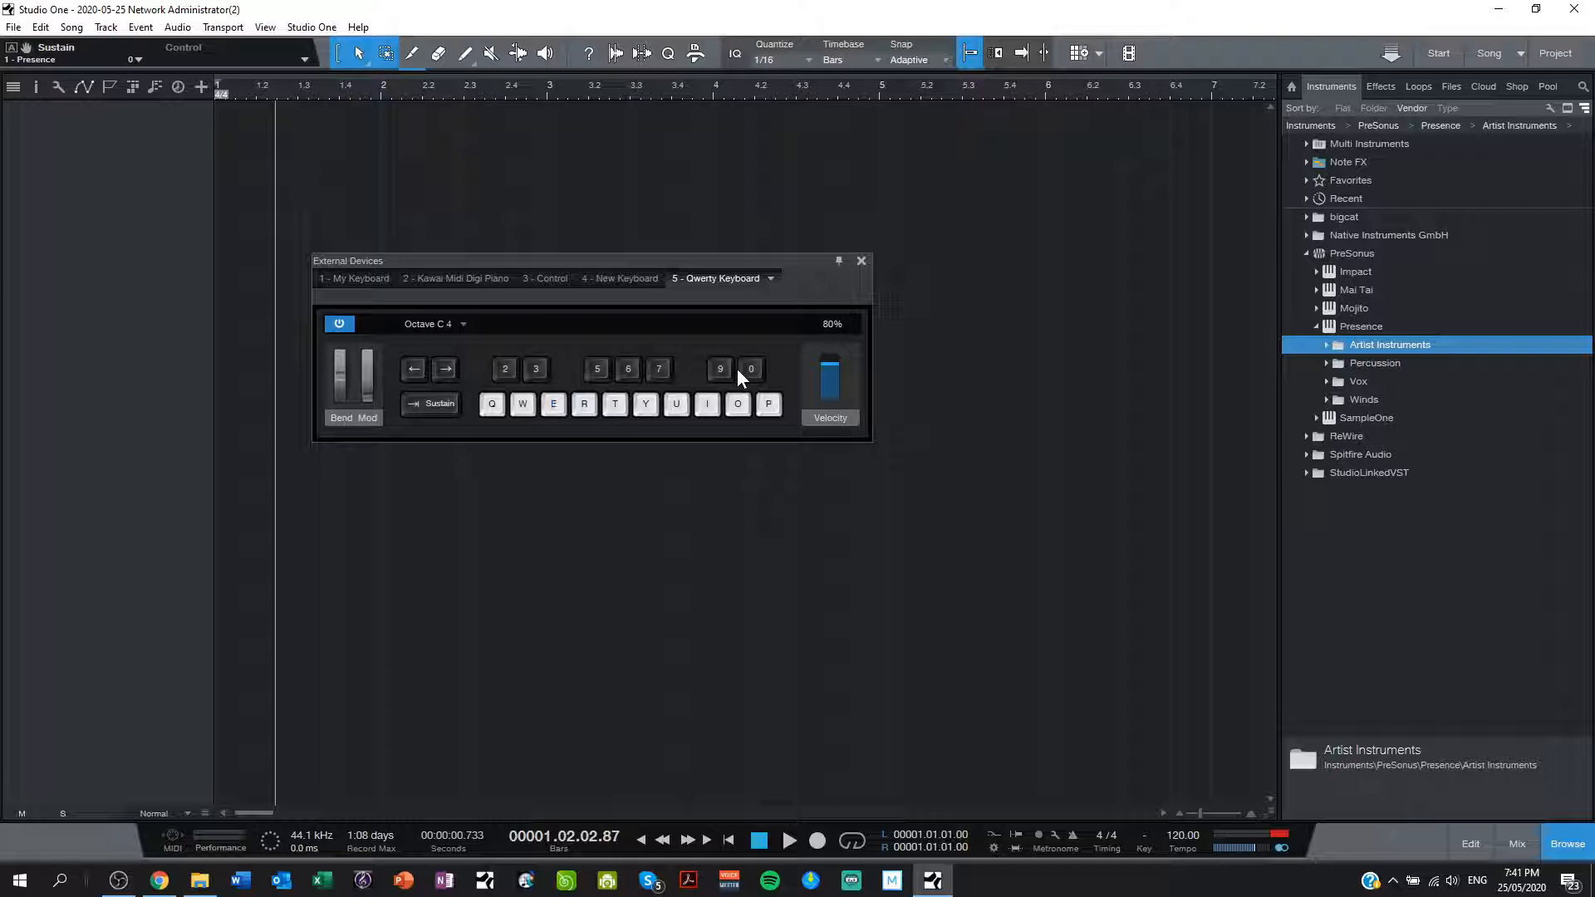
left_click(720, 368)
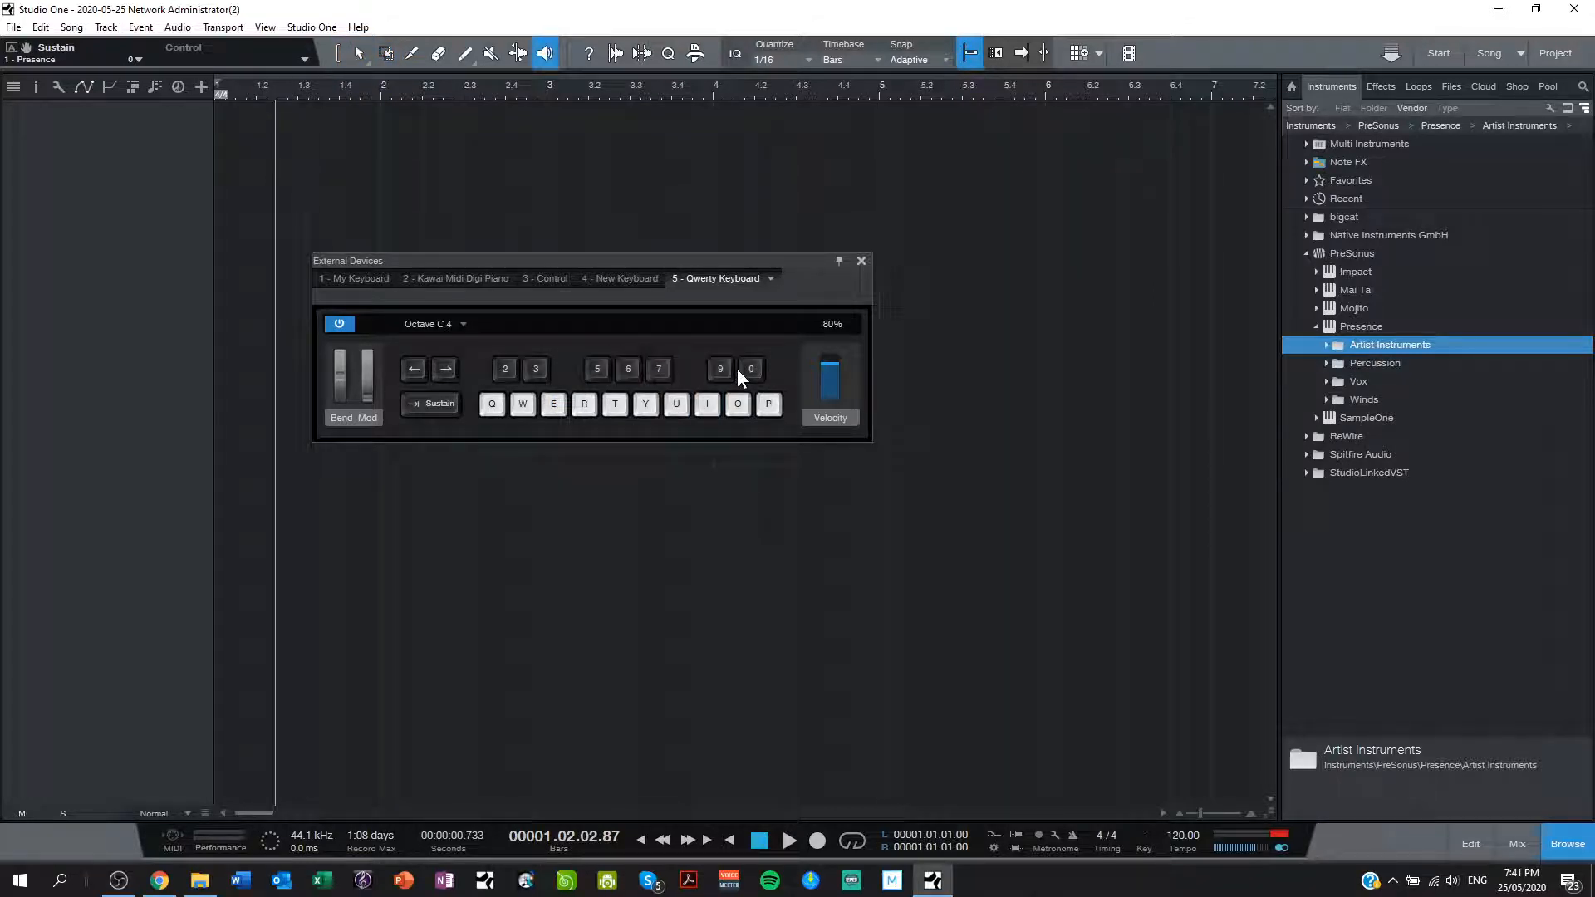
left_click(504, 368)
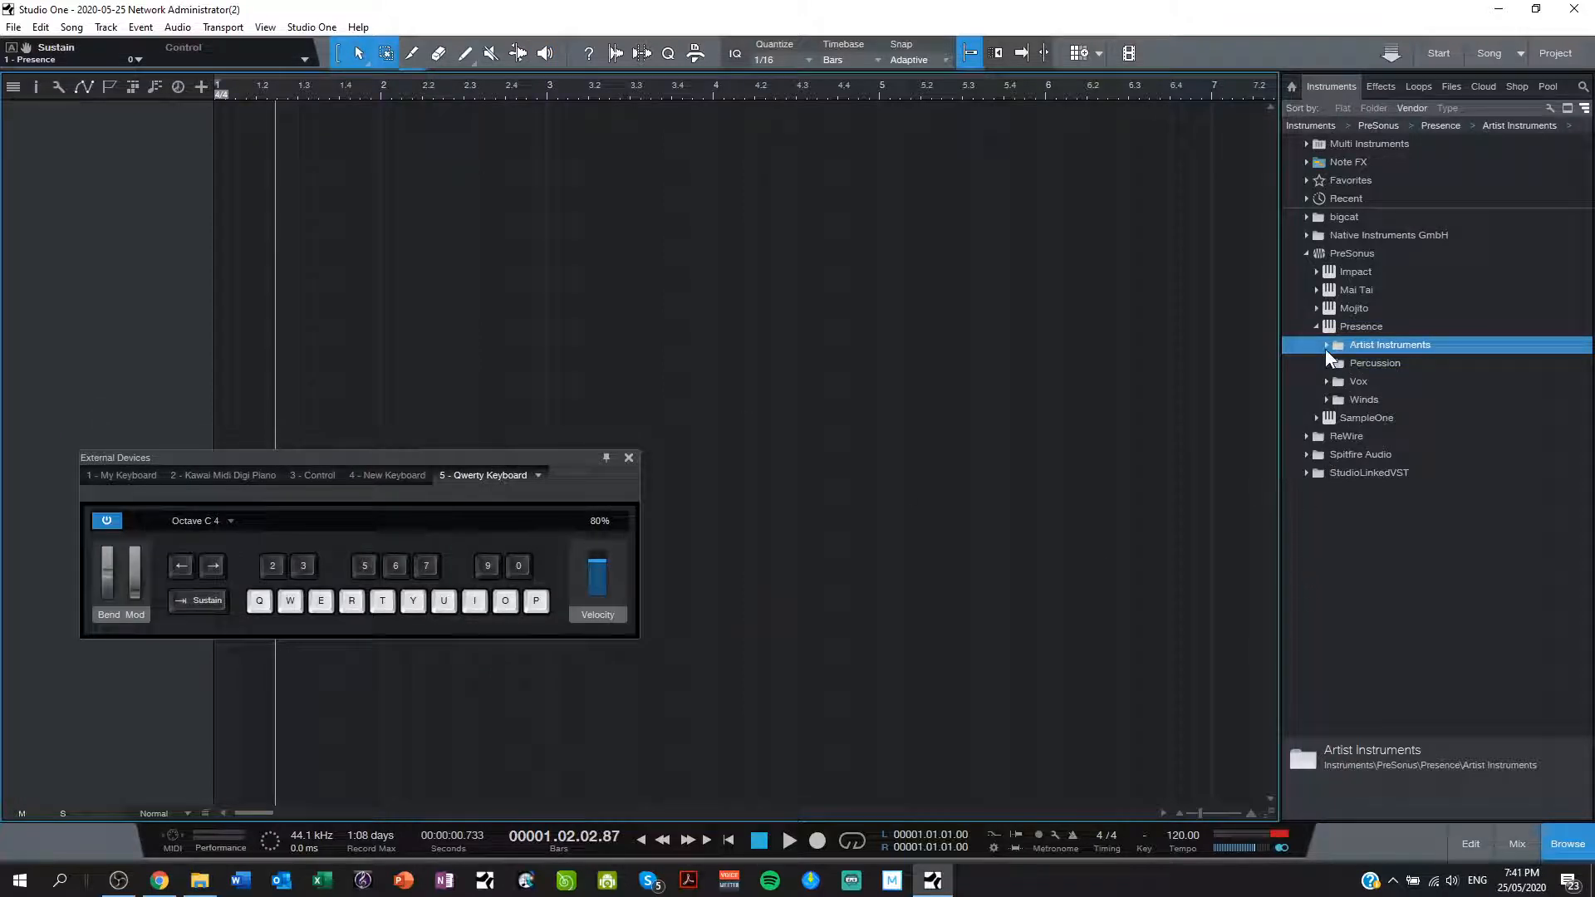
left_click(1327, 344)
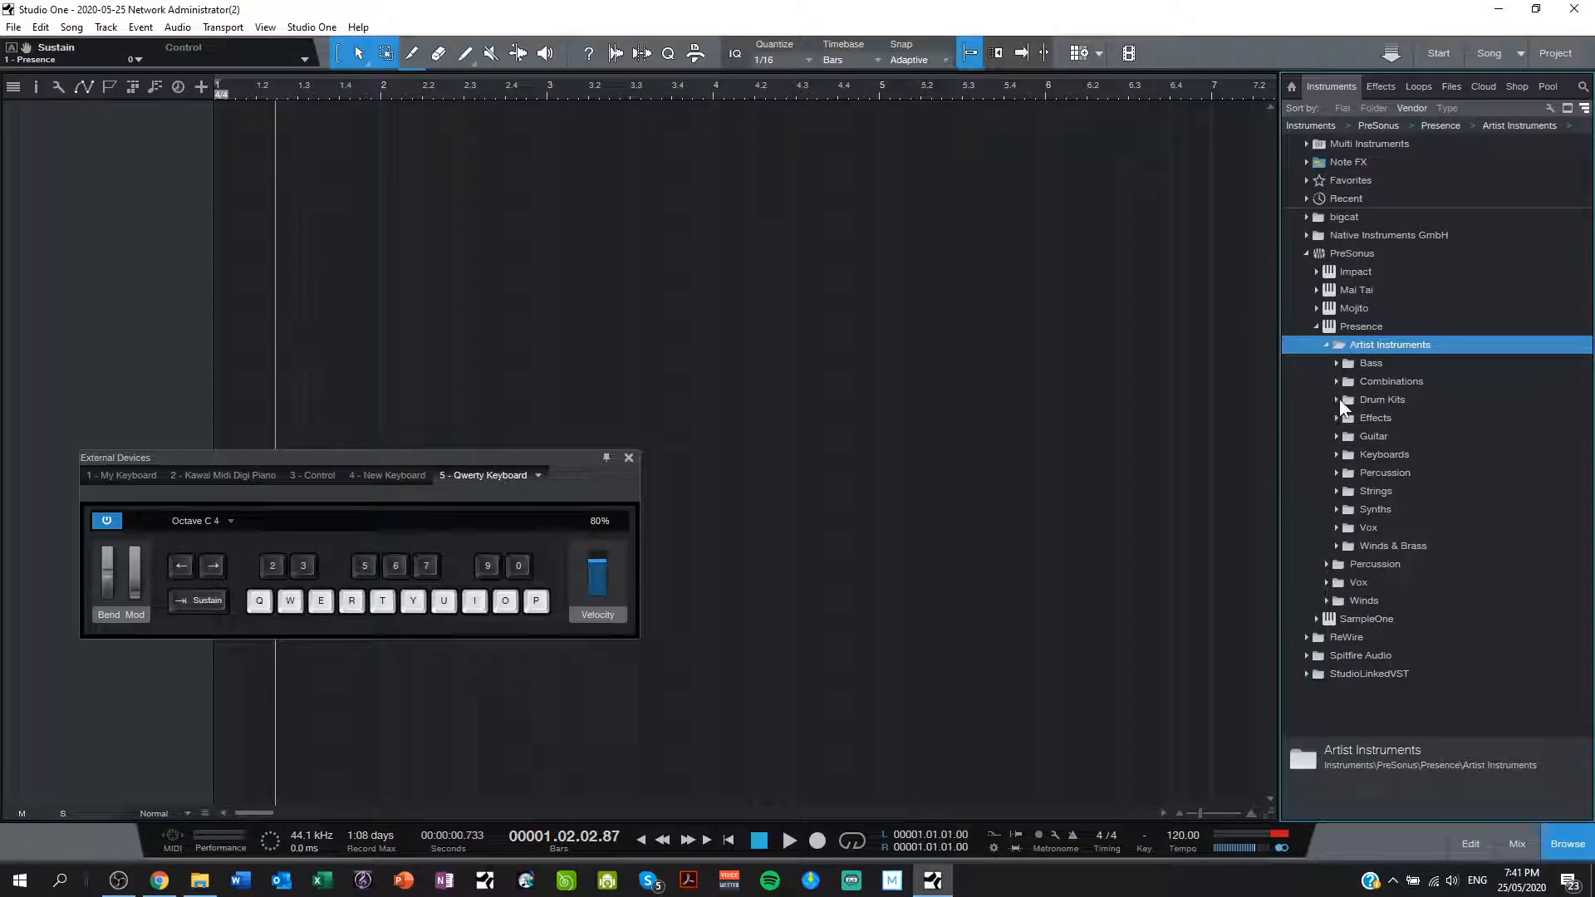
left_click(1291, 86)
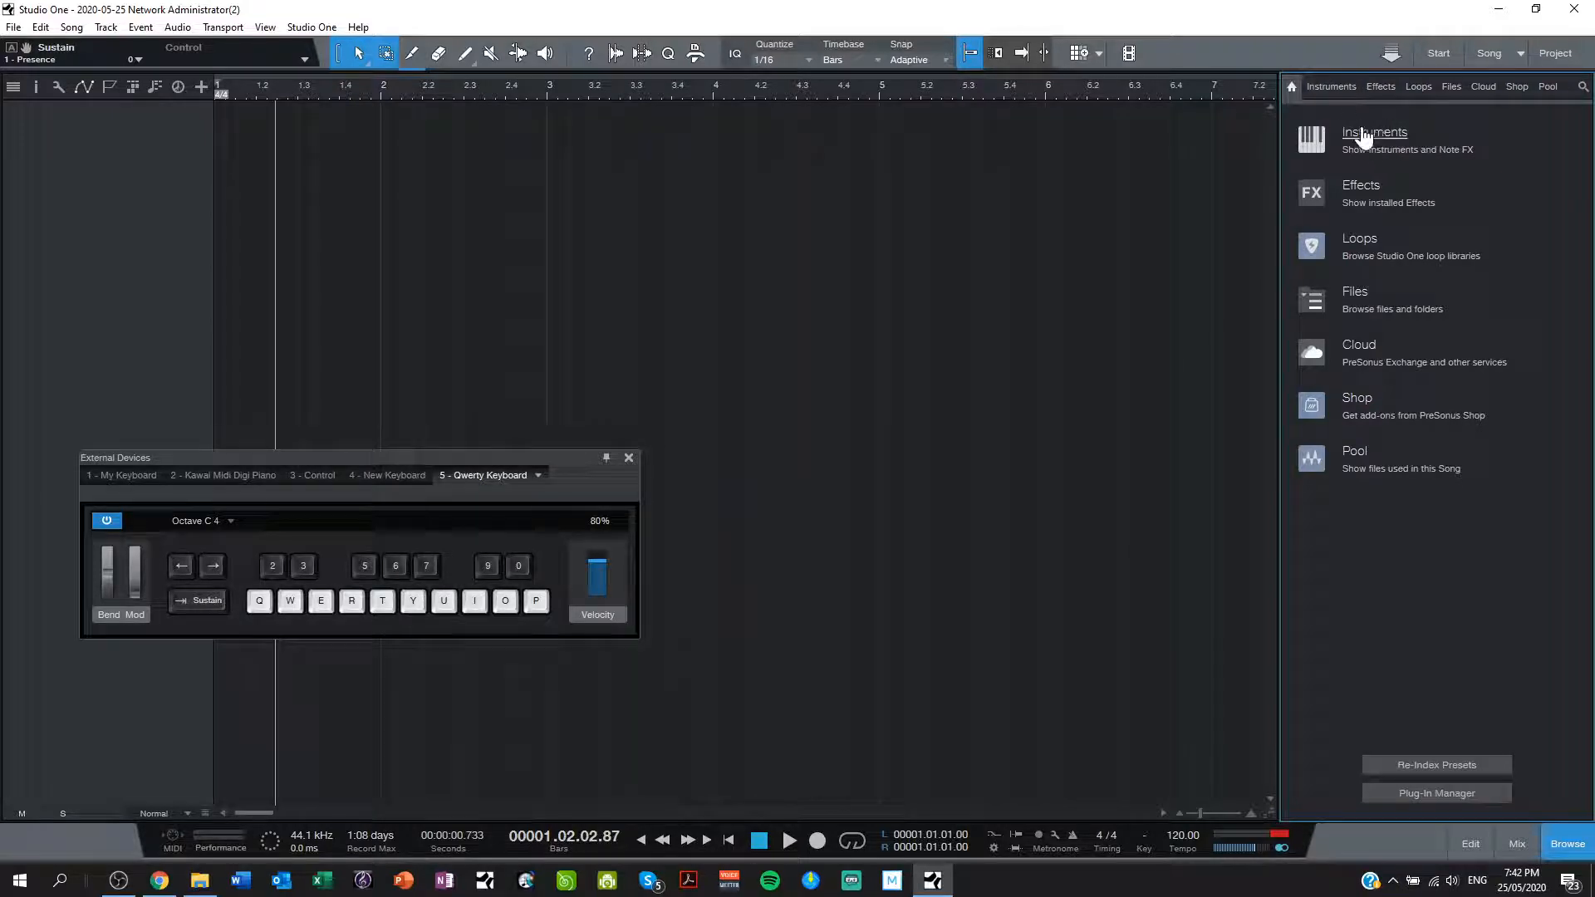
Step: Expand PreSonus > Presence > Drum Kits under Instruments and select Basic Kit
left_click(1373, 132)
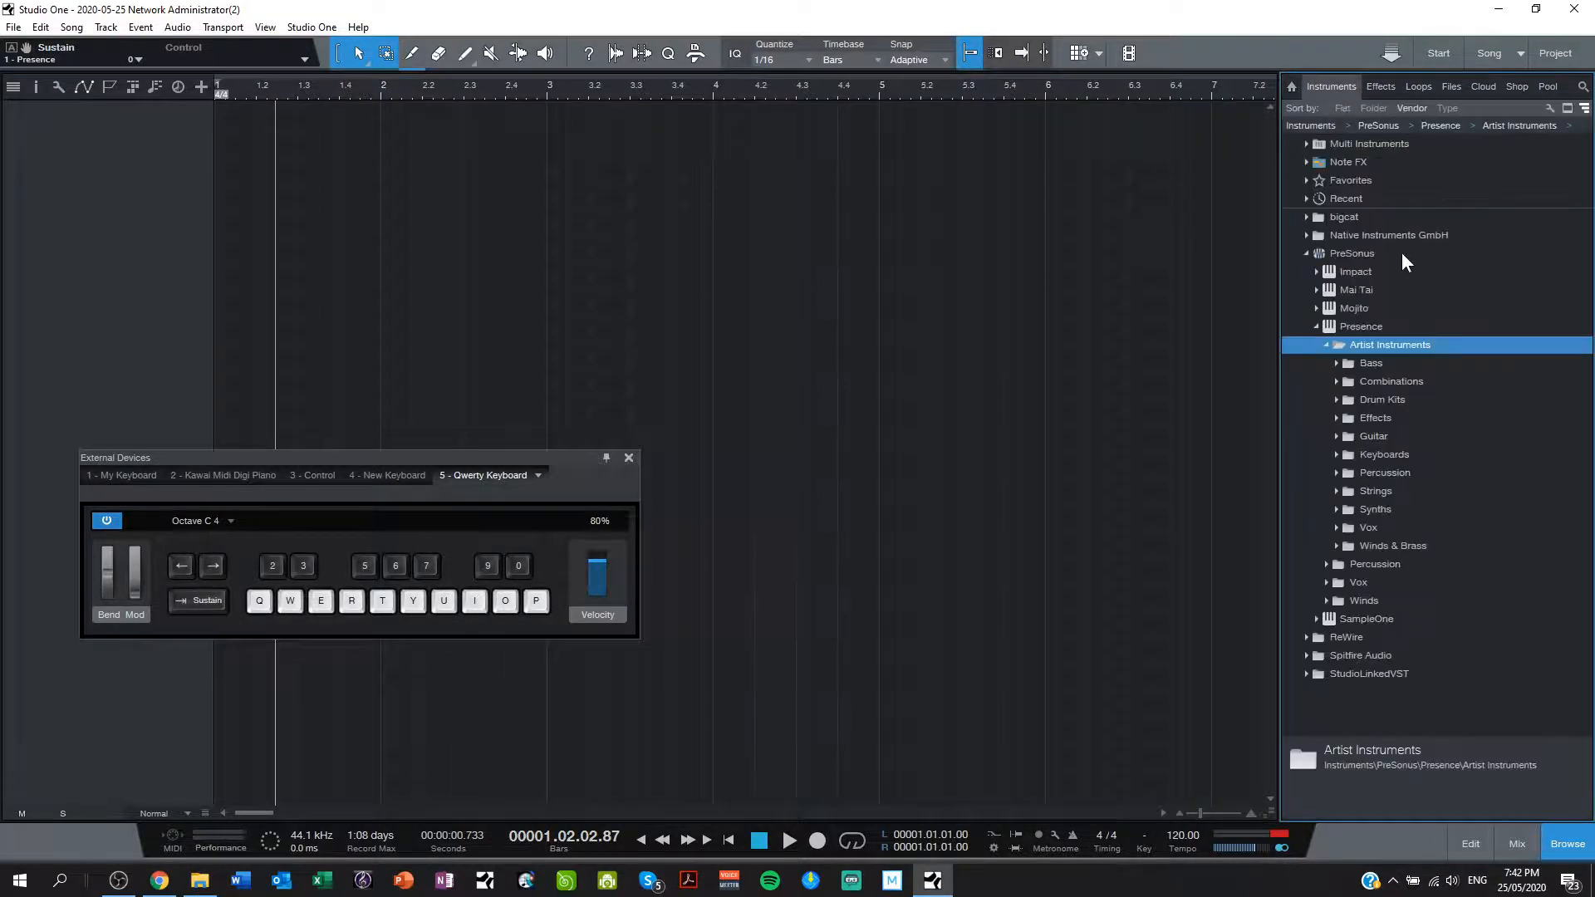
left_click(1316, 253)
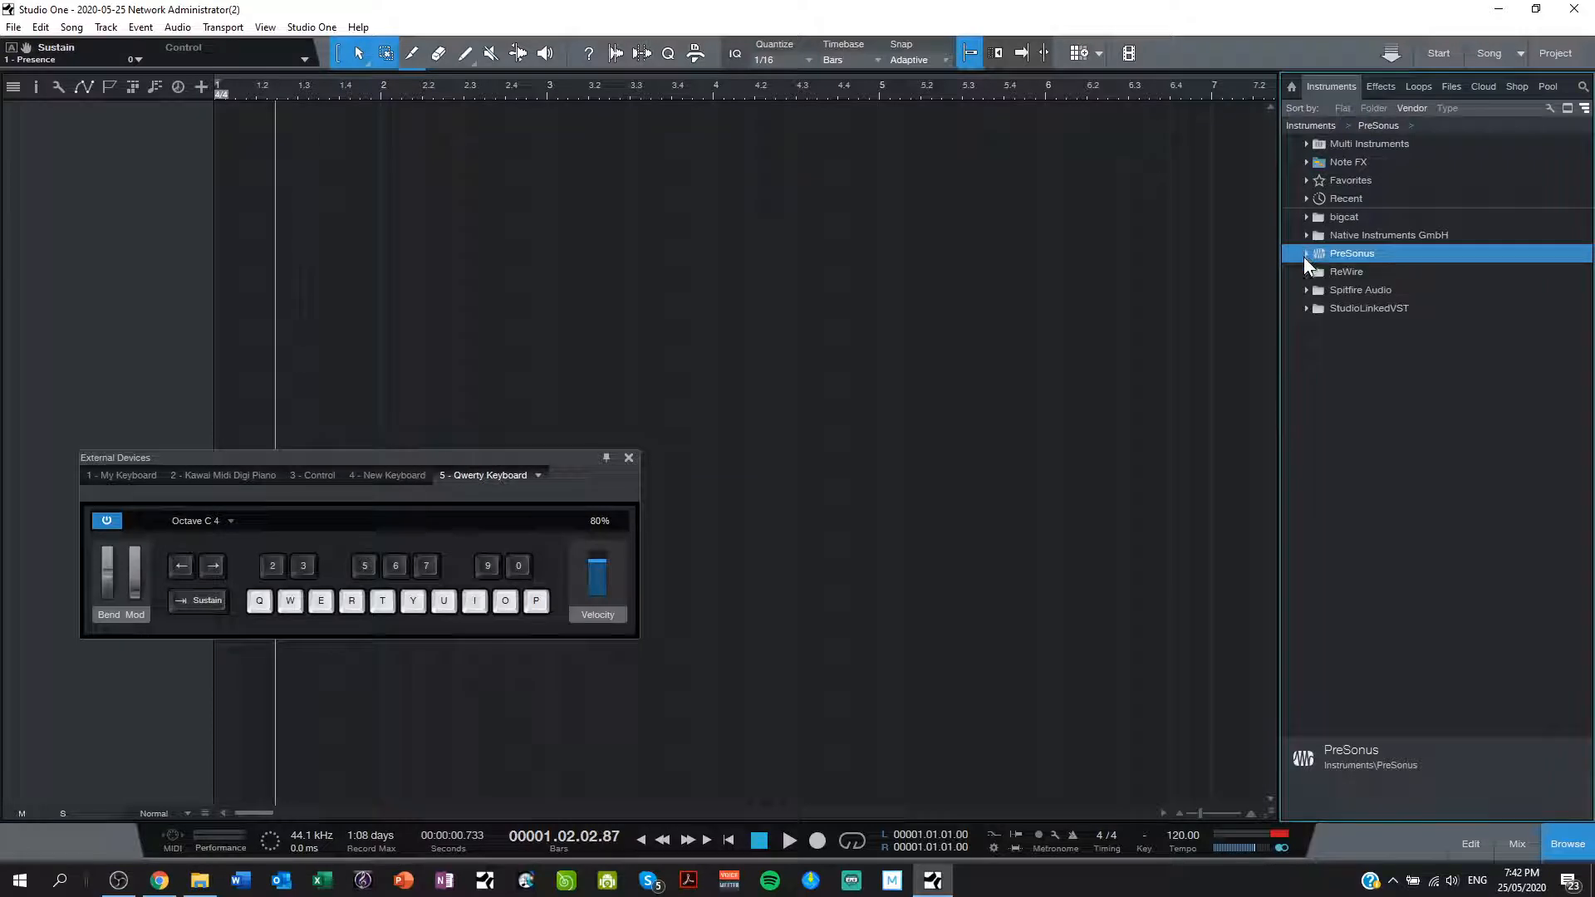
left_click(1308, 253)
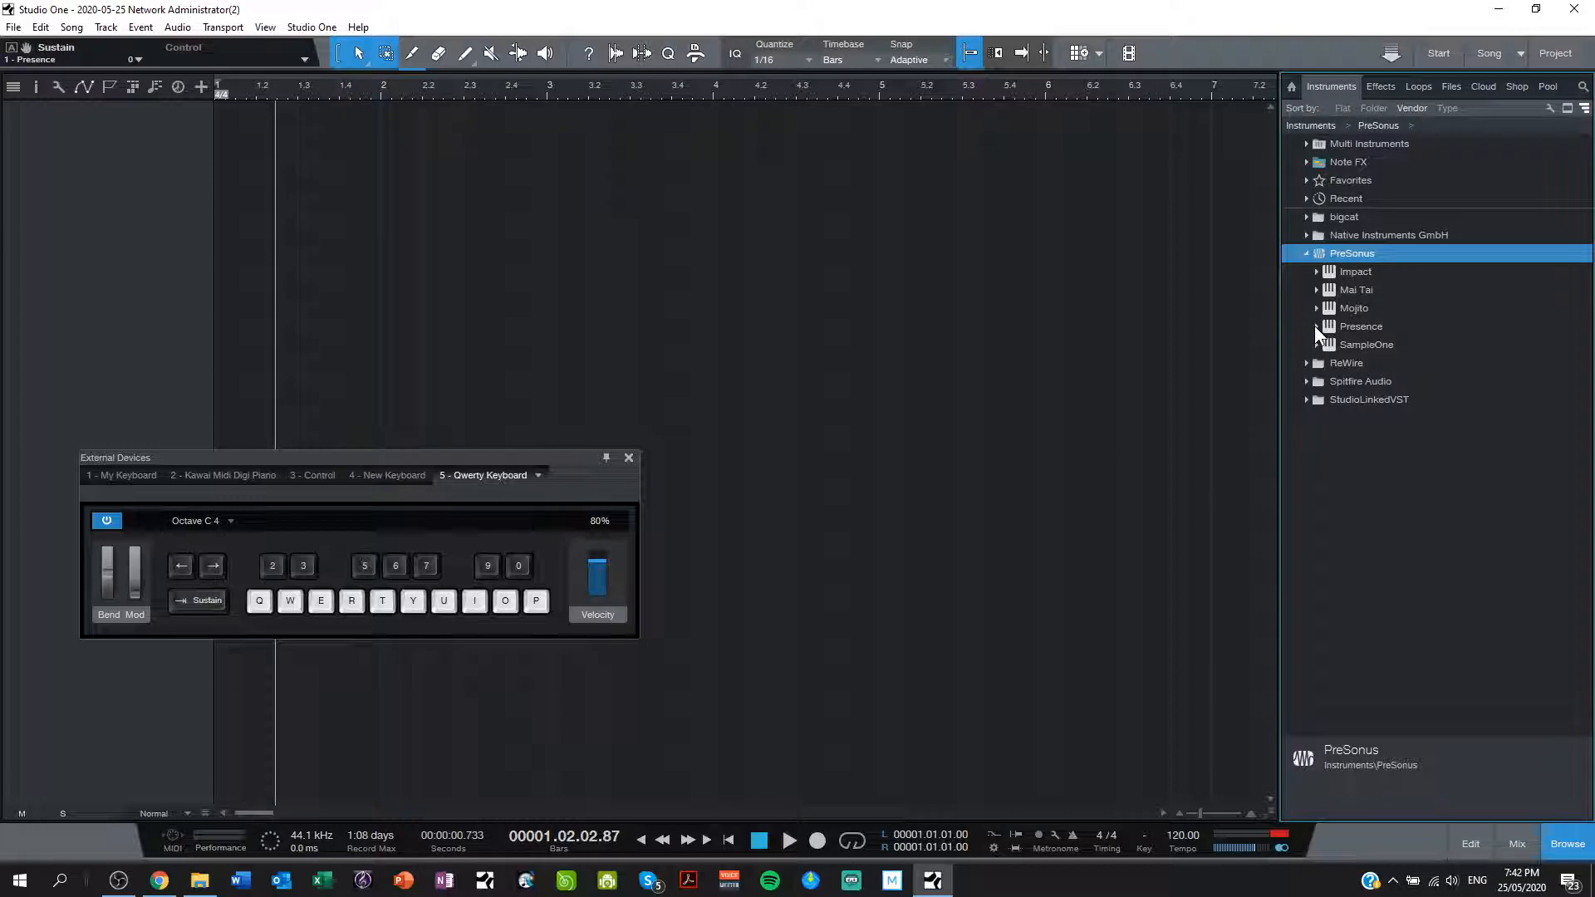
left_click(1315, 326)
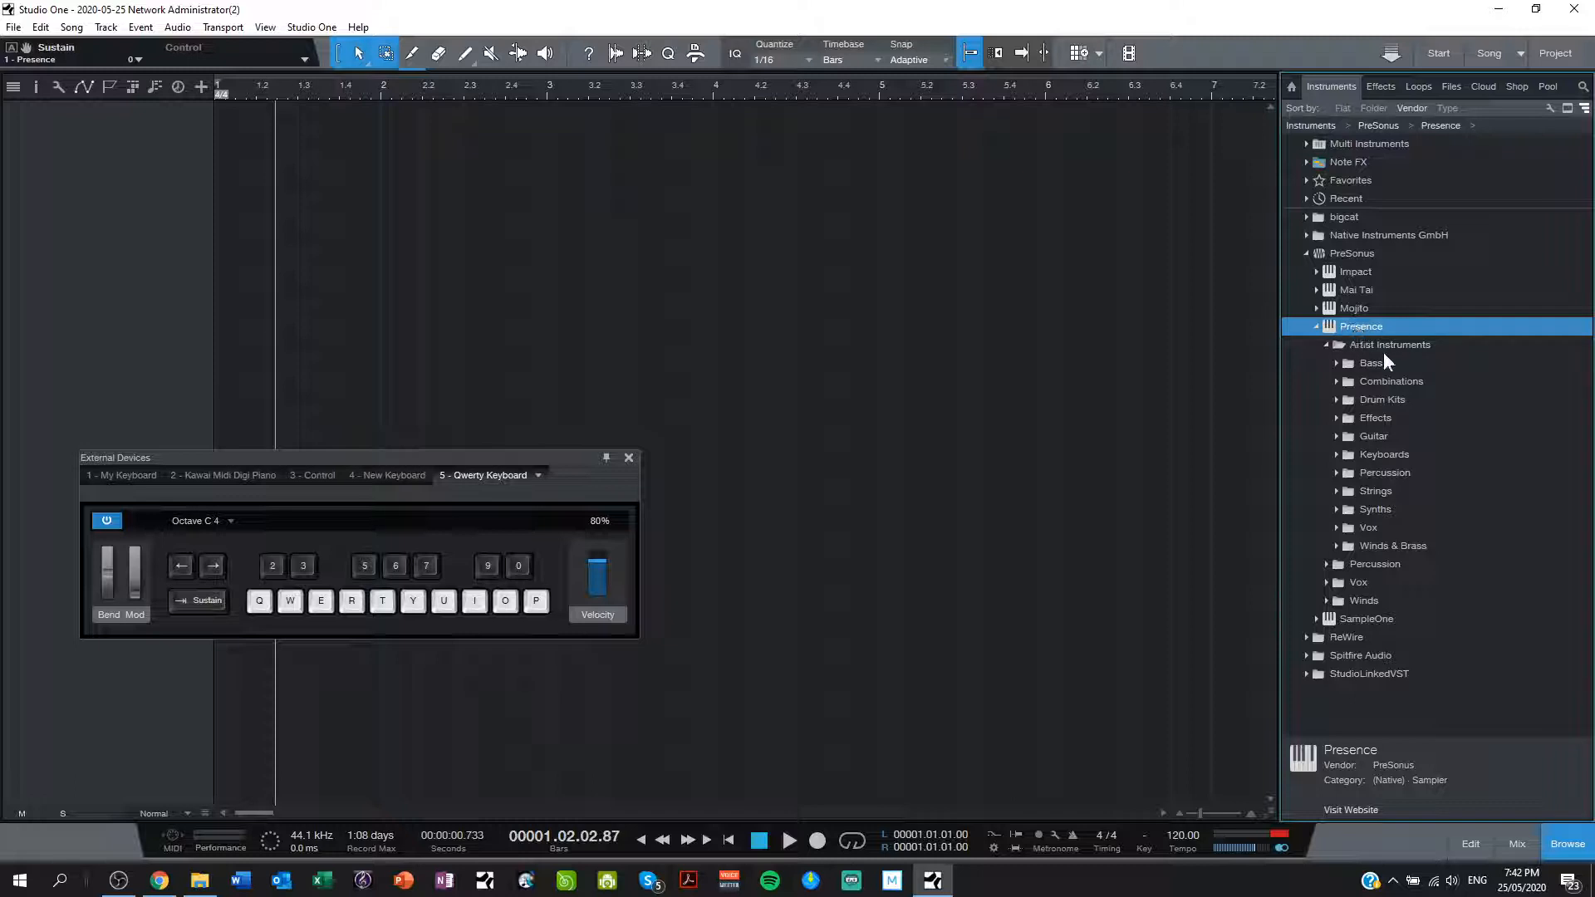
left_click(1388, 344)
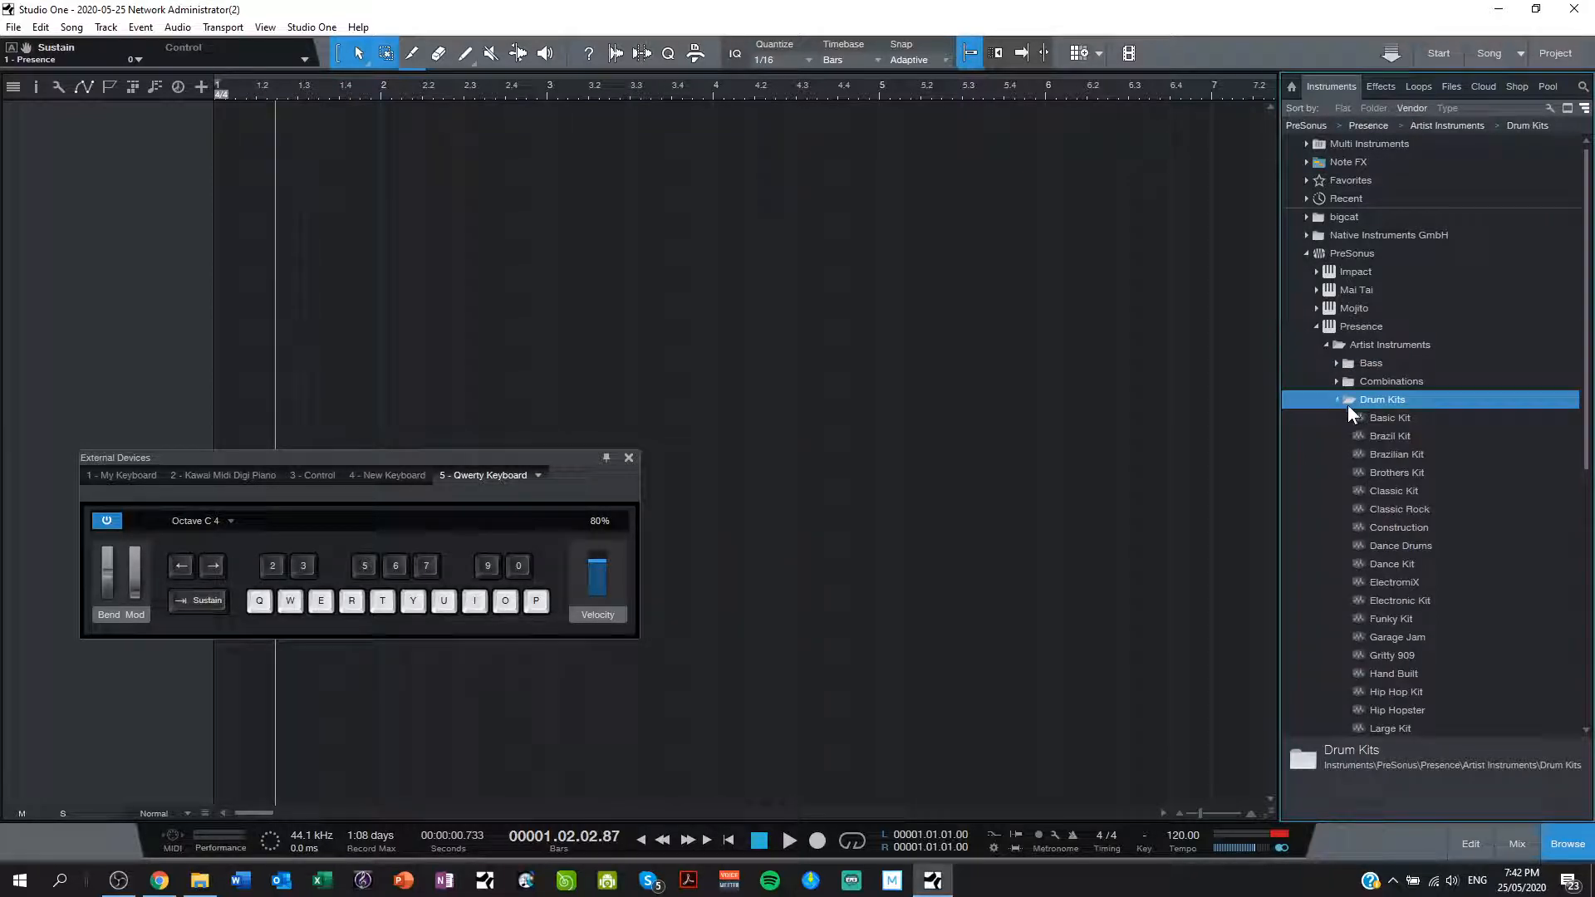
left_click(1389, 417)
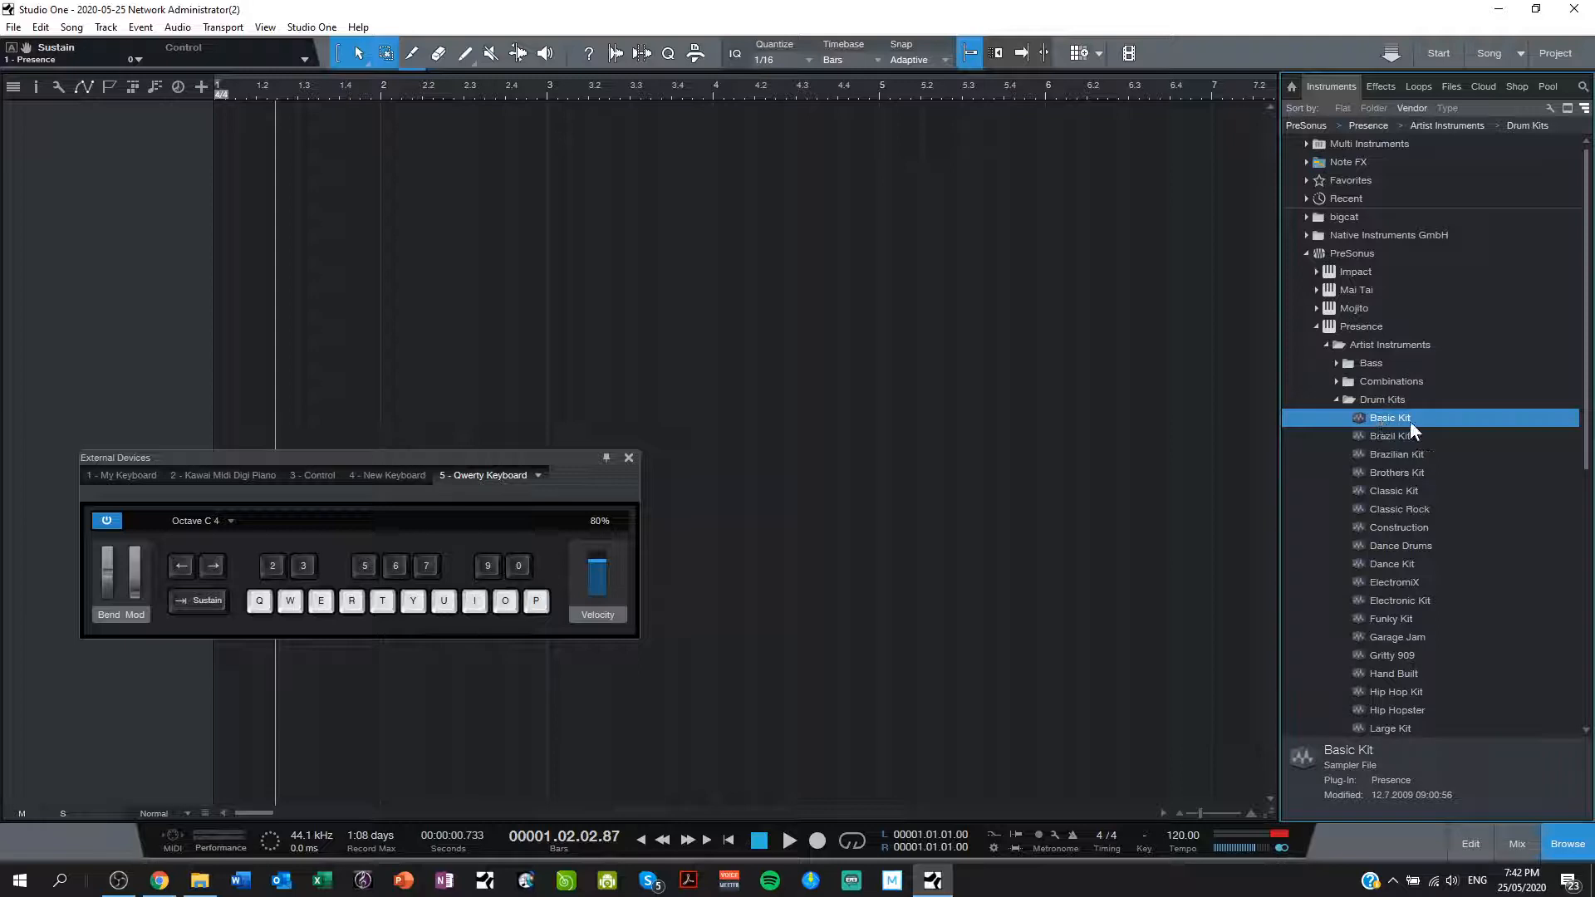
Step: Load Basic Kit onto a new instrument track and audition a note from the keyboard
double_click(1390, 417)
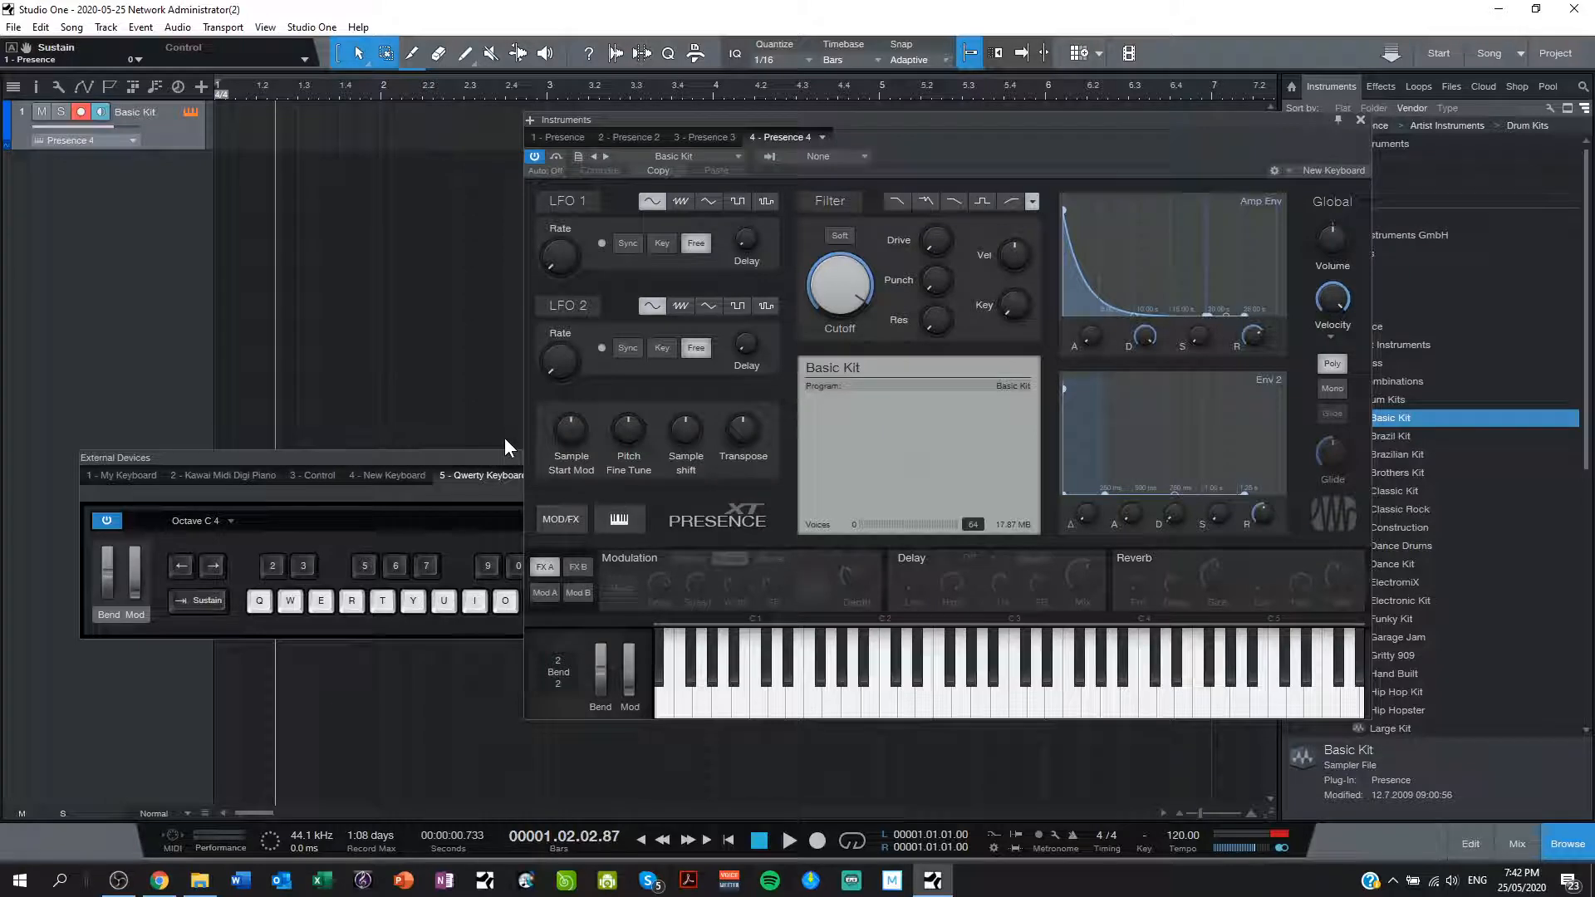
mouse_move(1012, 724)
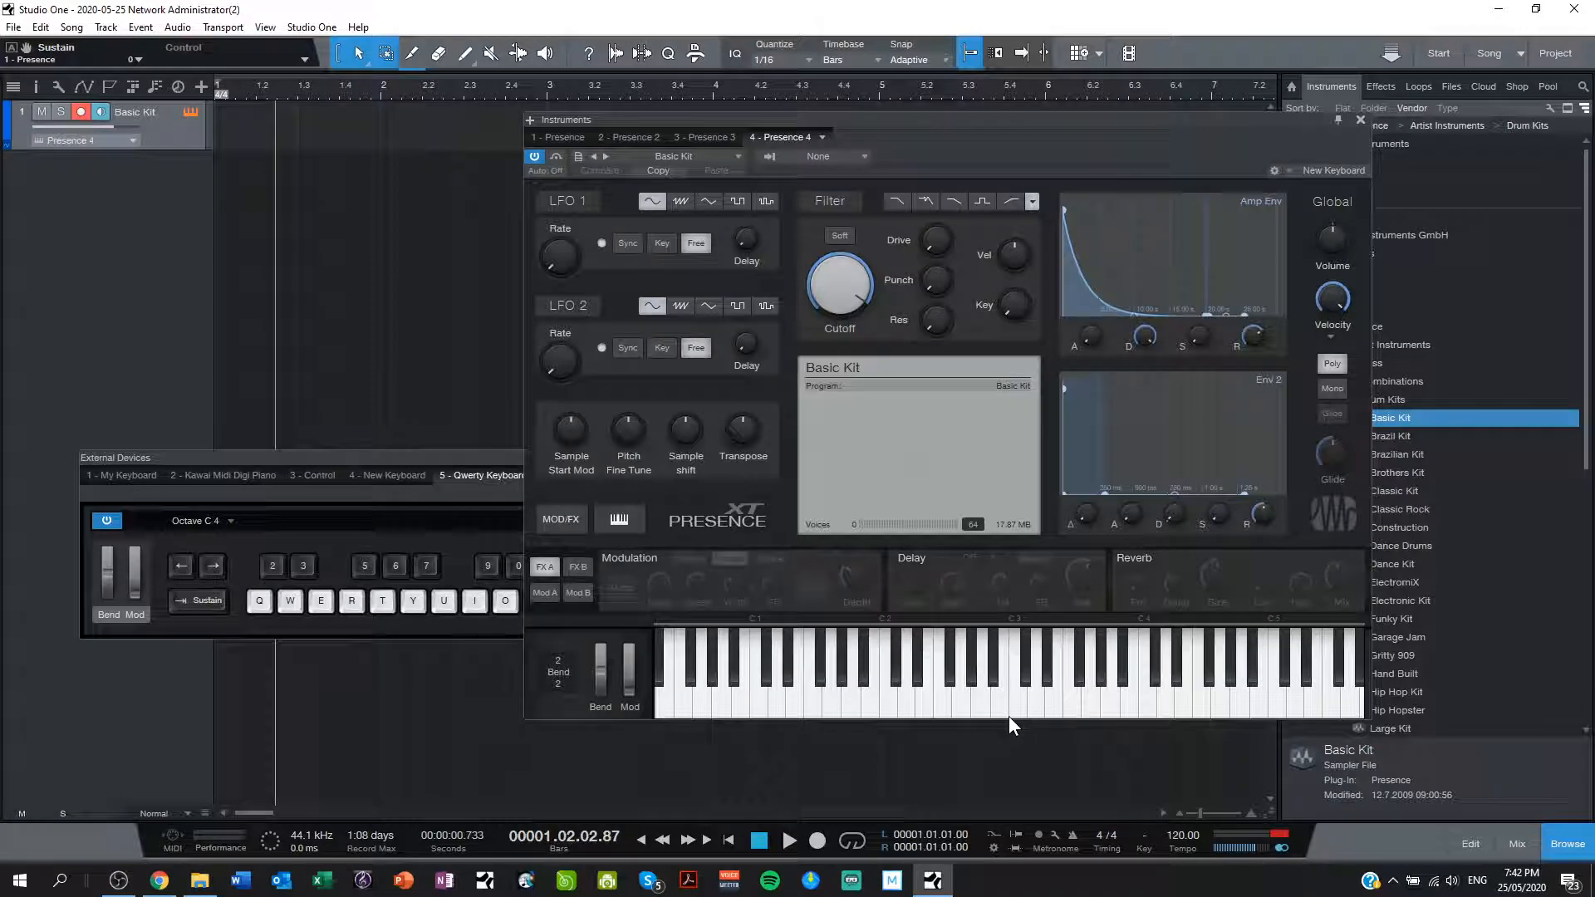
mouse_move(425, 483)
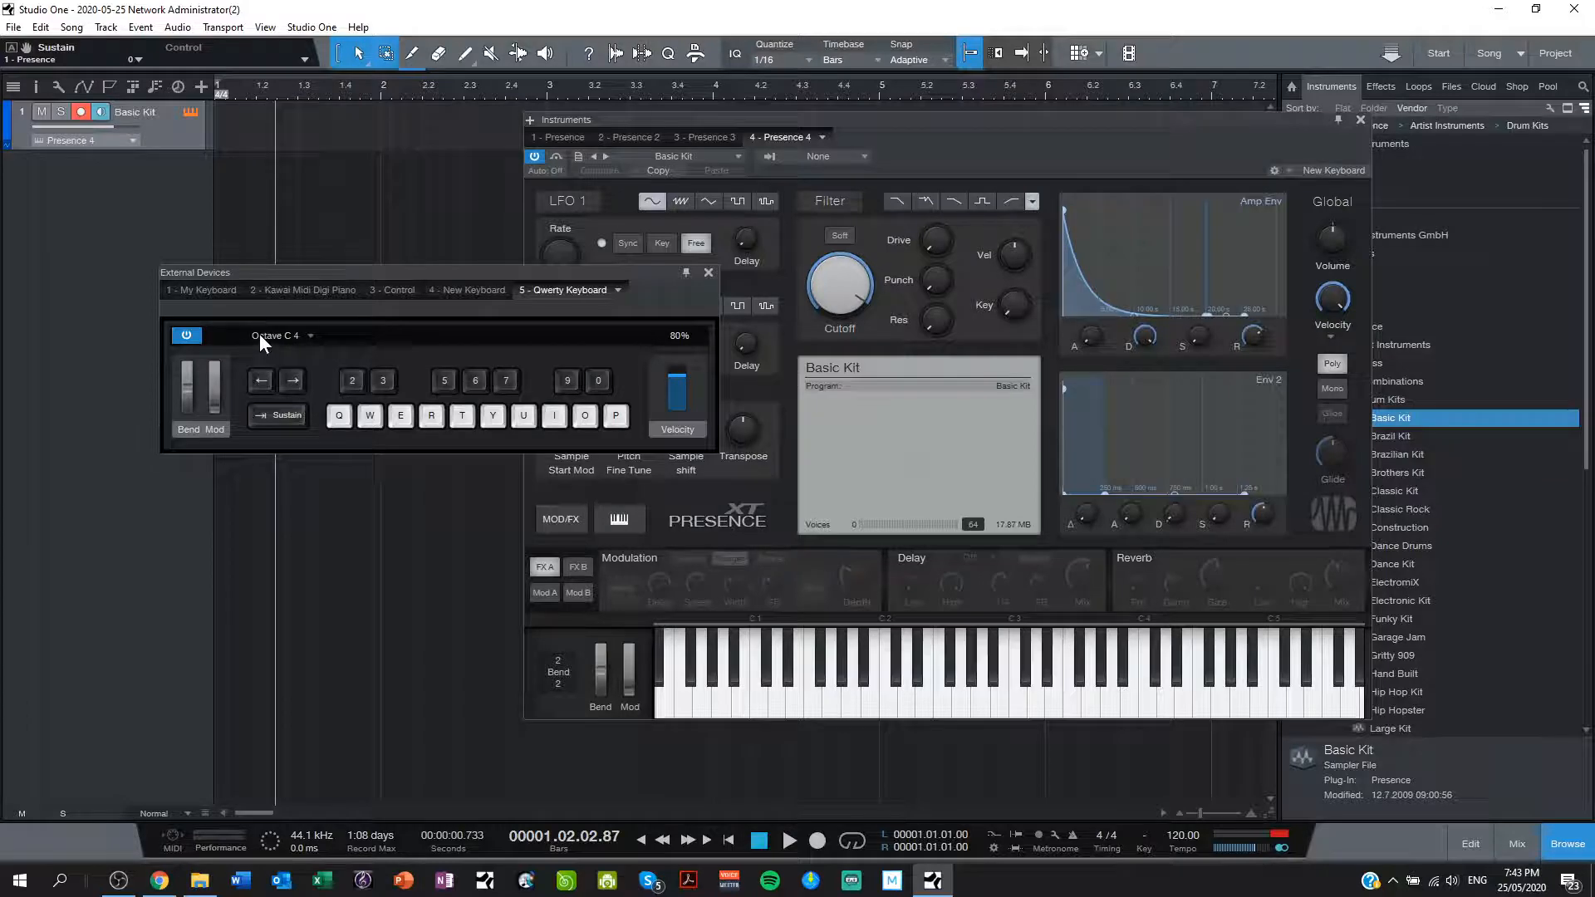
mouse_move(302, 350)
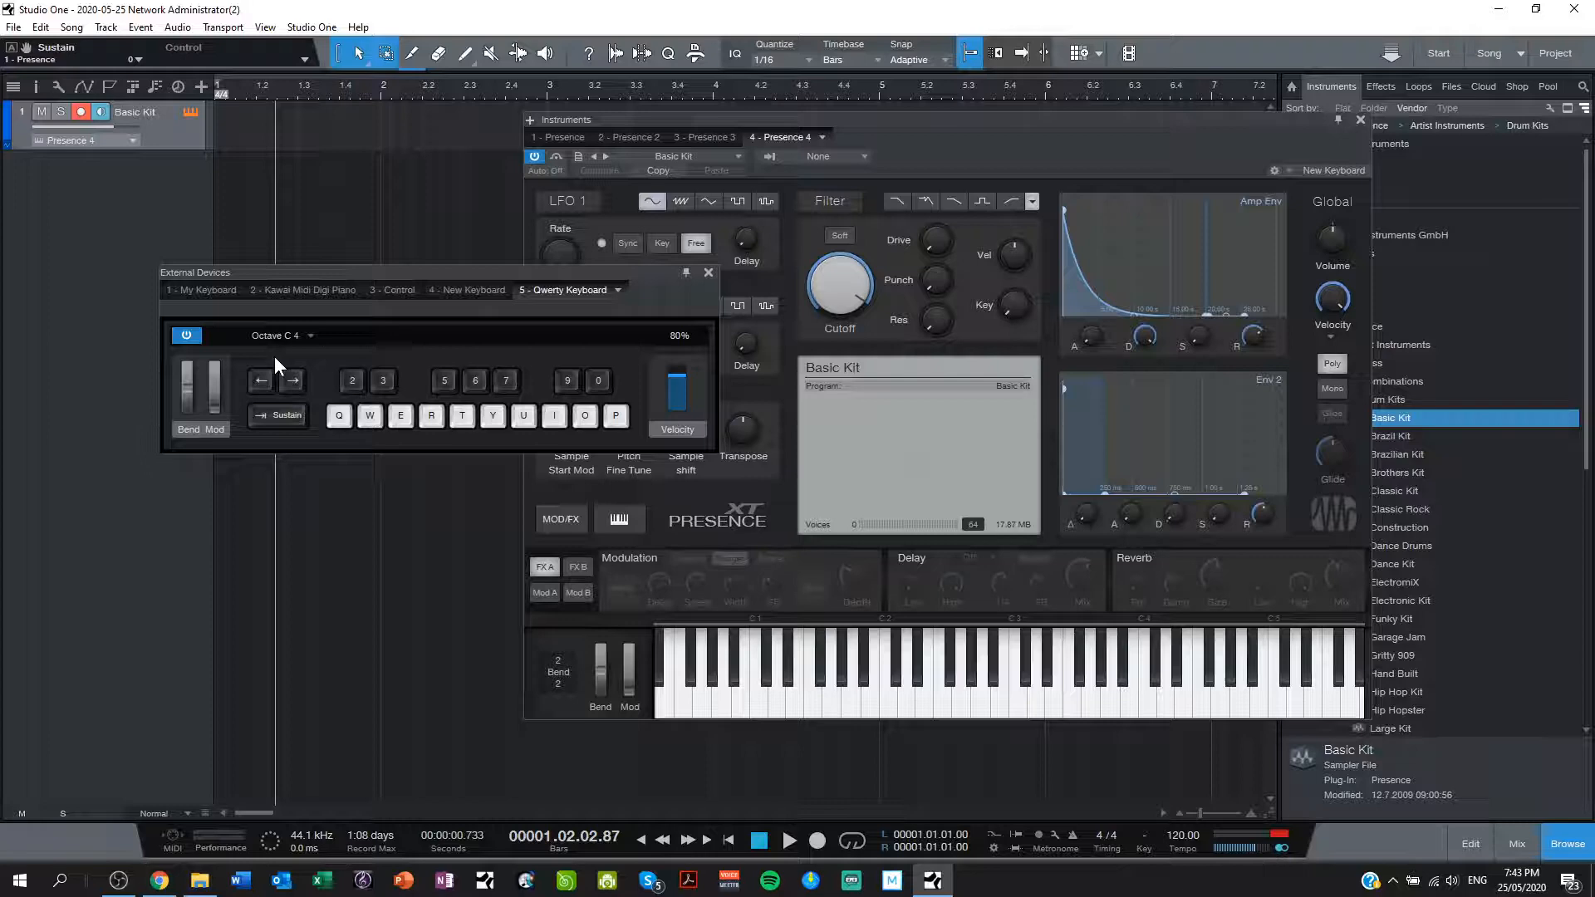
mouse_move(316, 380)
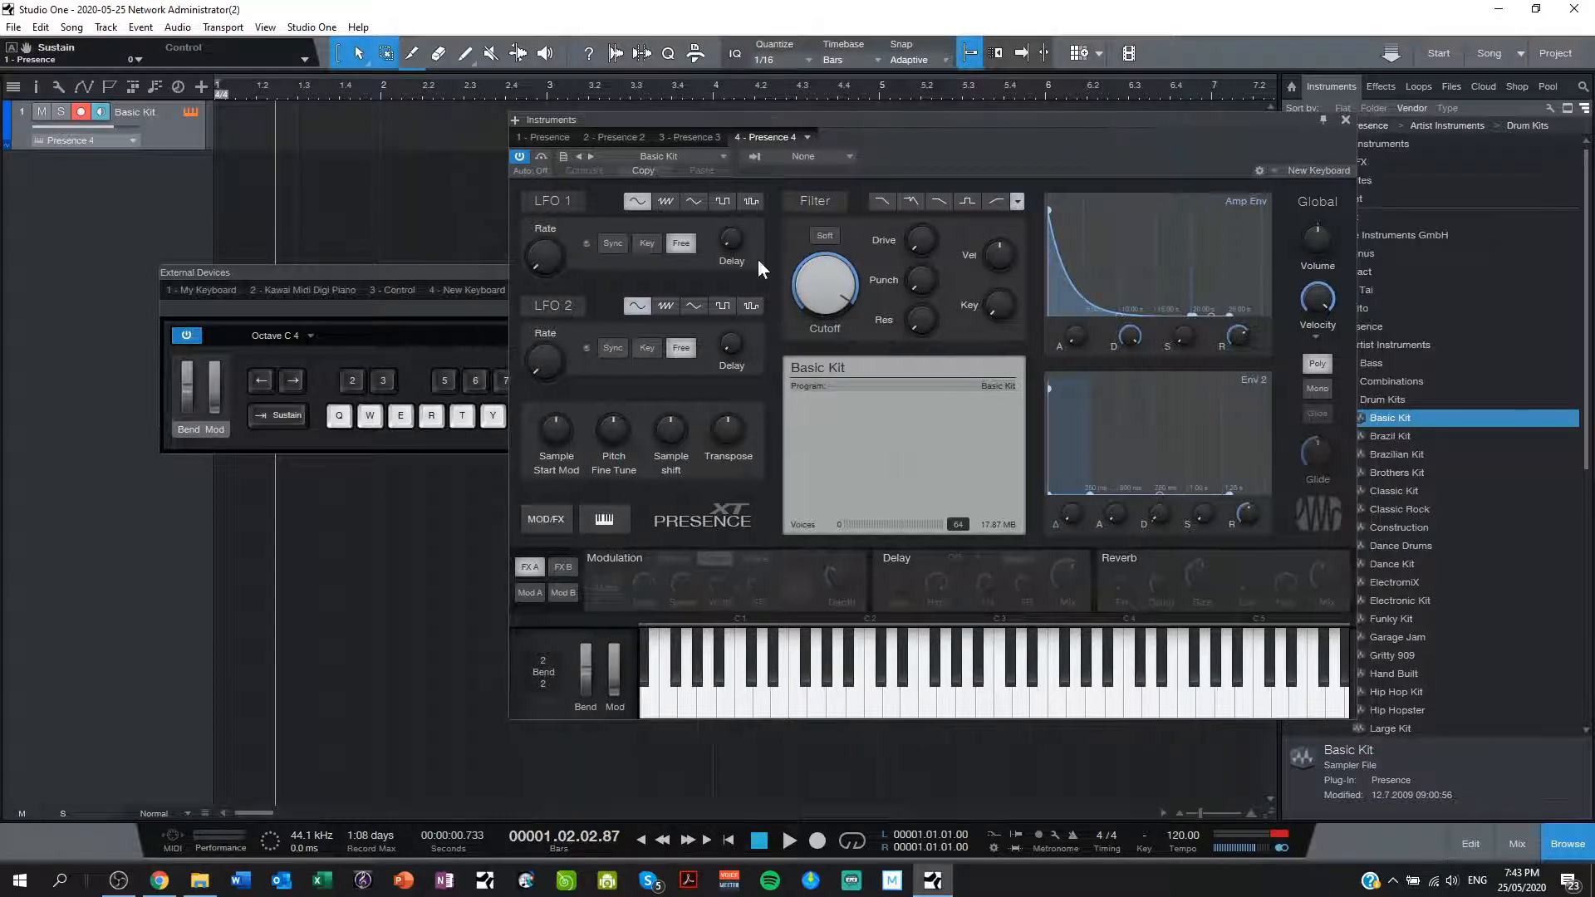
mouse_move(946, 625)
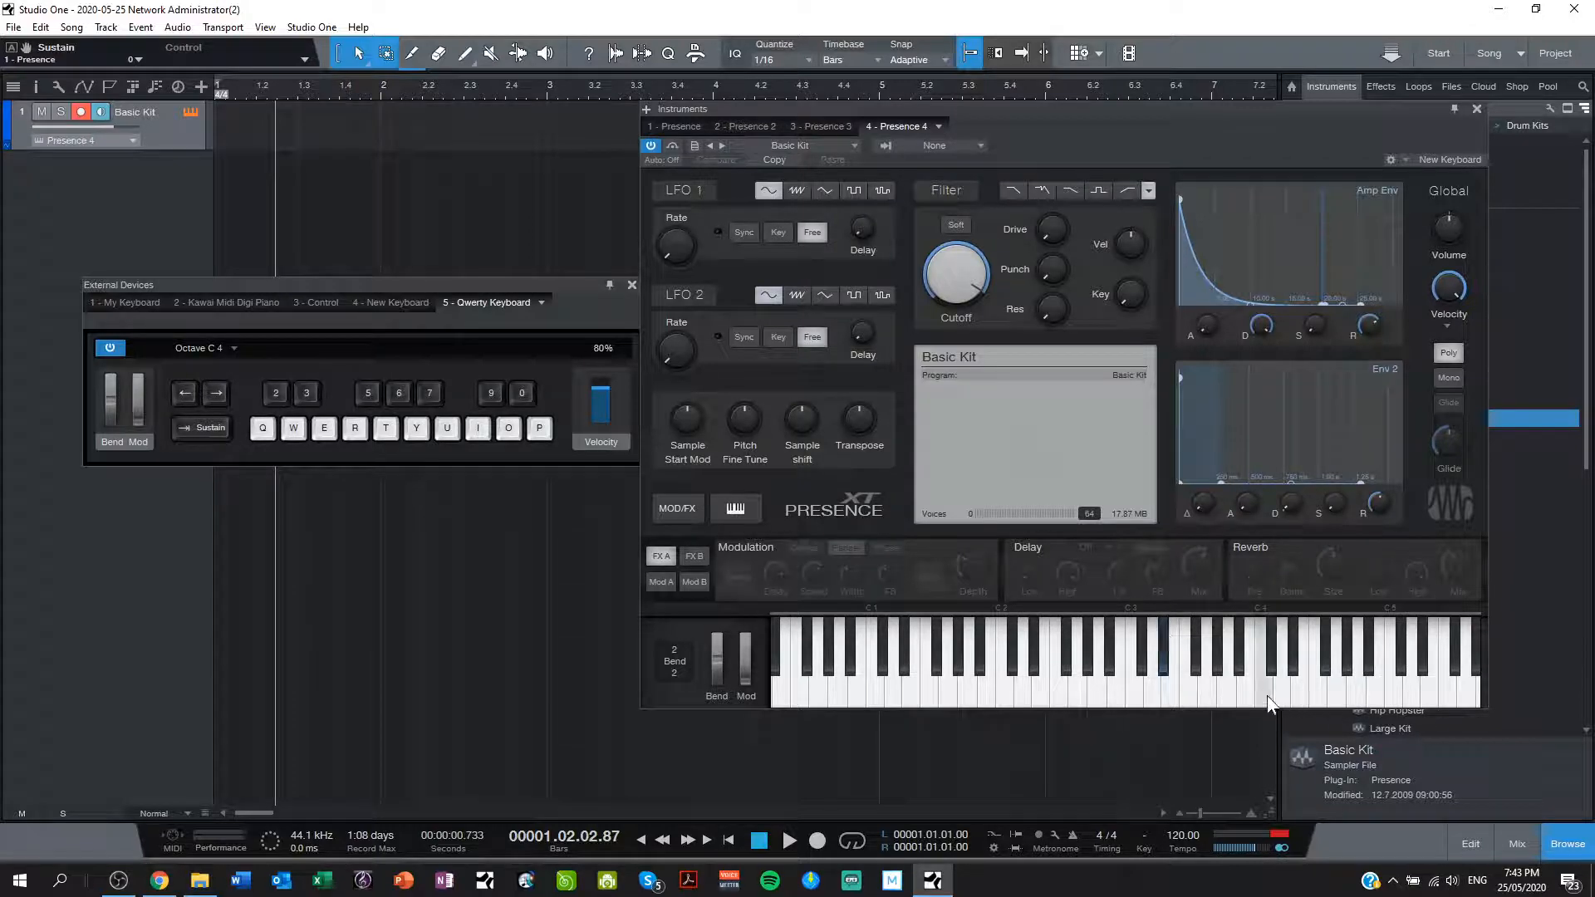
left_click(323, 427)
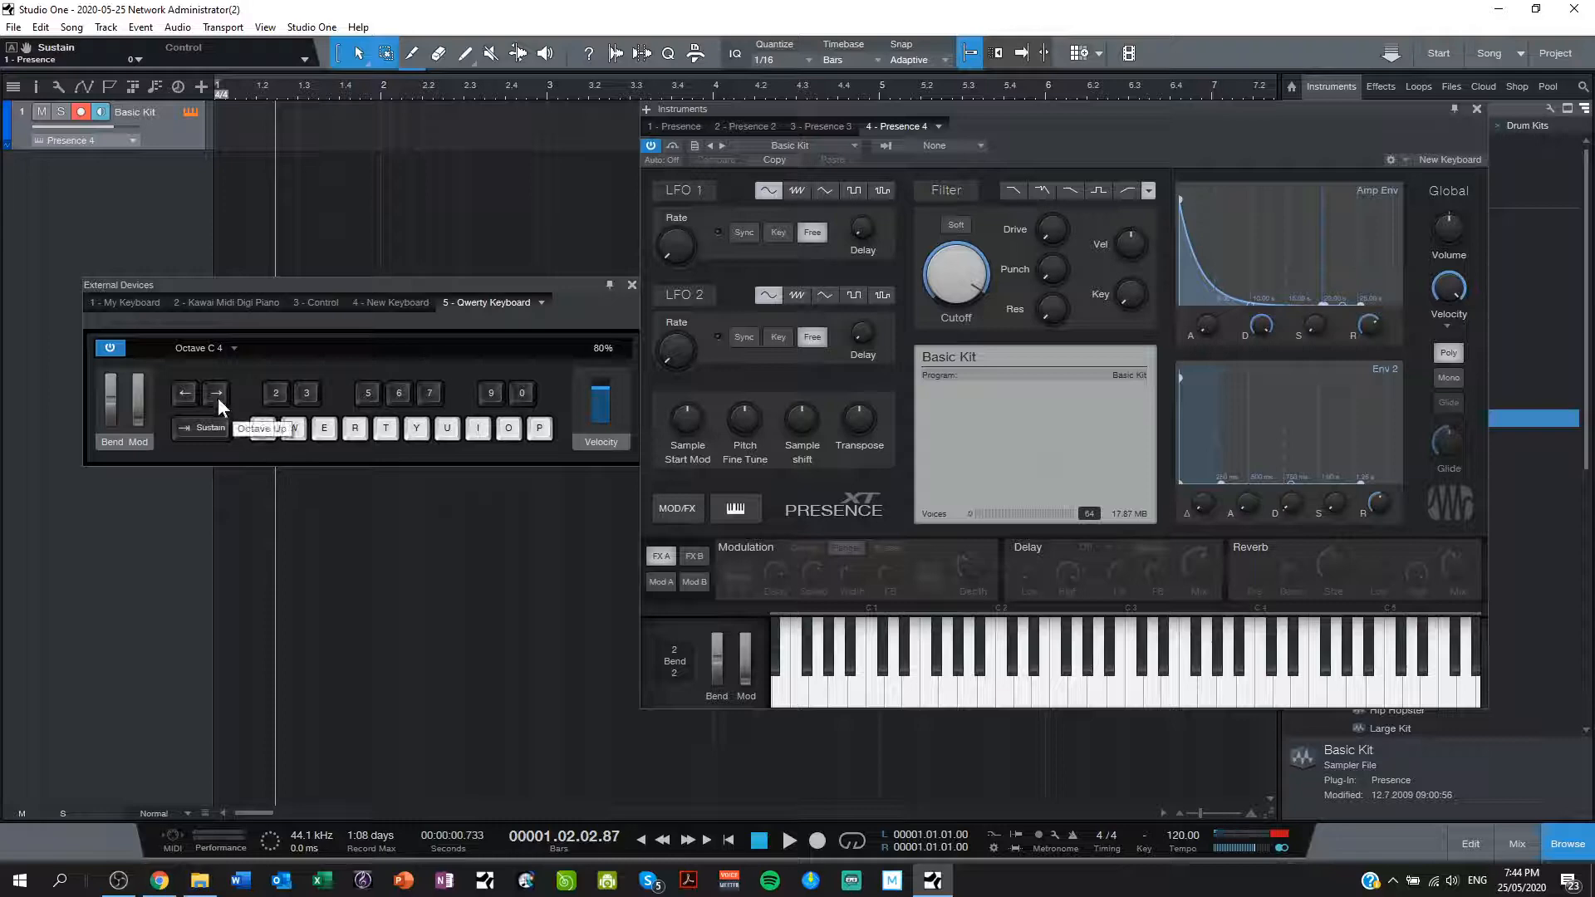
Step: Shift the QWERTY keyboard down to octave C1 while auditioning Basic Kit drum sounds
left_click(216, 393)
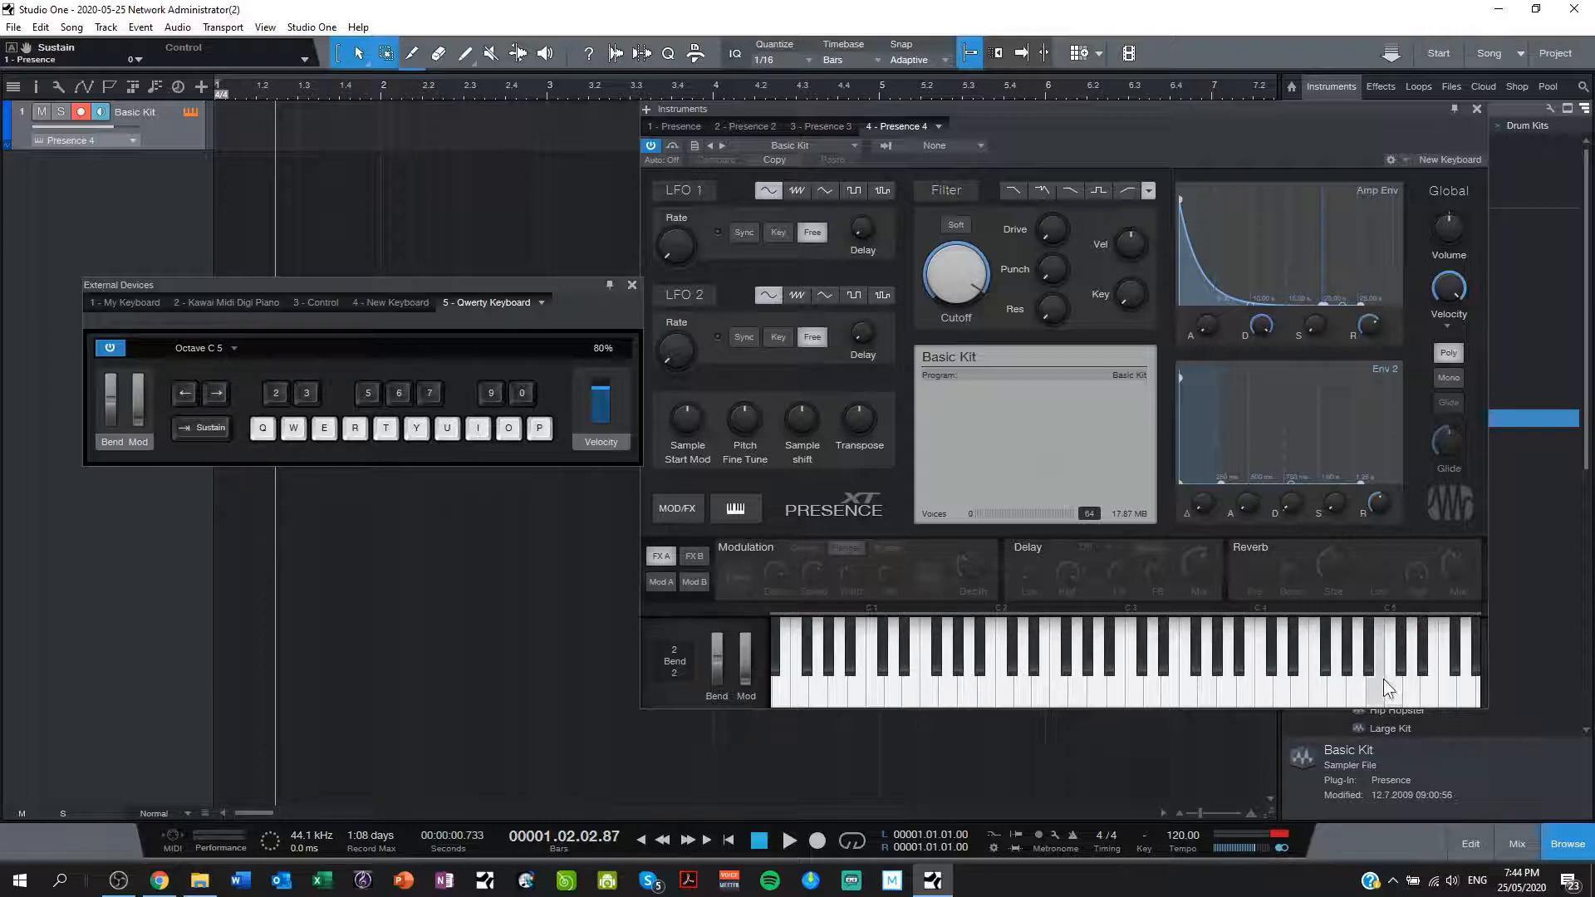
left_click(261, 427)
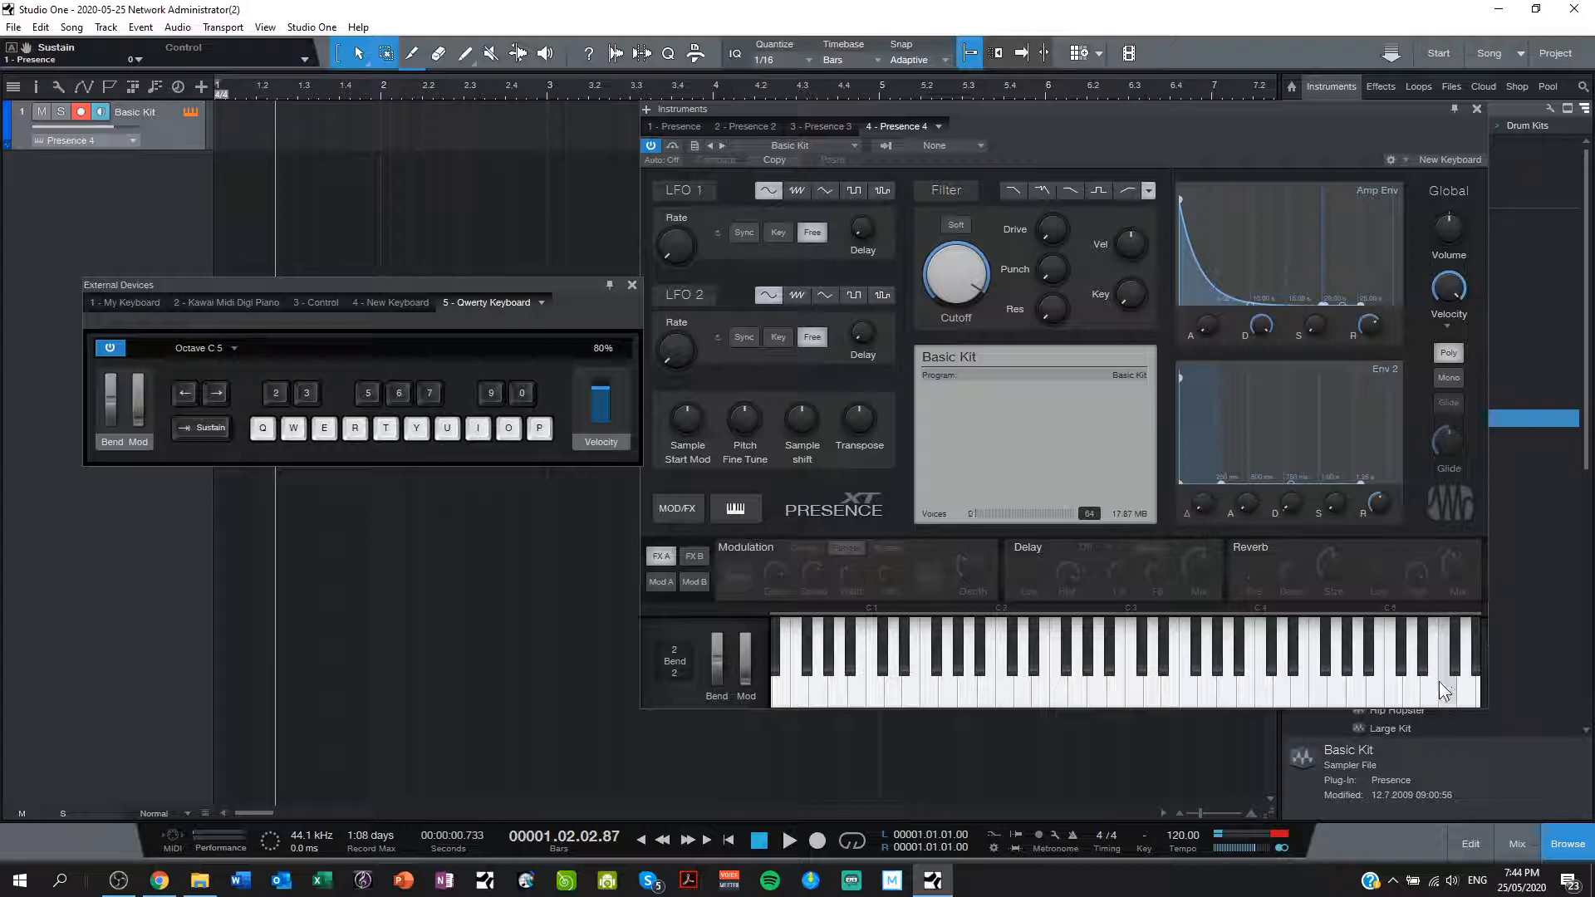
left_click(184, 394)
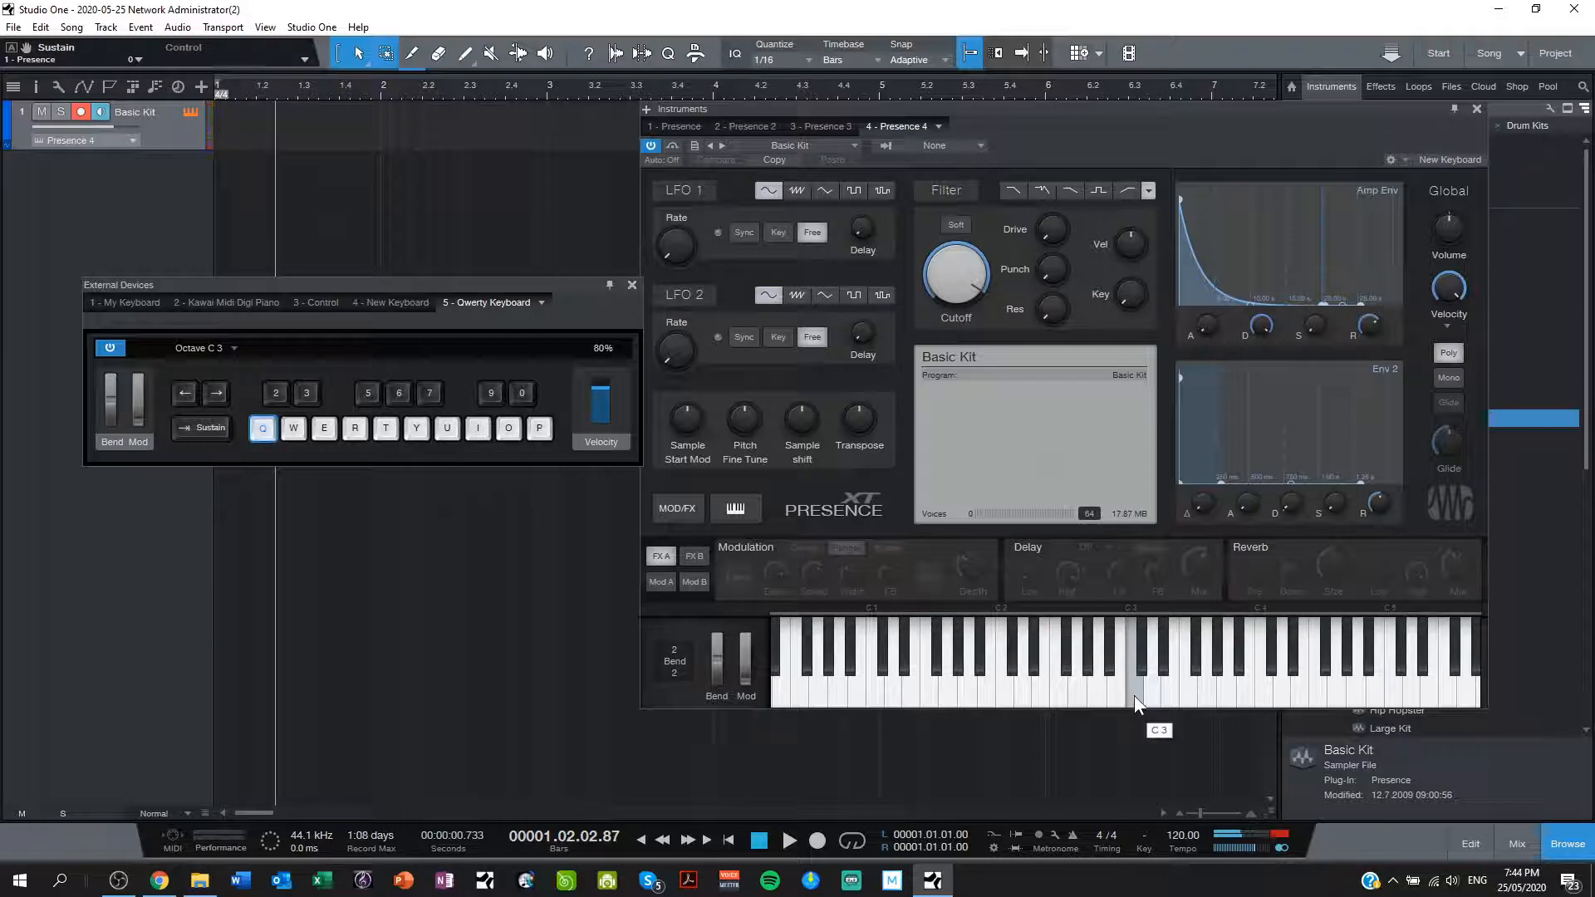
left_click(262, 428)
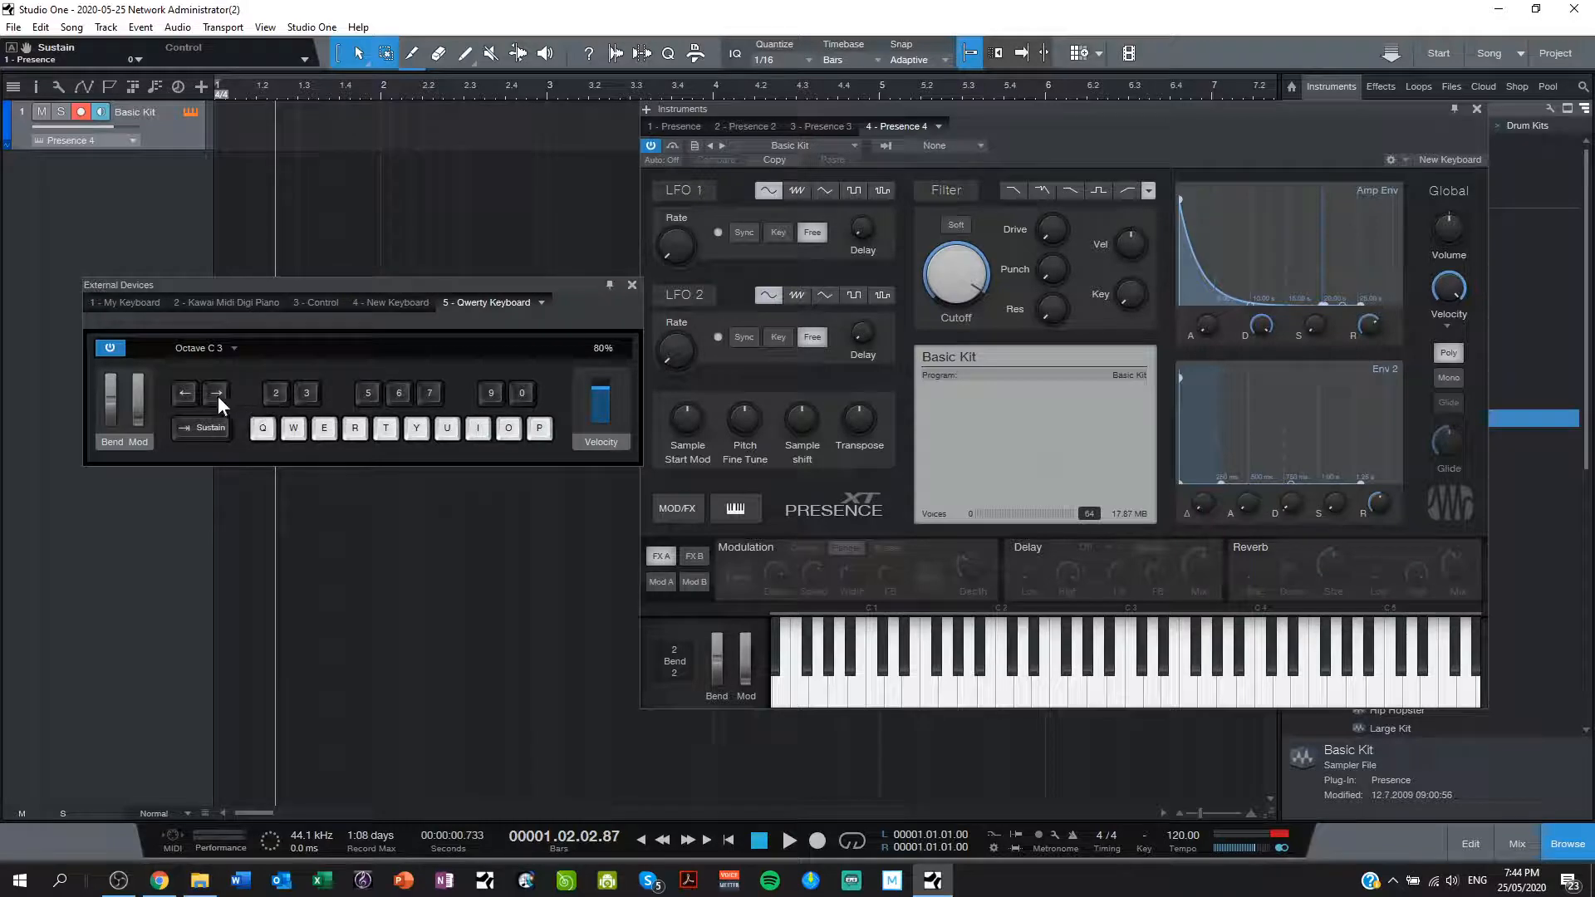
left_click(184, 394)
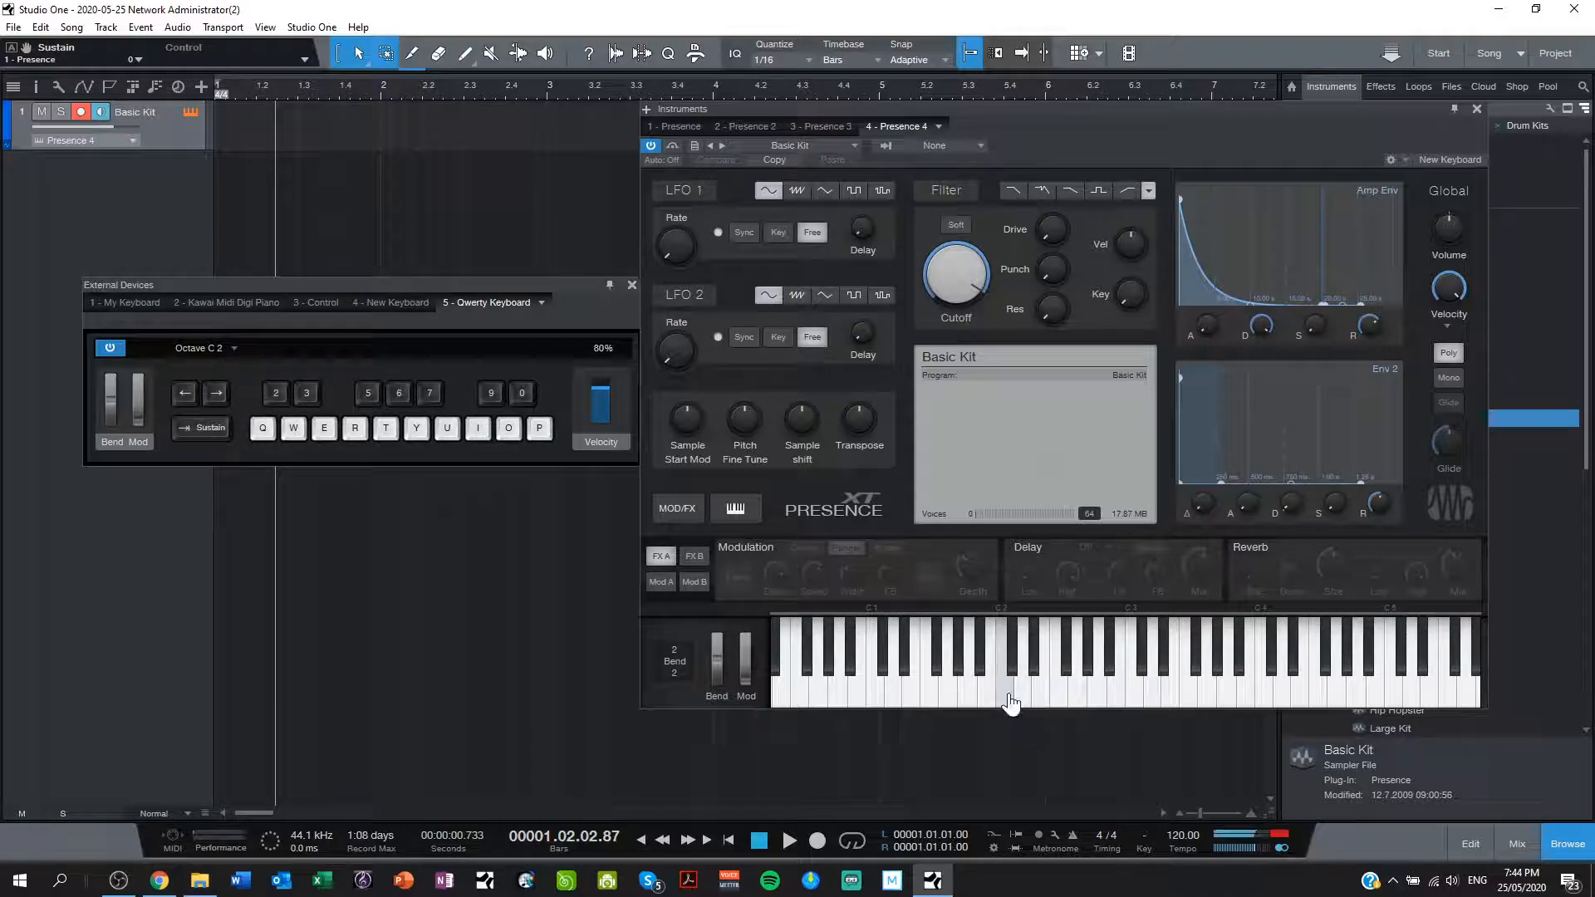
mouse_move(1137, 697)
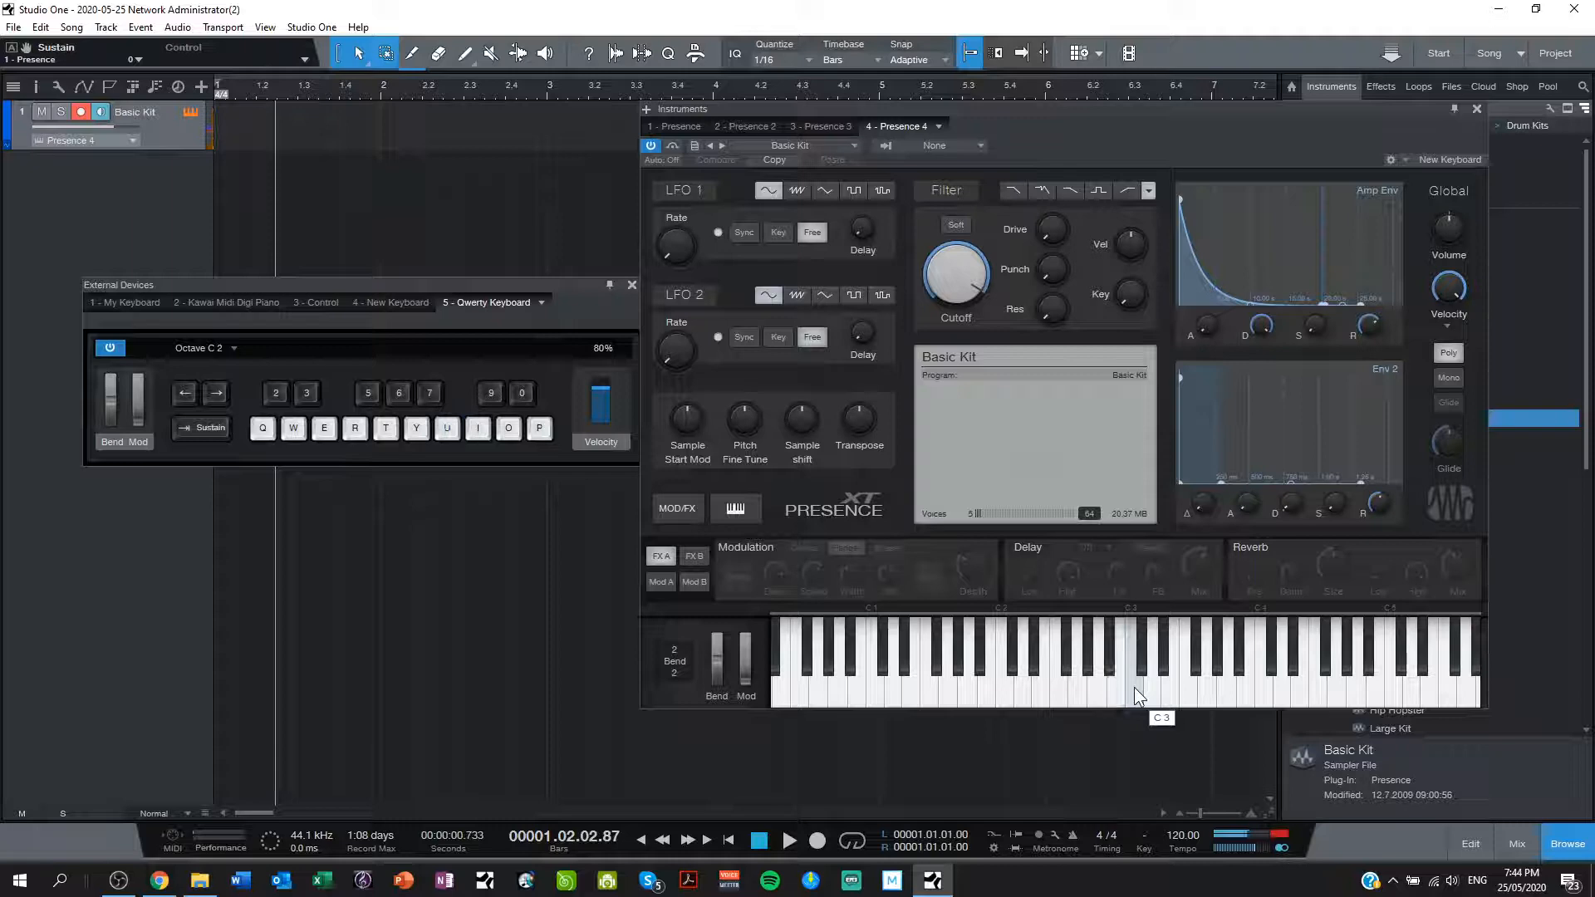
left_click(439, 54)
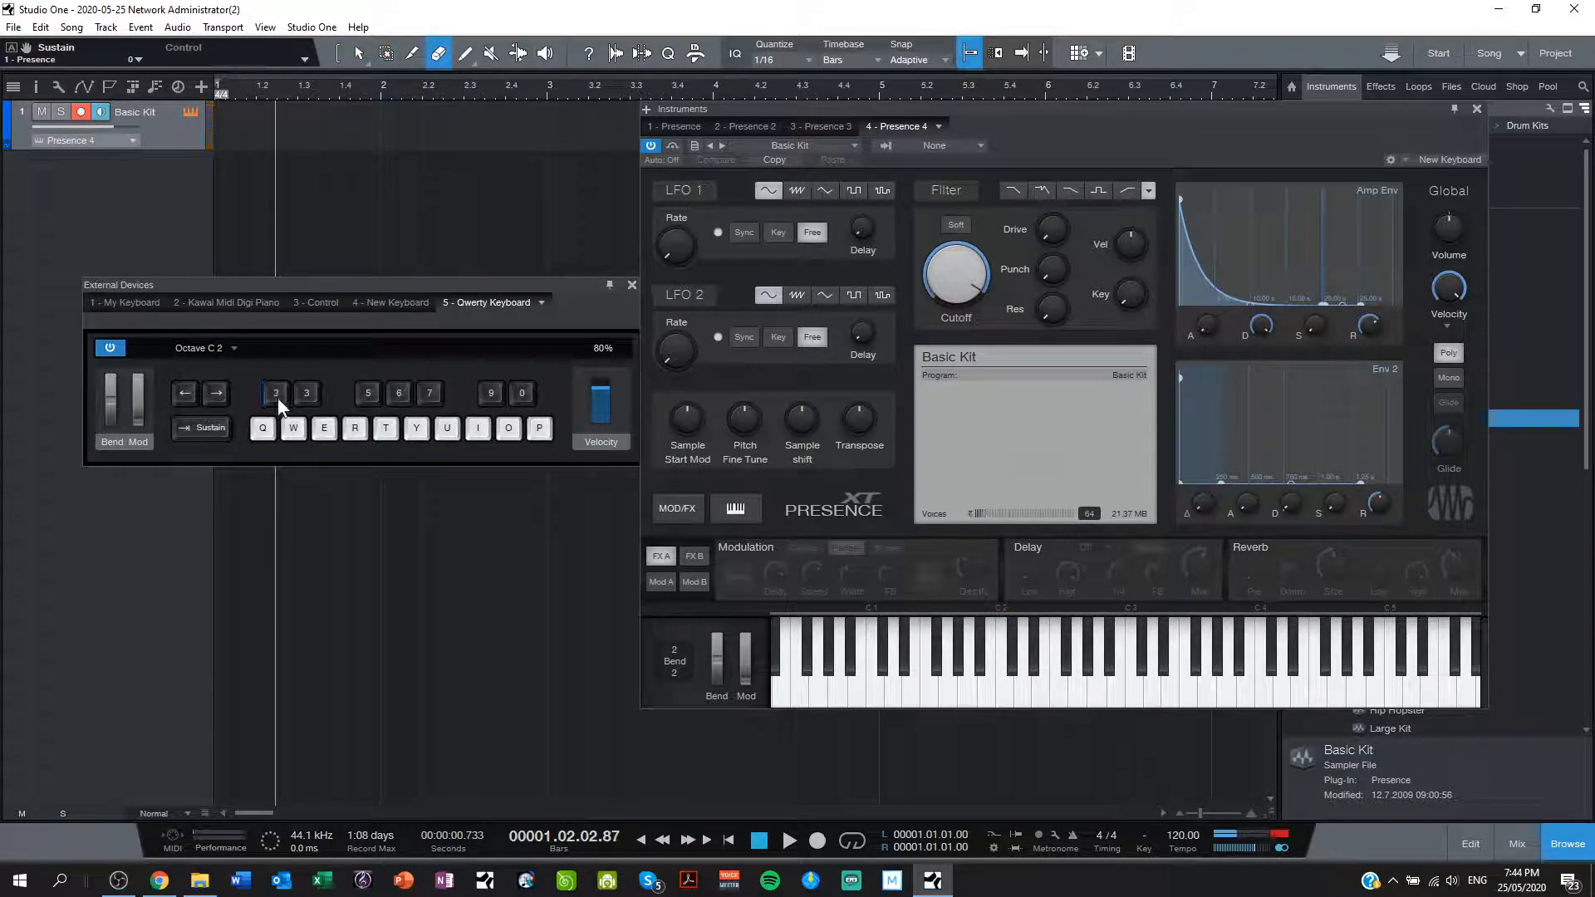
left_click(184, 393)
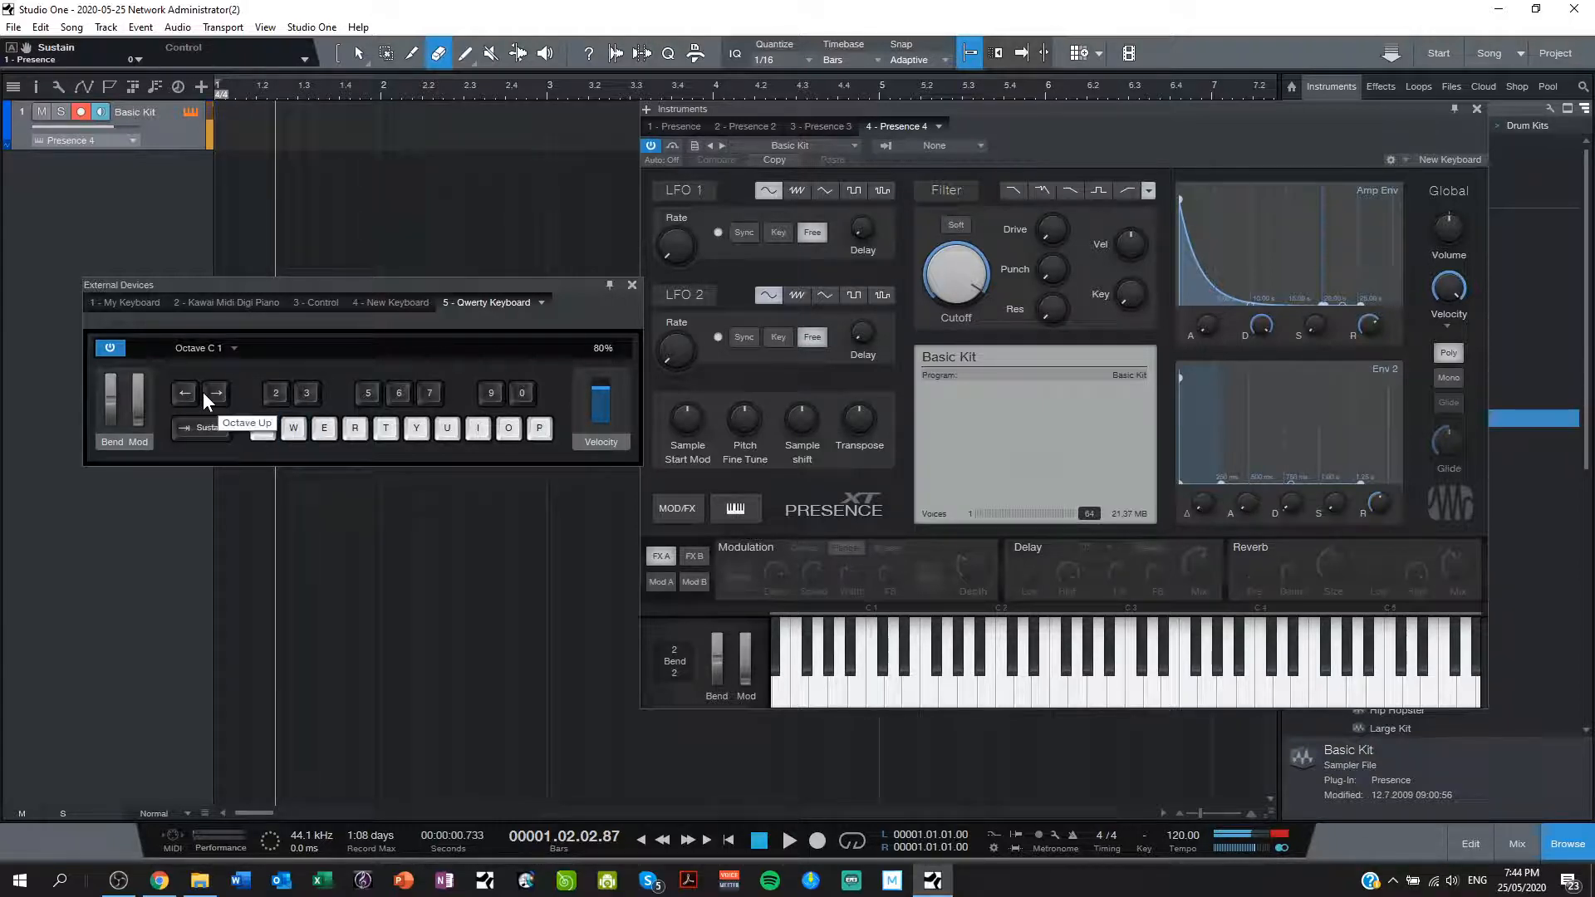
left_click(275, 393)
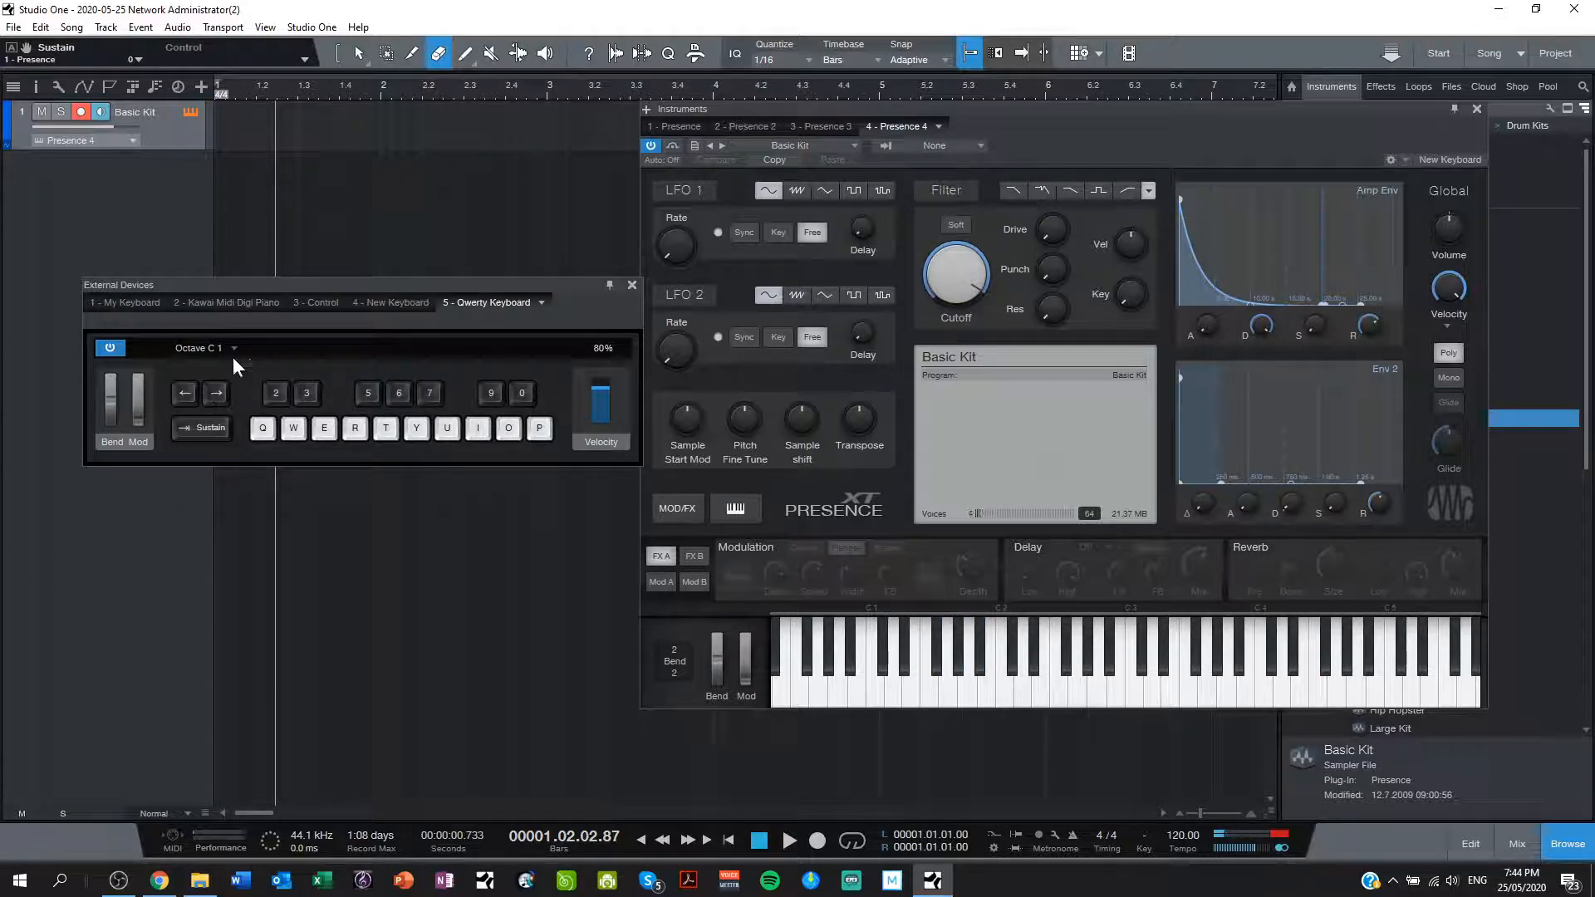
left_click(880, 661)
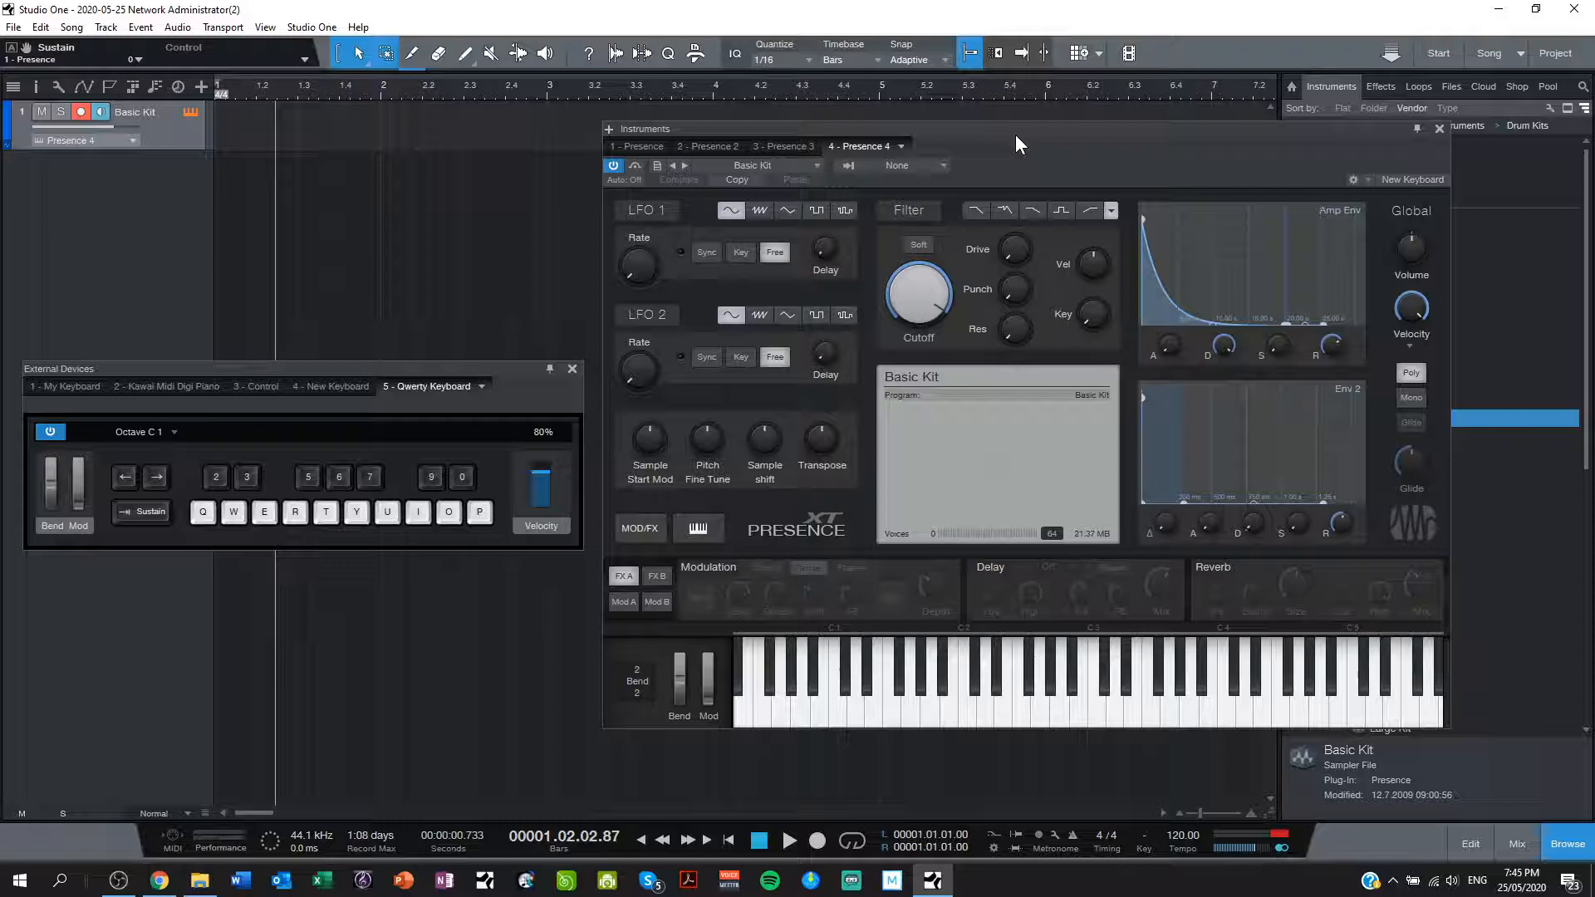
mouse_move(997, 277)
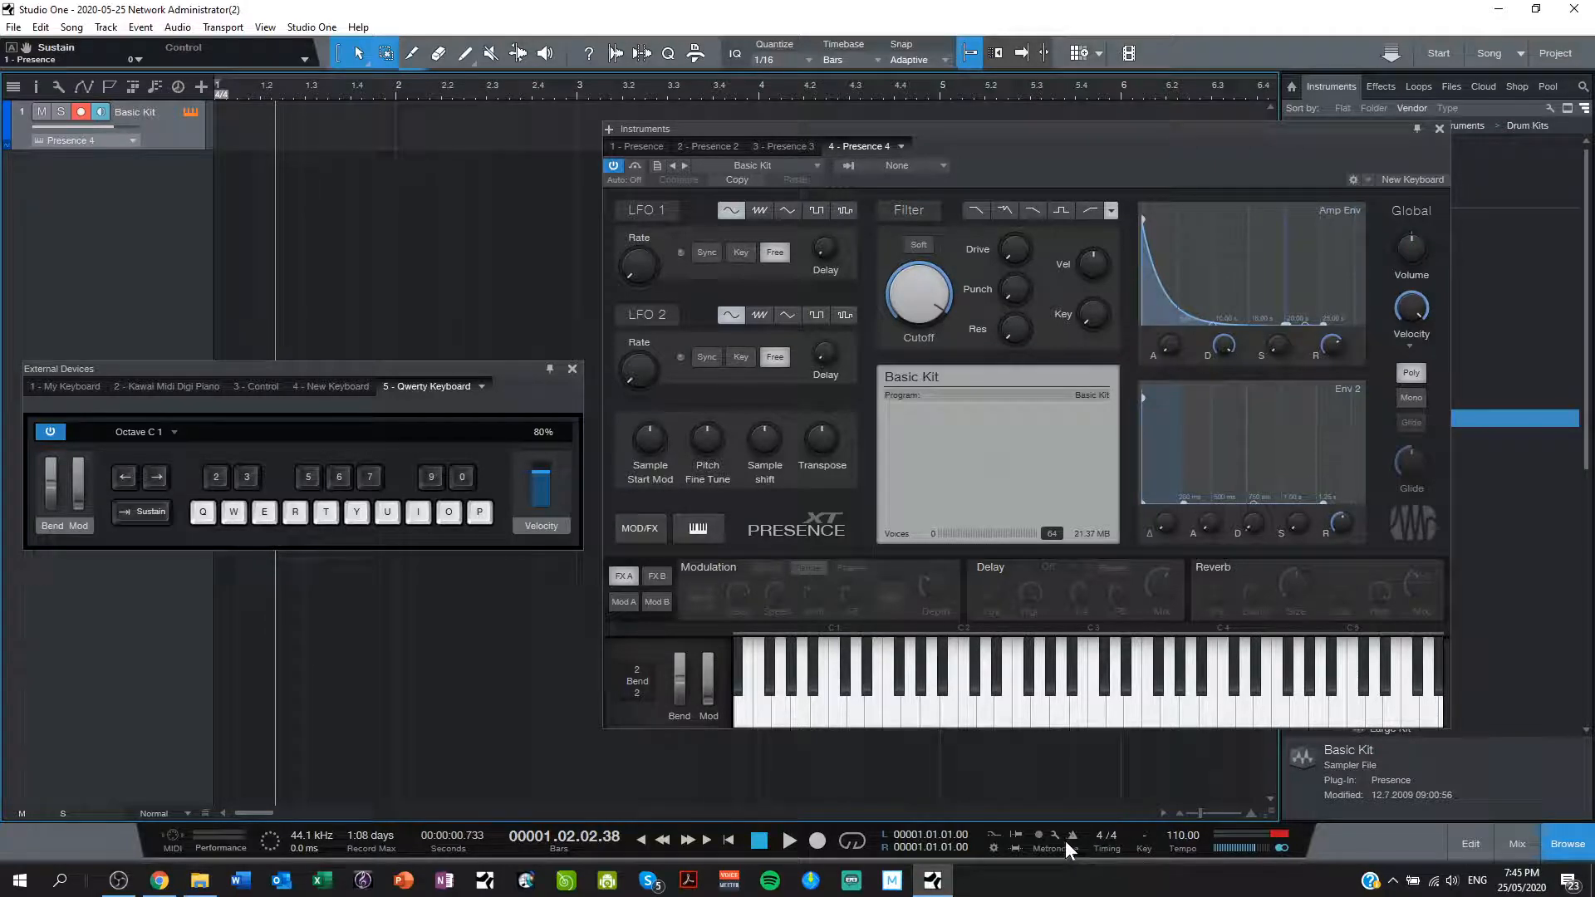
mouse_move(1073, 847)
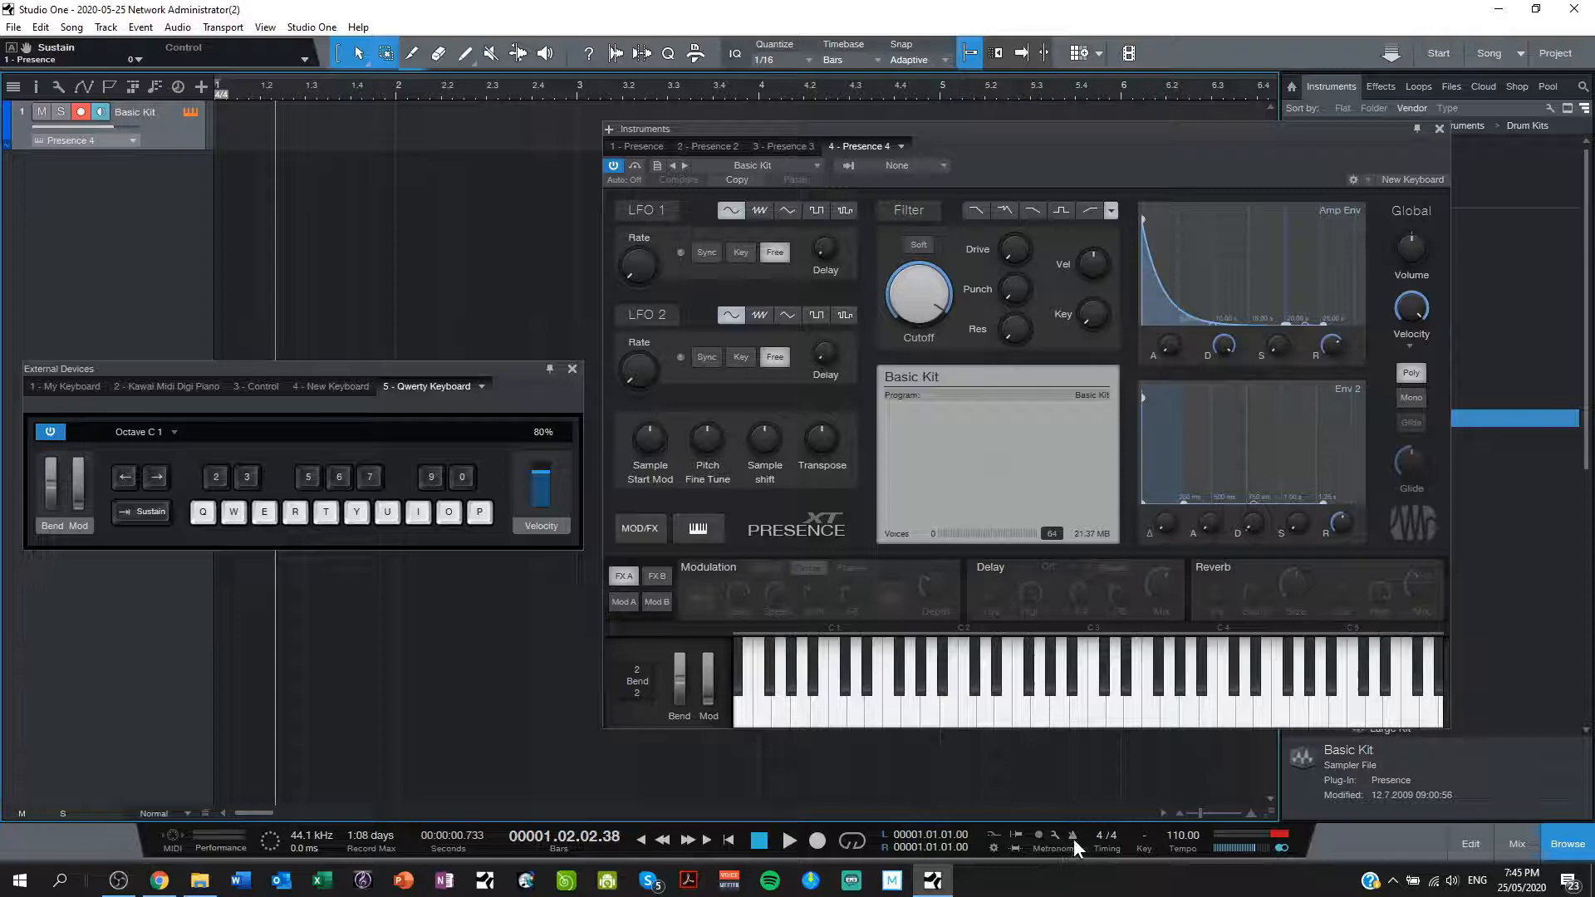
Step: Enable Precount in Metronome Setup for a count-in before recording
left_click(1053, 843)
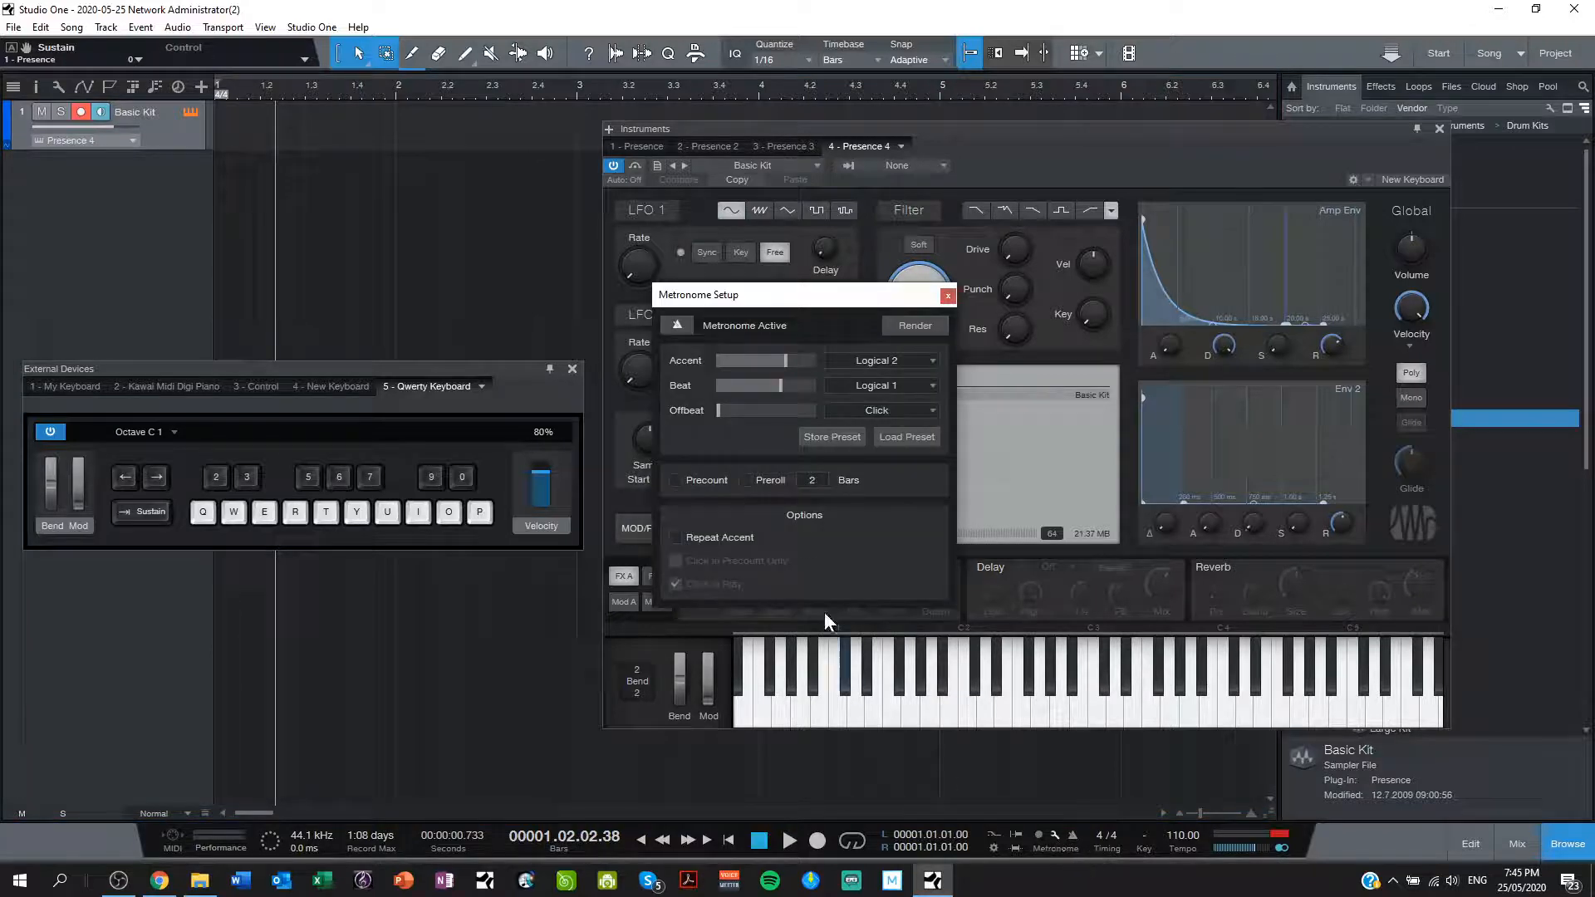
left_click(675, 480)
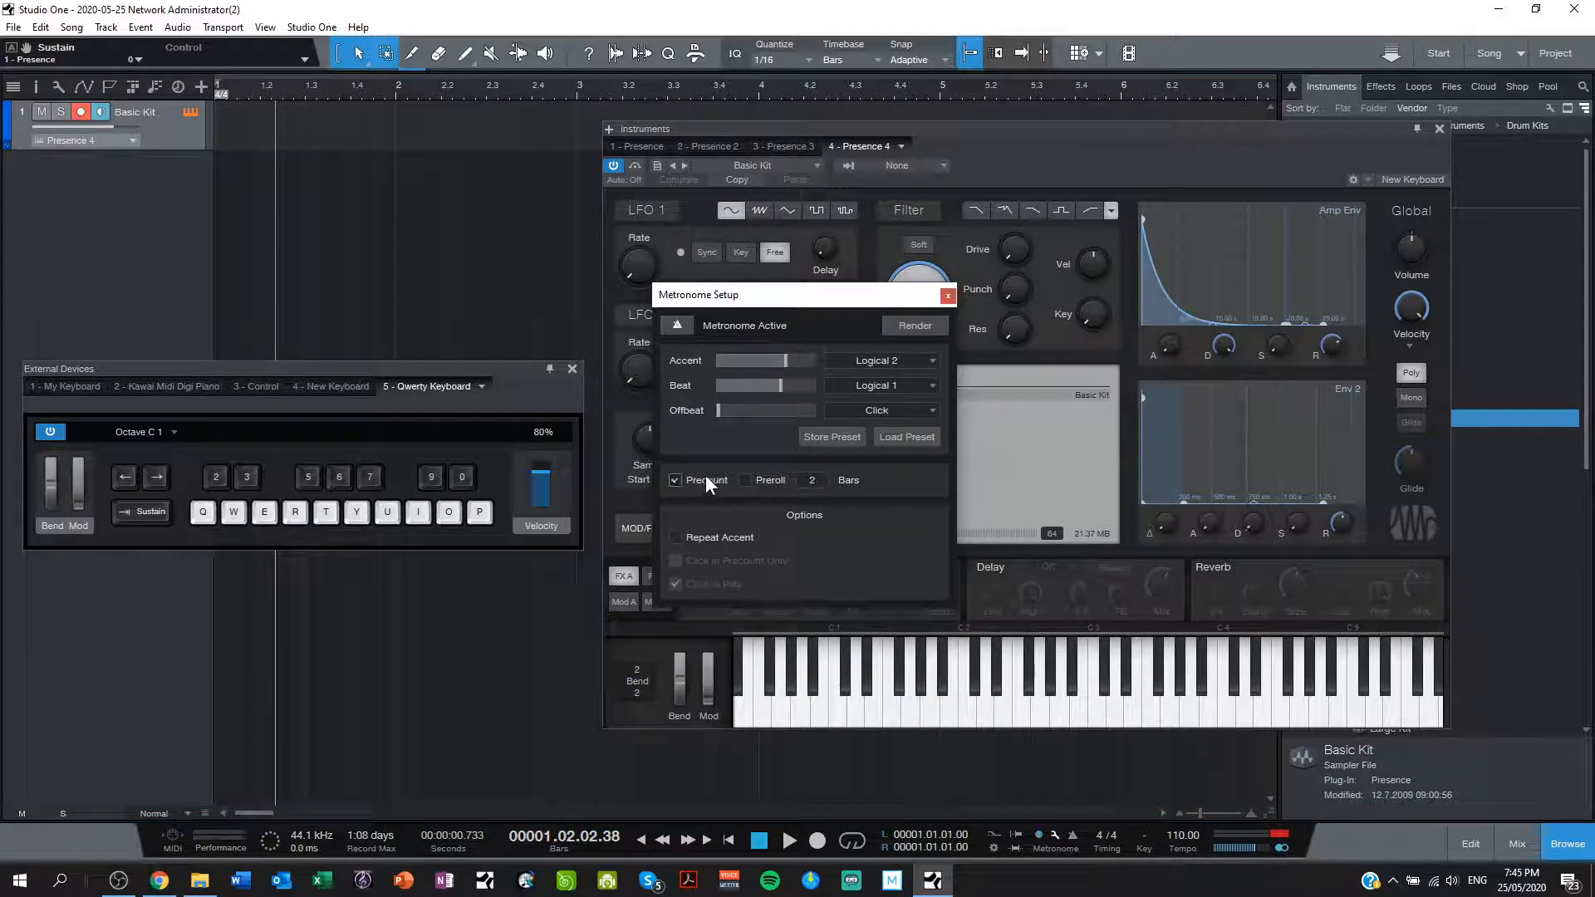
left_click(675, 479)
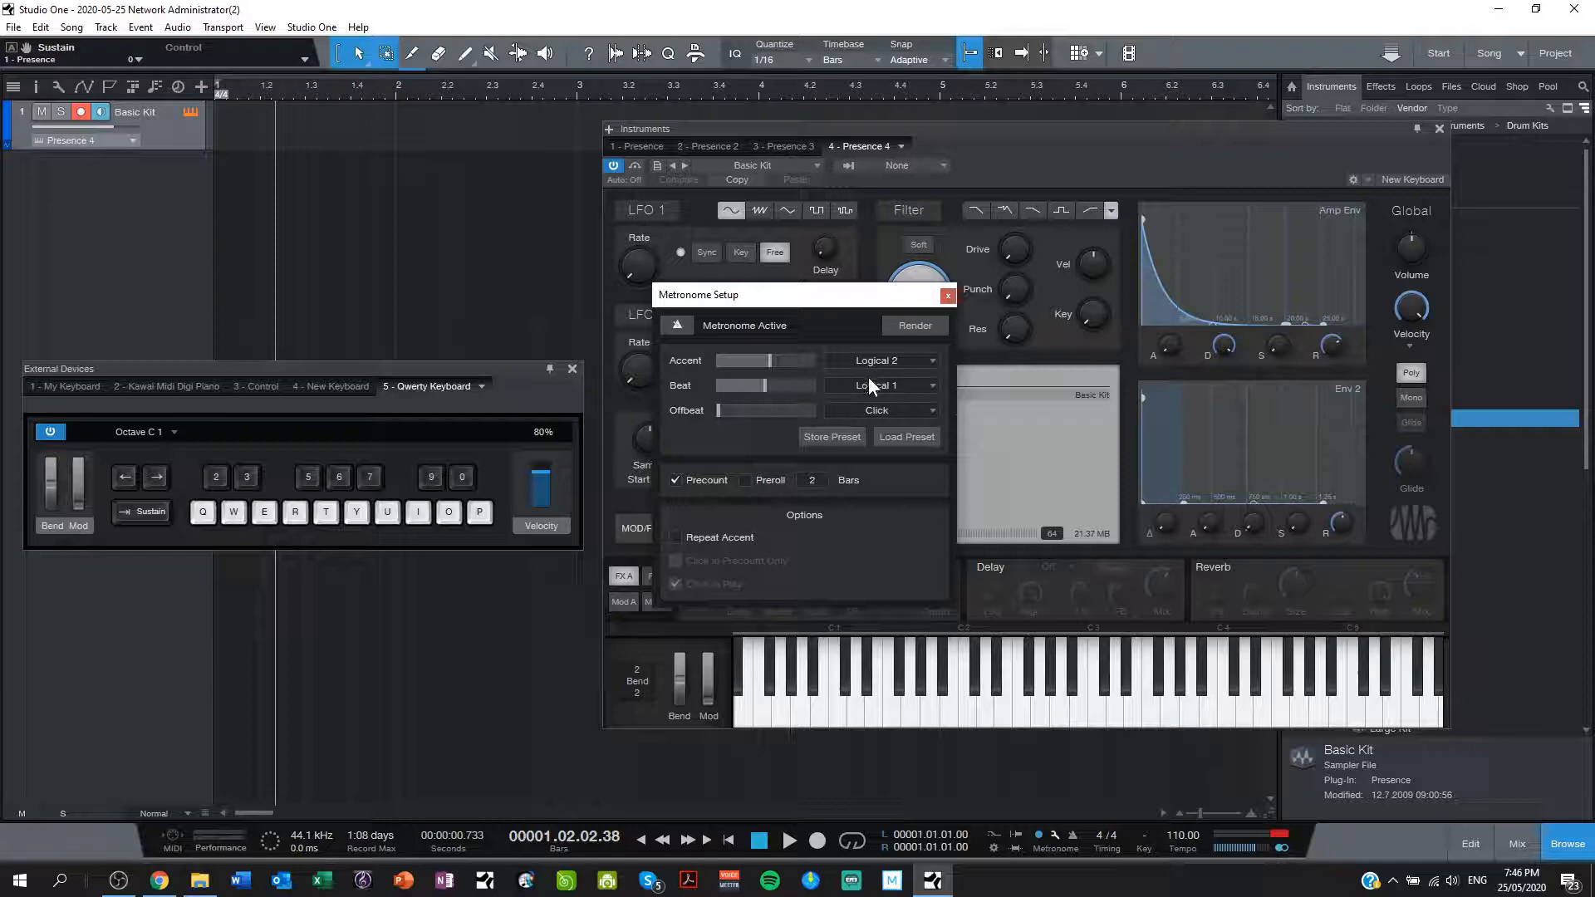
mouse_move(869, 399)
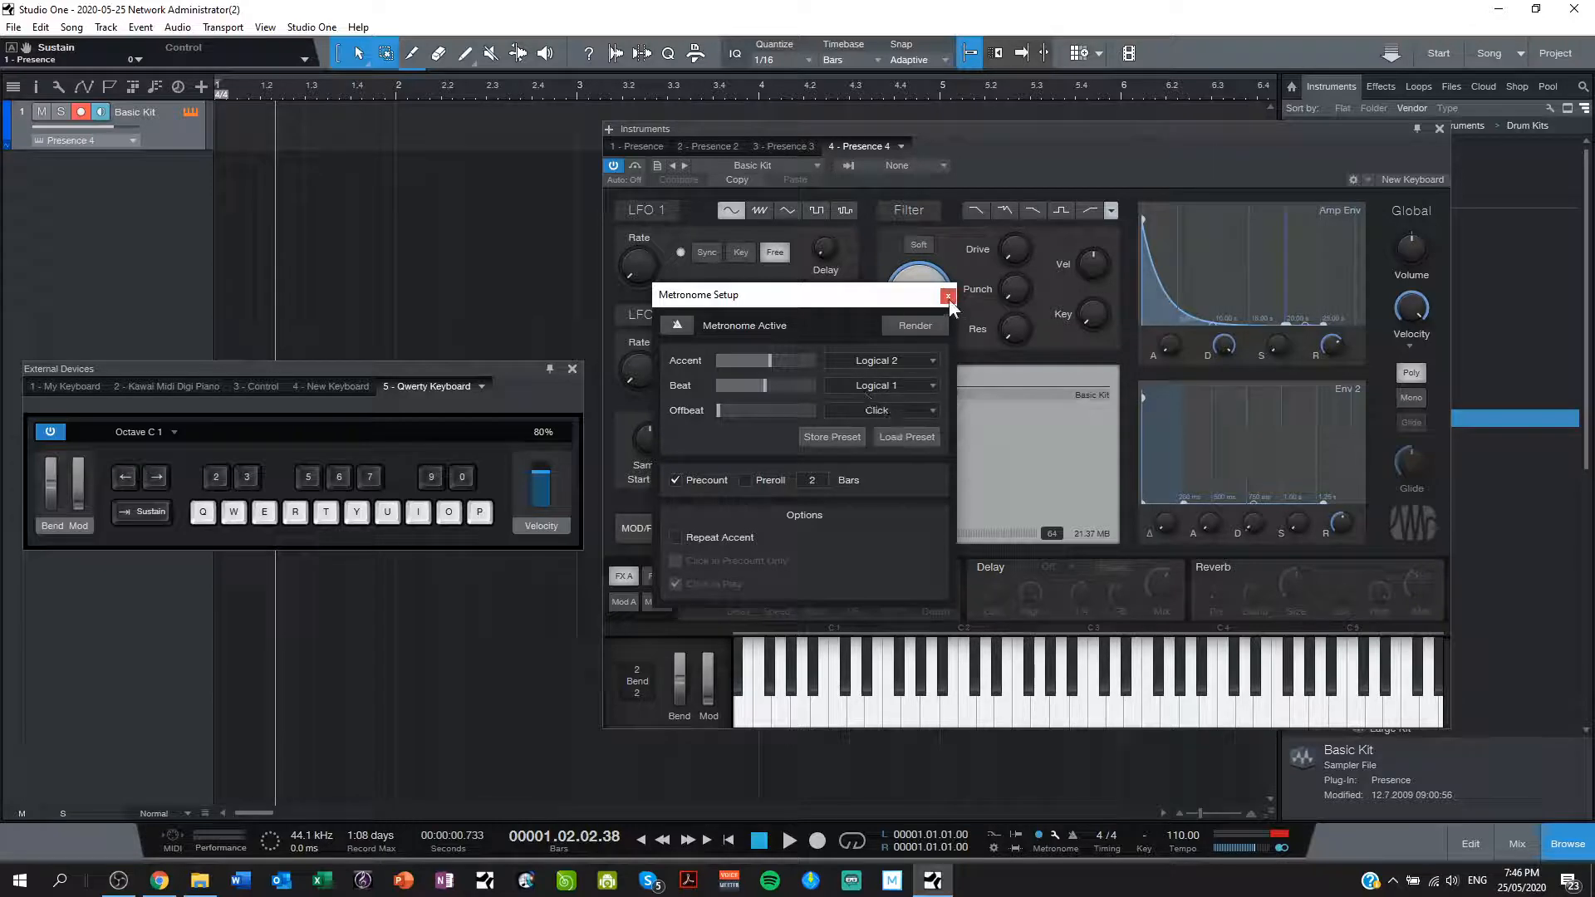
Step: Close Metronome Setup and hit Record in the transport
left_click(946, 295)
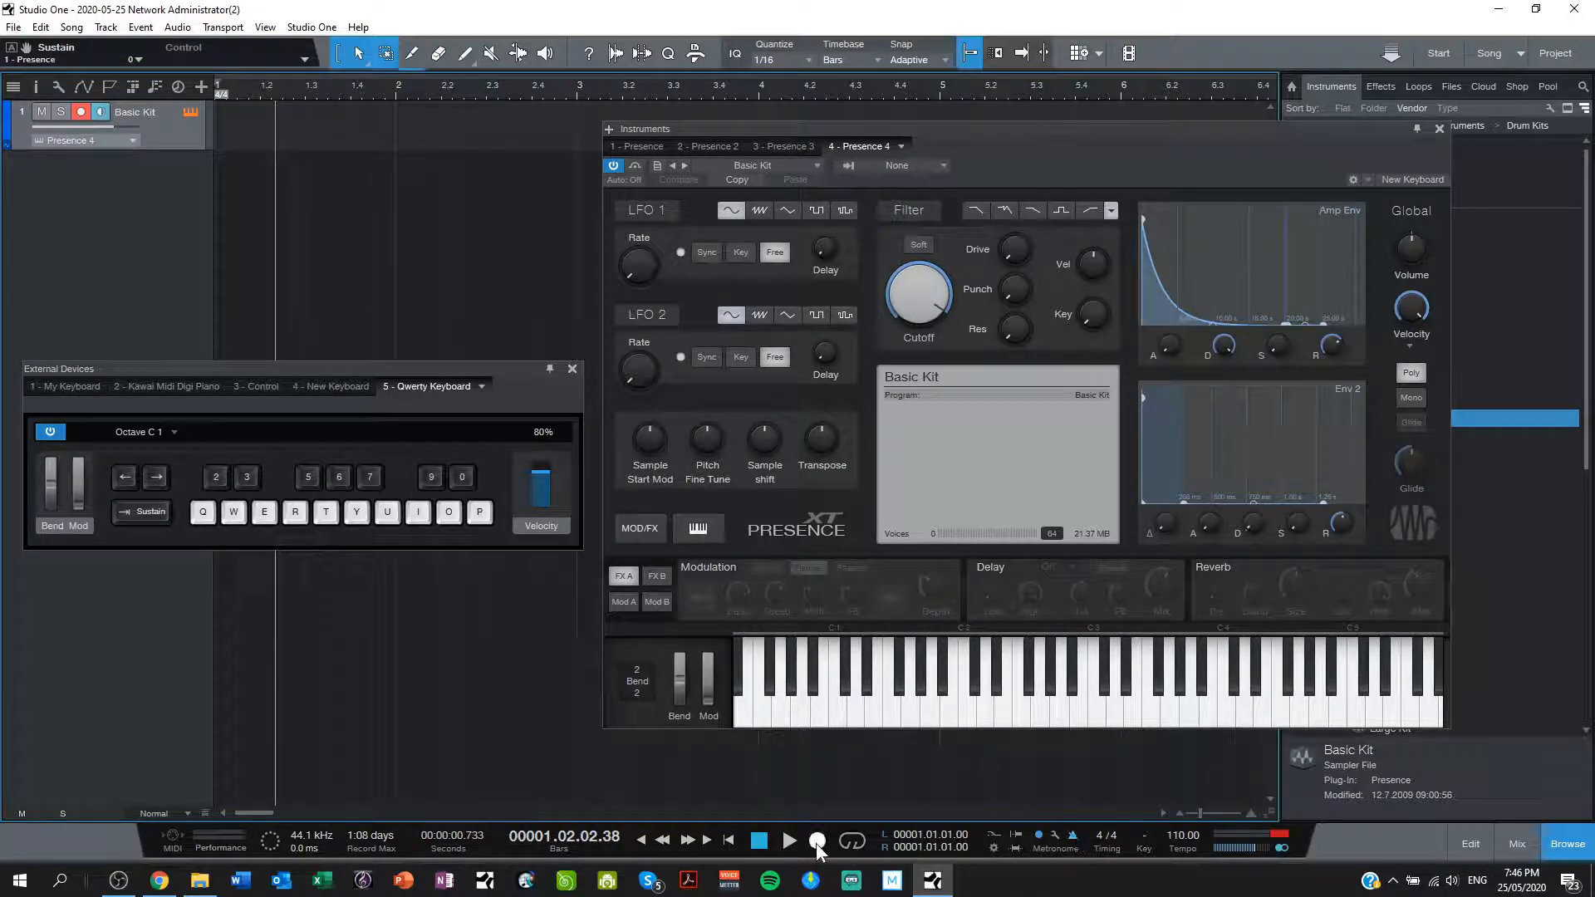
mouse_move(817, 842)
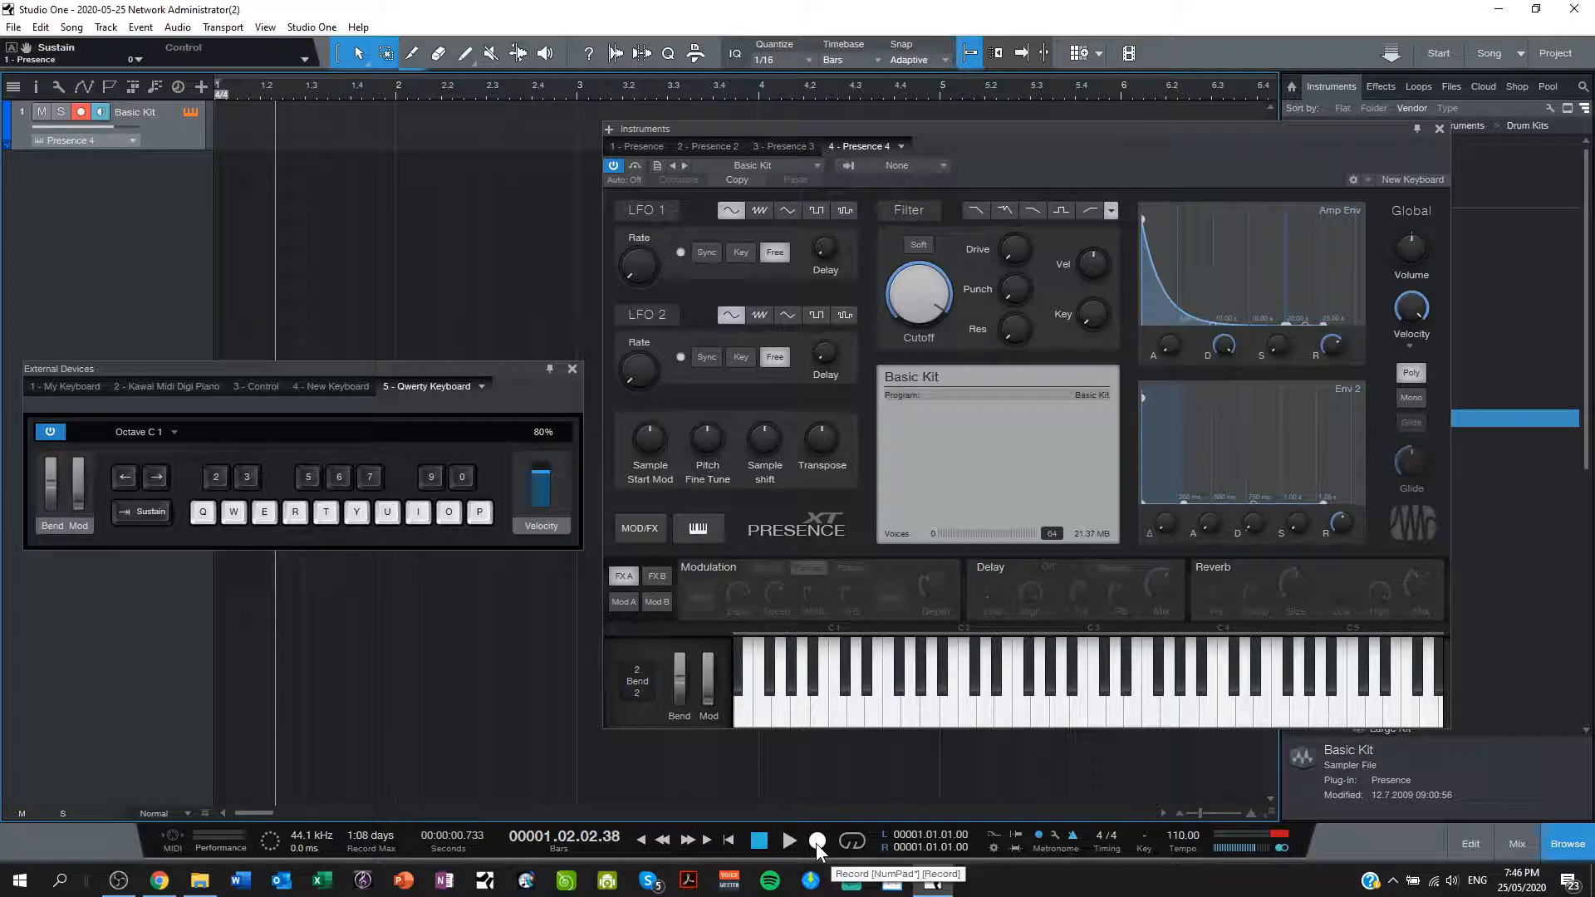
left_click(758, 842)
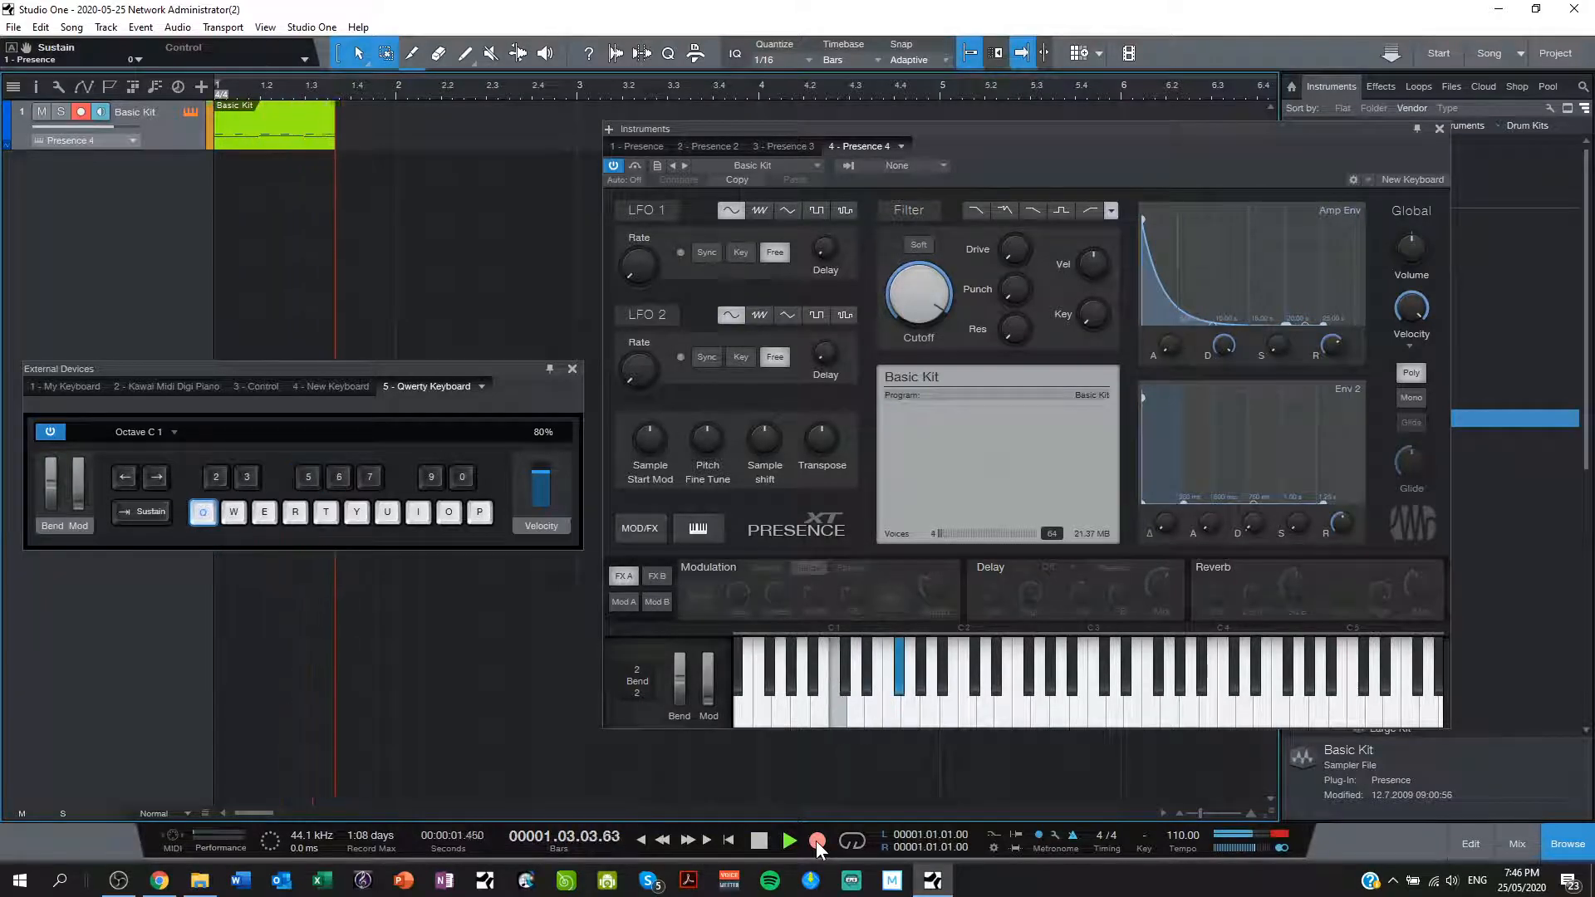
Step: Stop recording after four bars and close the Presence instrument window
left_click(790, 839)
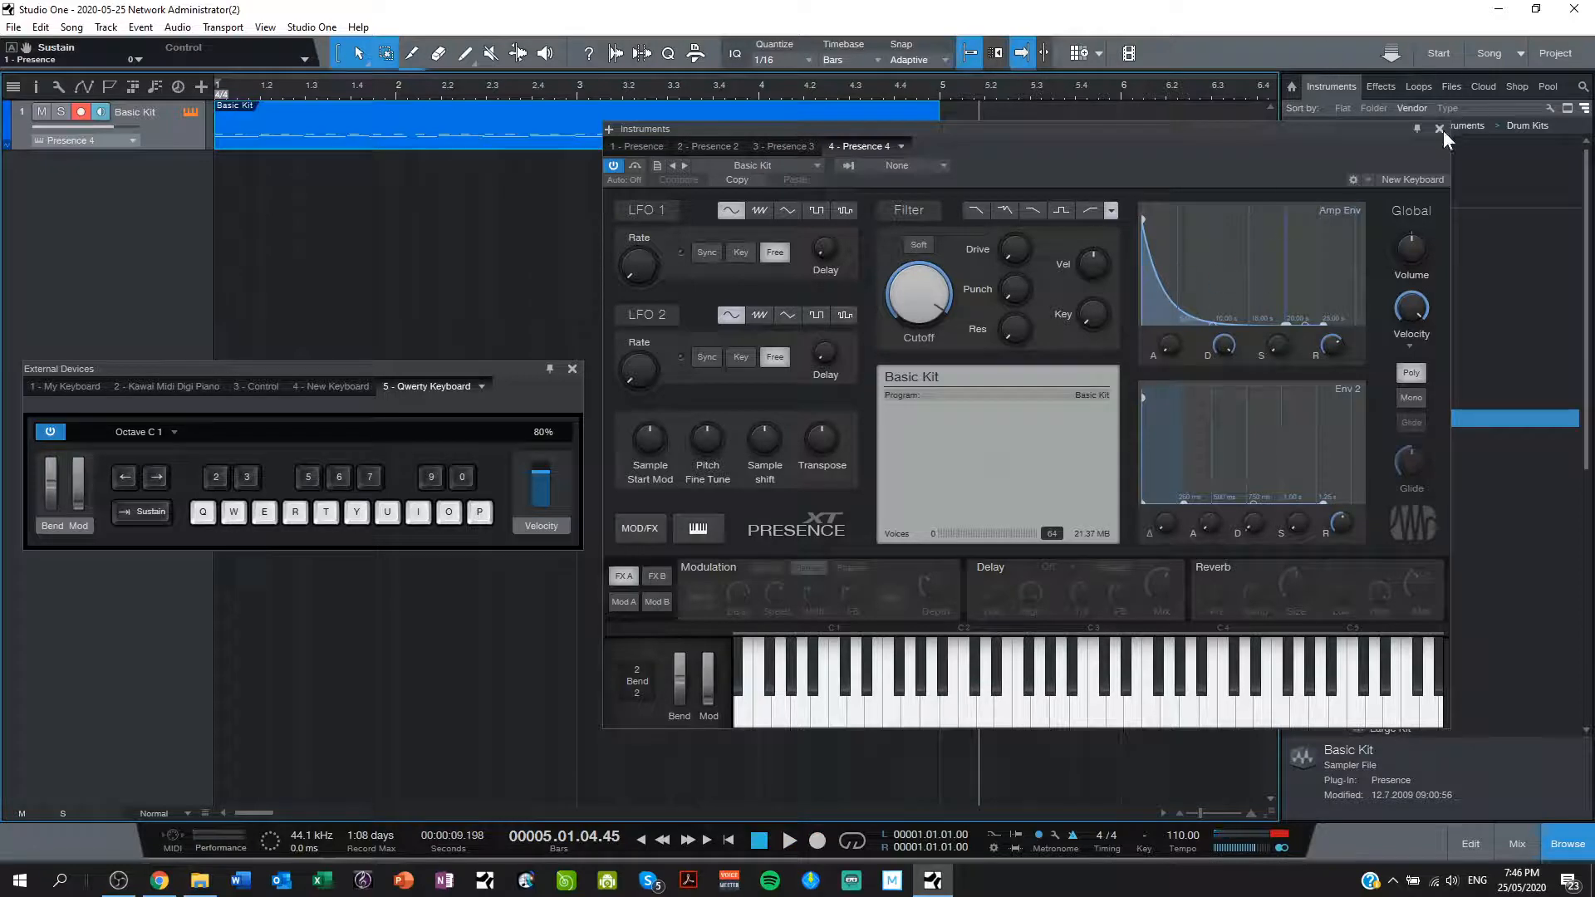
left_click(1441, 129)
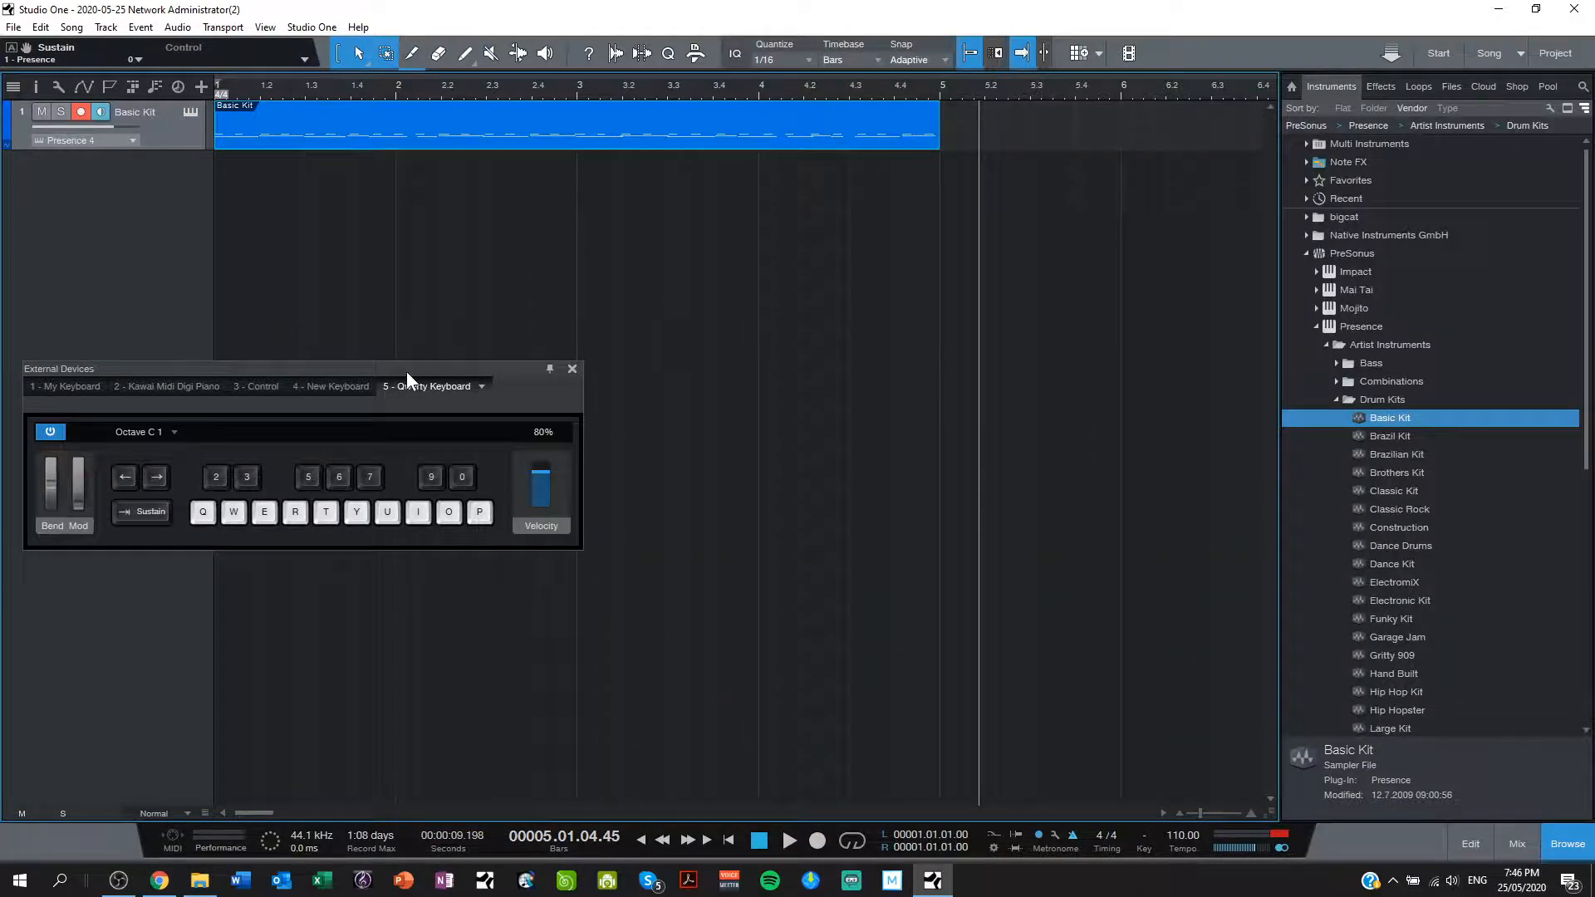
Step: Drag the QWERTY keyboard window aside and close it
left_click_drag(58, 368, 402, 268)
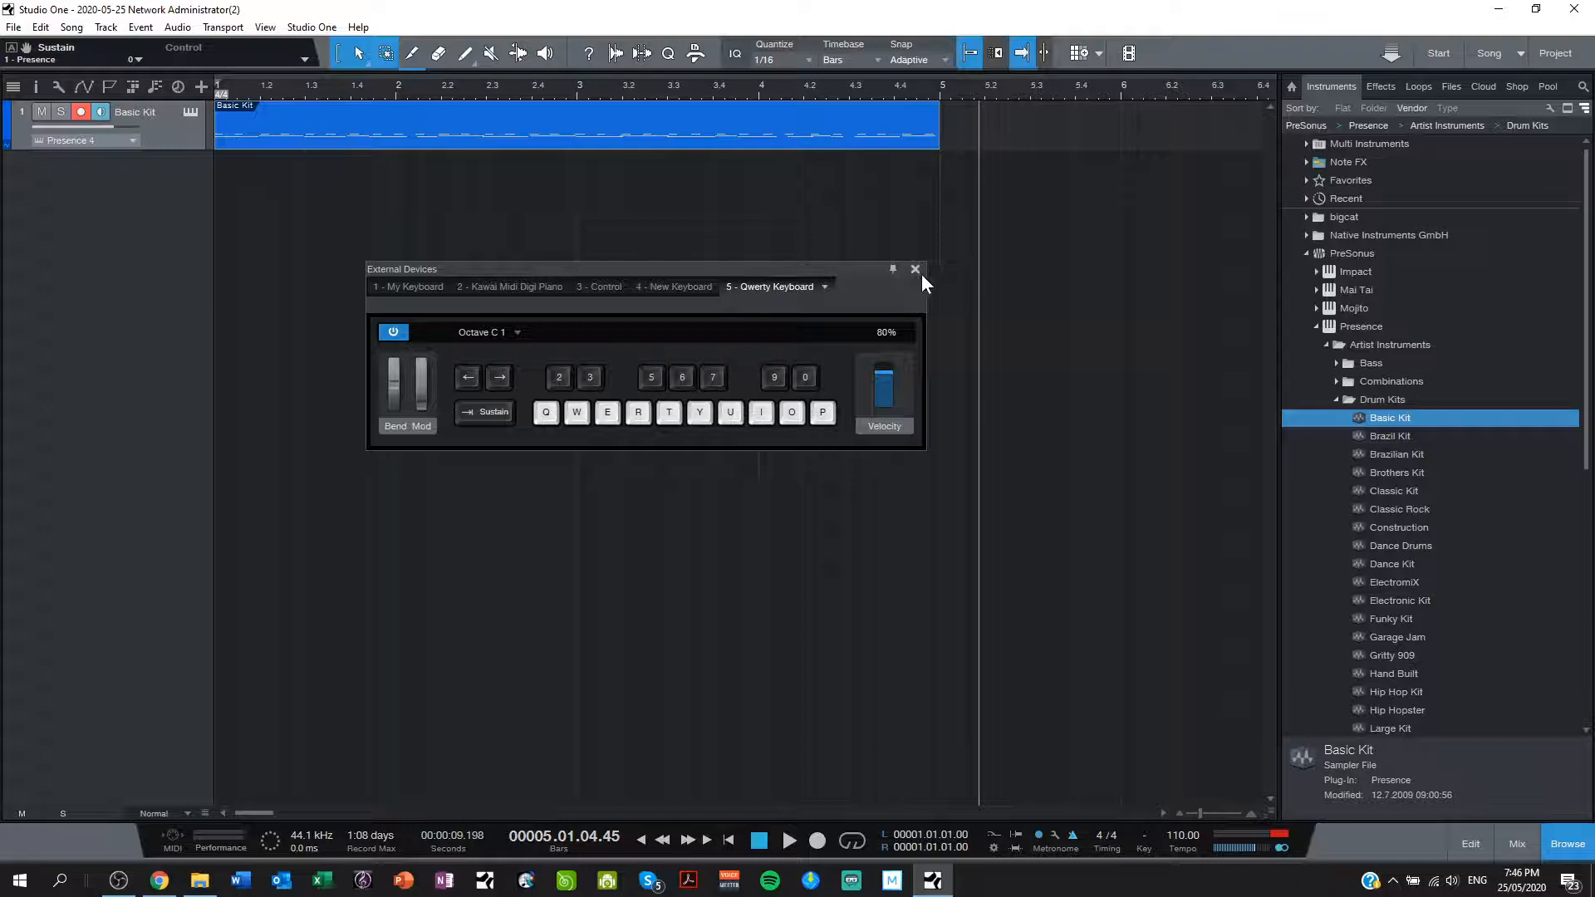
left_click(914, 268)
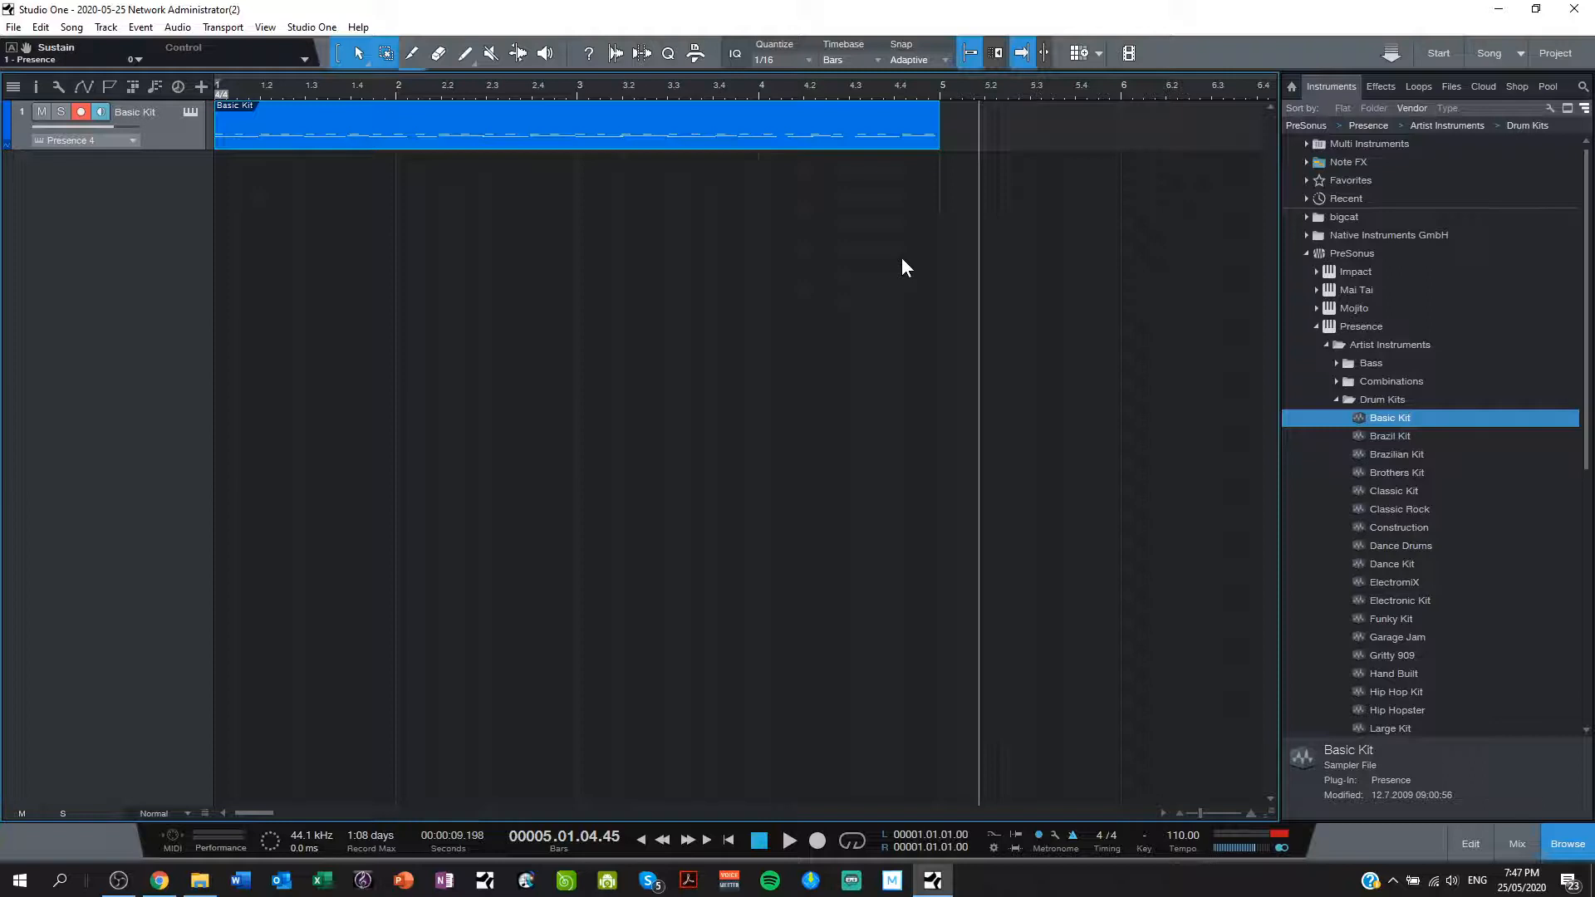
mouse_move(1070, 196)
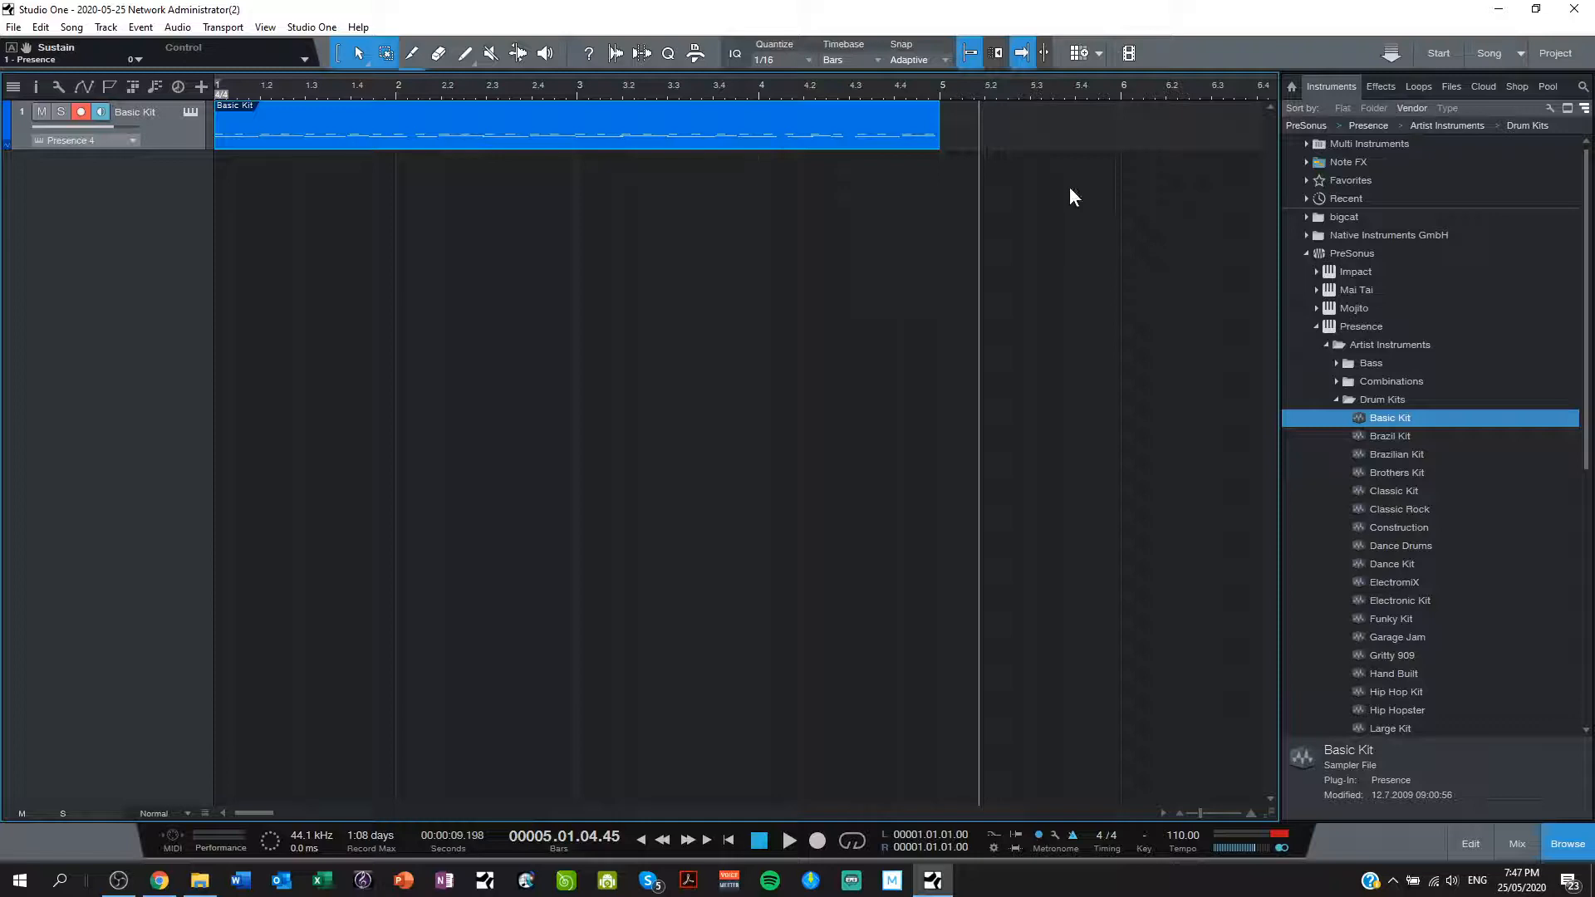
mouse_move(821, 160)
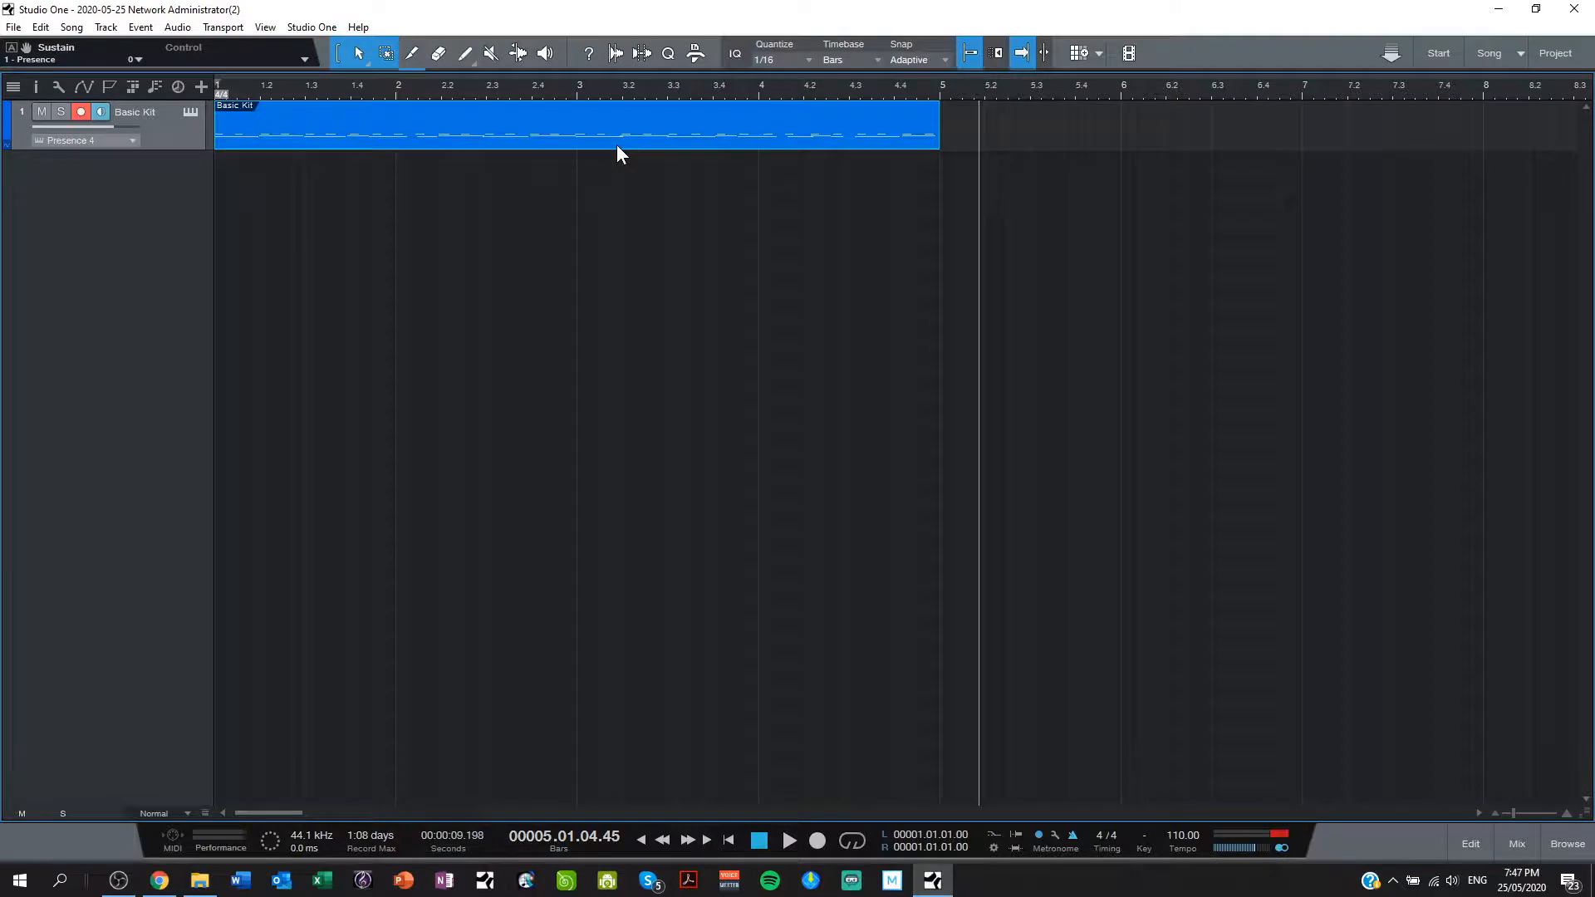
Step: Open the recorded Basic Kit event in the piano roll, toggling Edit off and back on
double_click(575, 124)
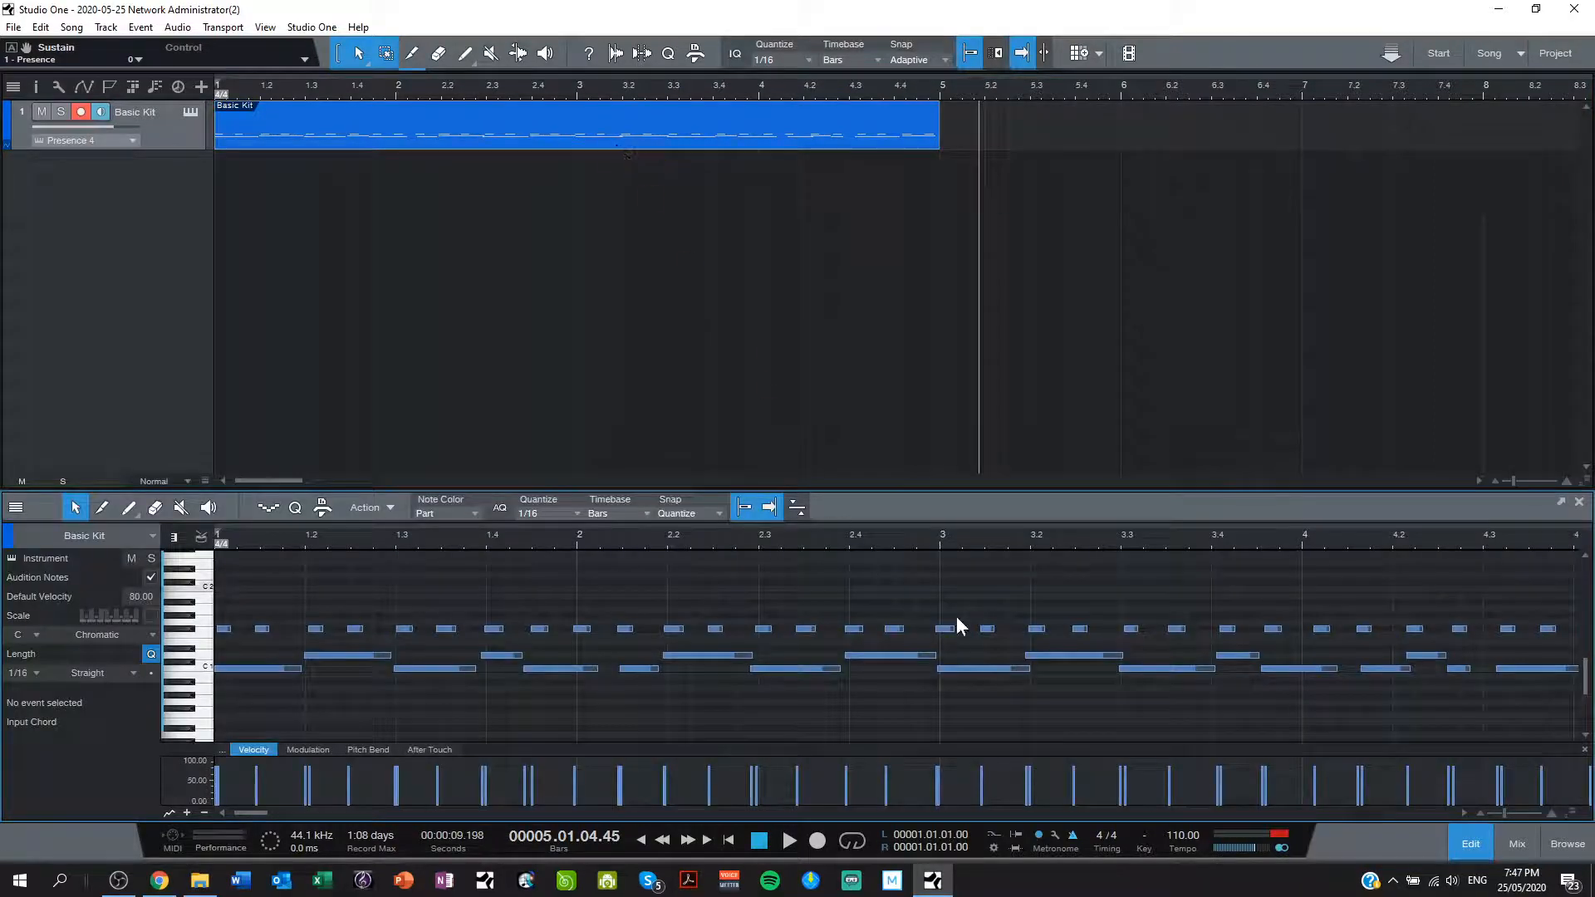
mouse_move(285, 804)
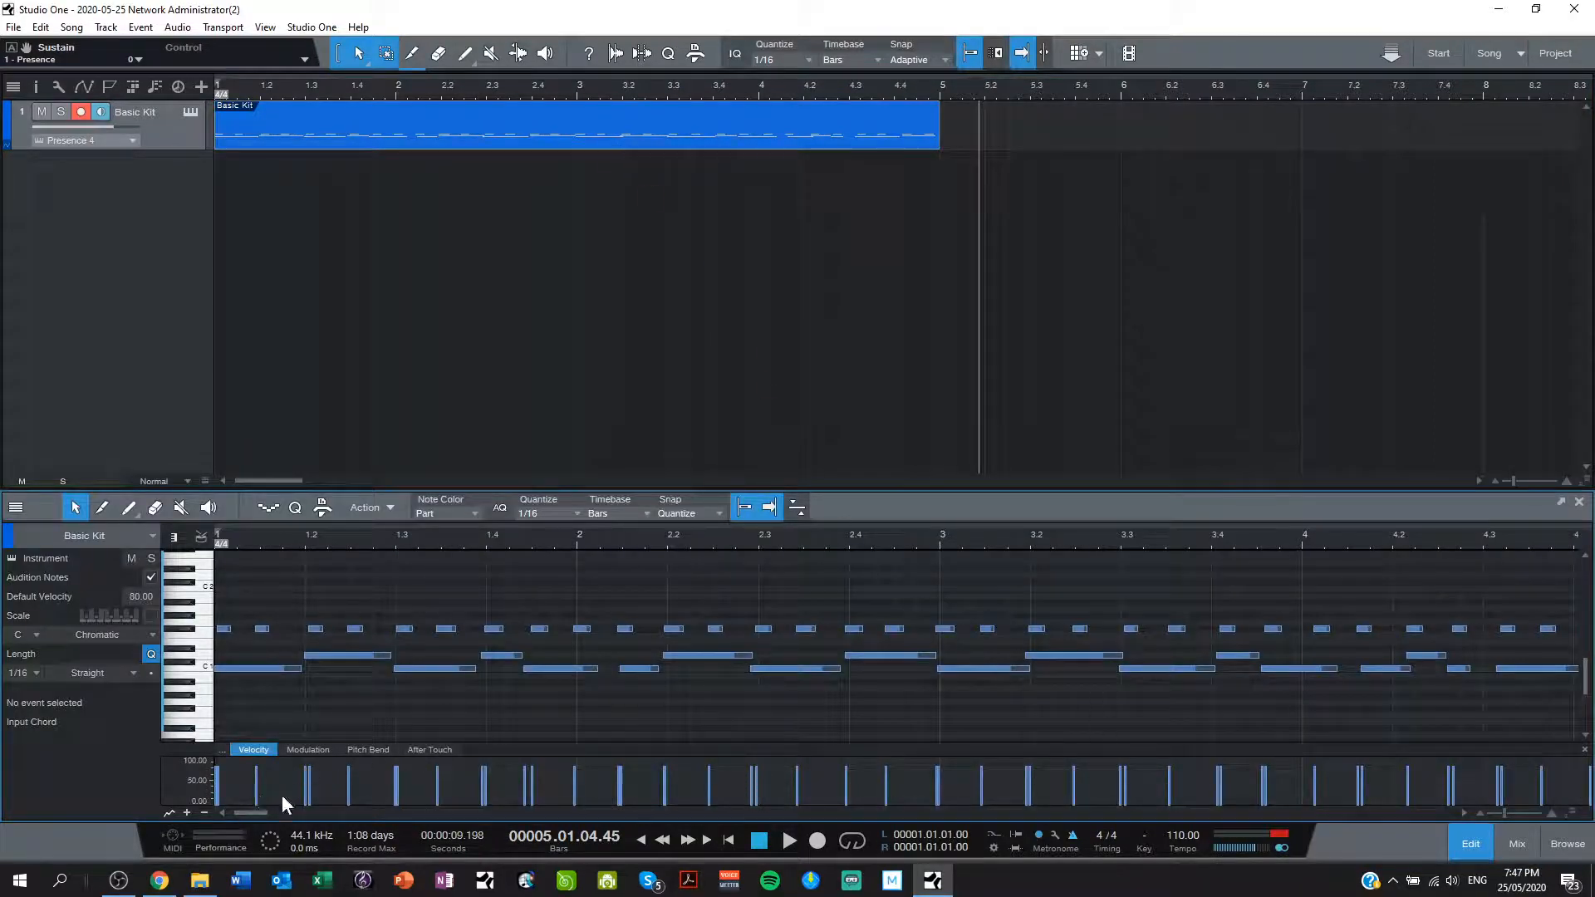
left_click(1468, 847)
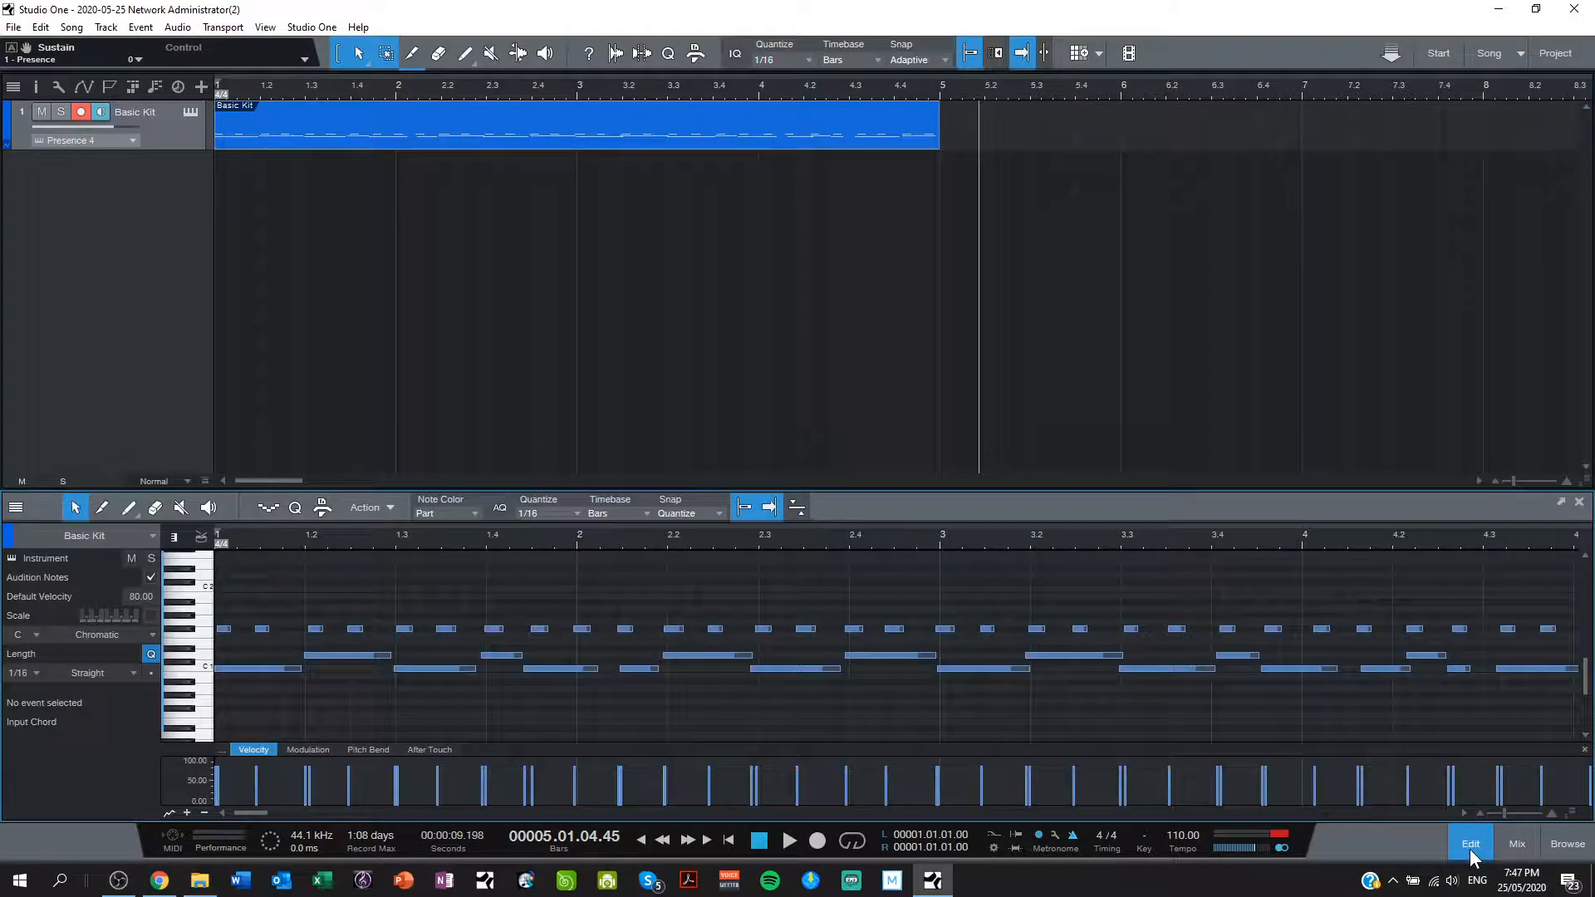
left_click(1470, 843)
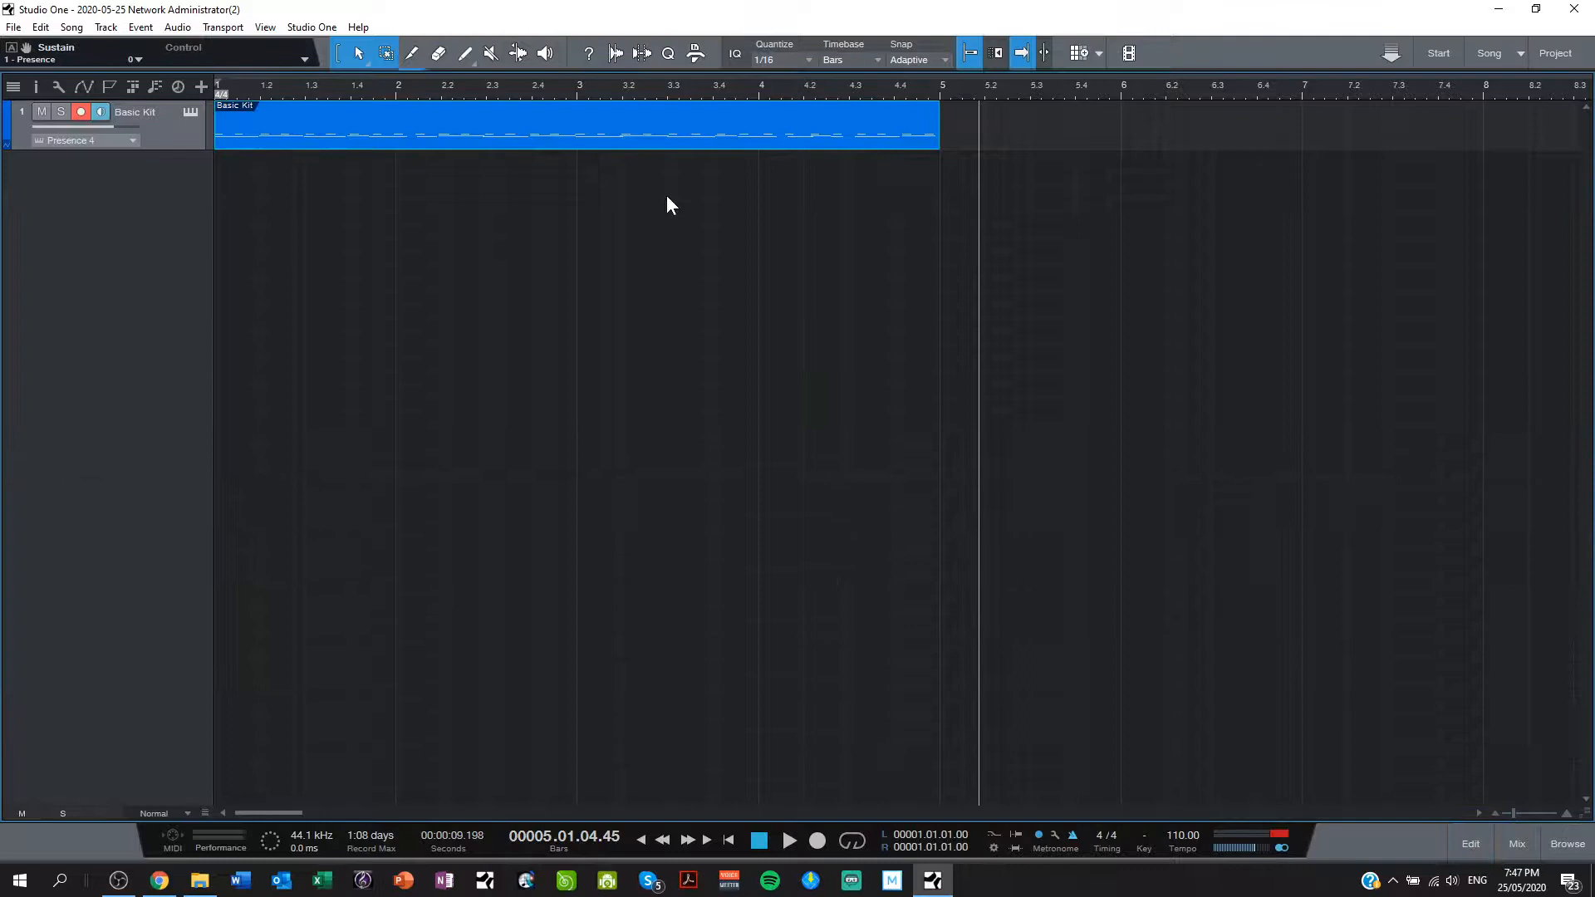
double_click(575, 122)
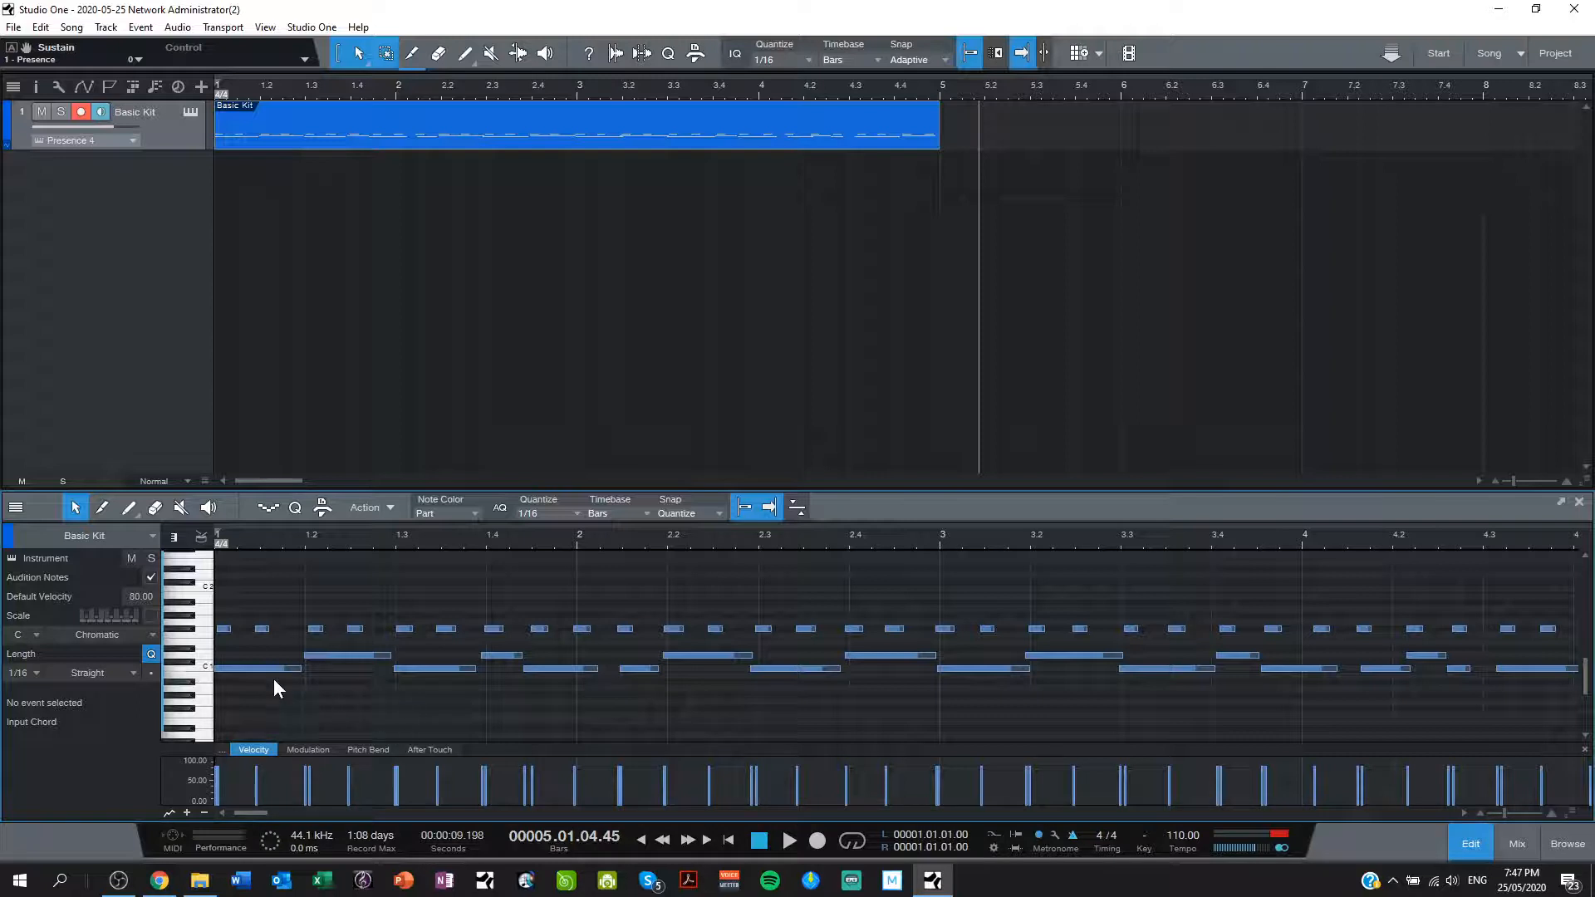
Step: Select a recorded drum note to inspect its details (F#1, velocity 80)
left_click(250, 668)
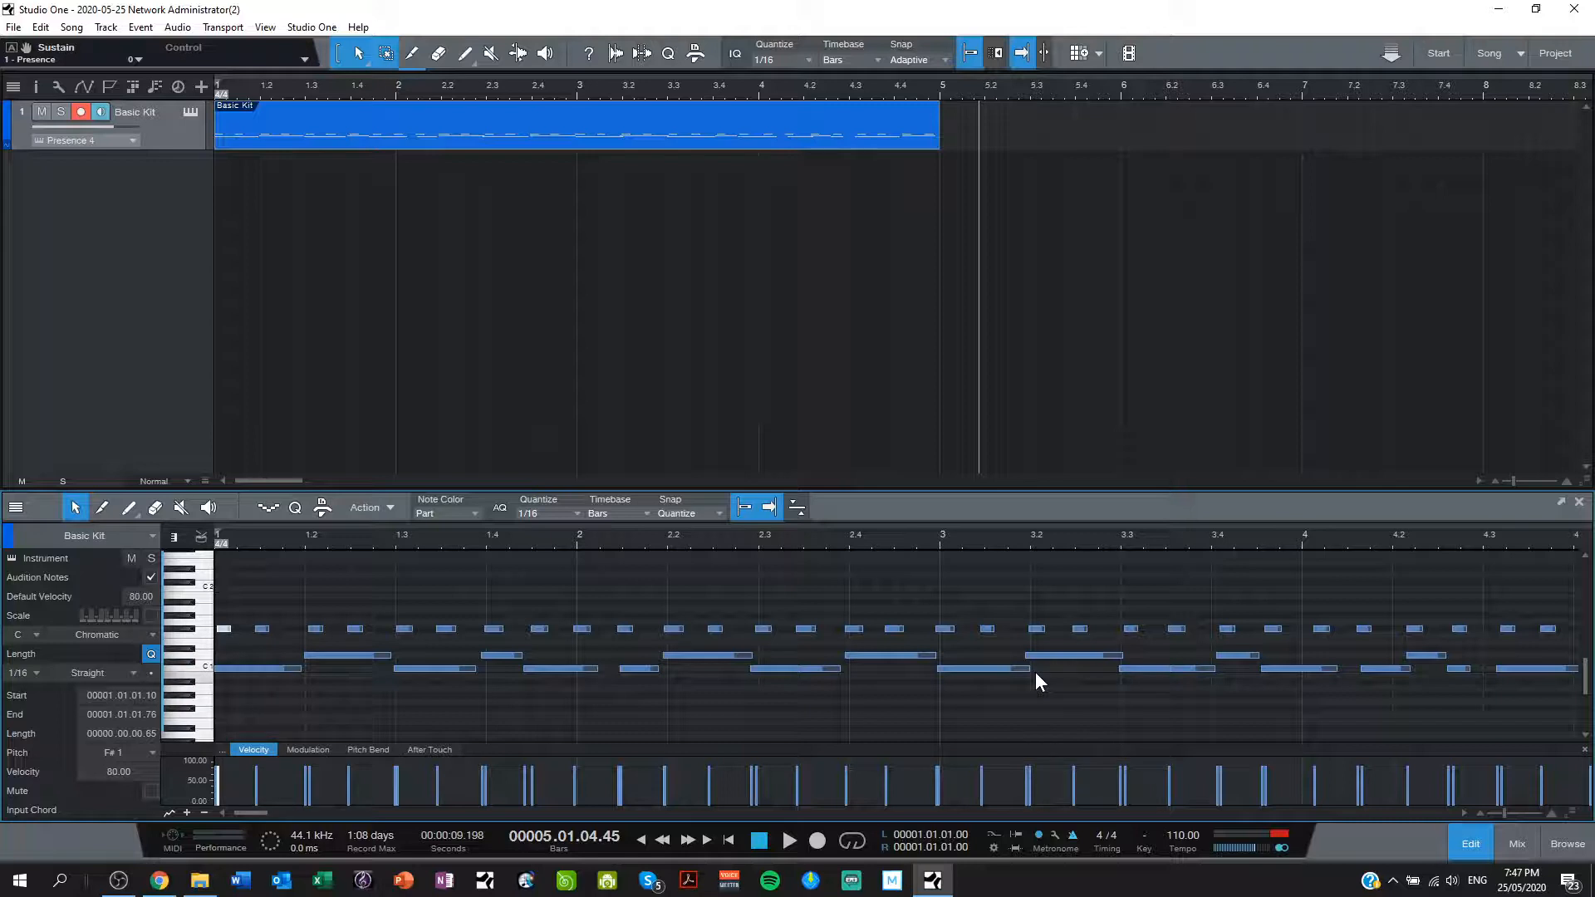
mouse_move(1048, 674)
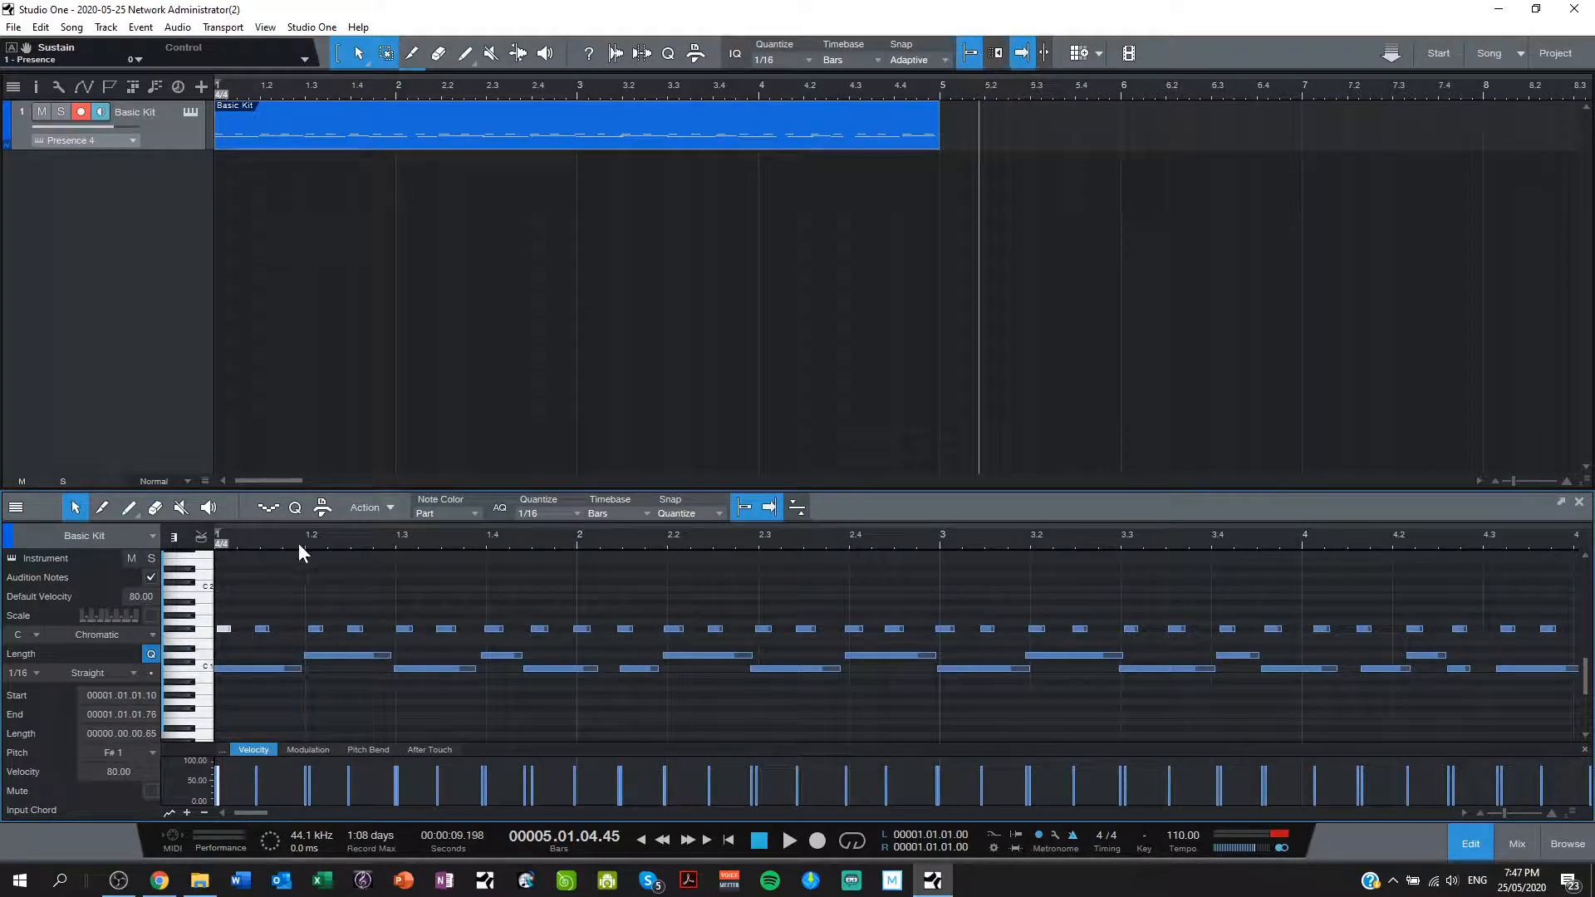
mouse_move(595, 556)
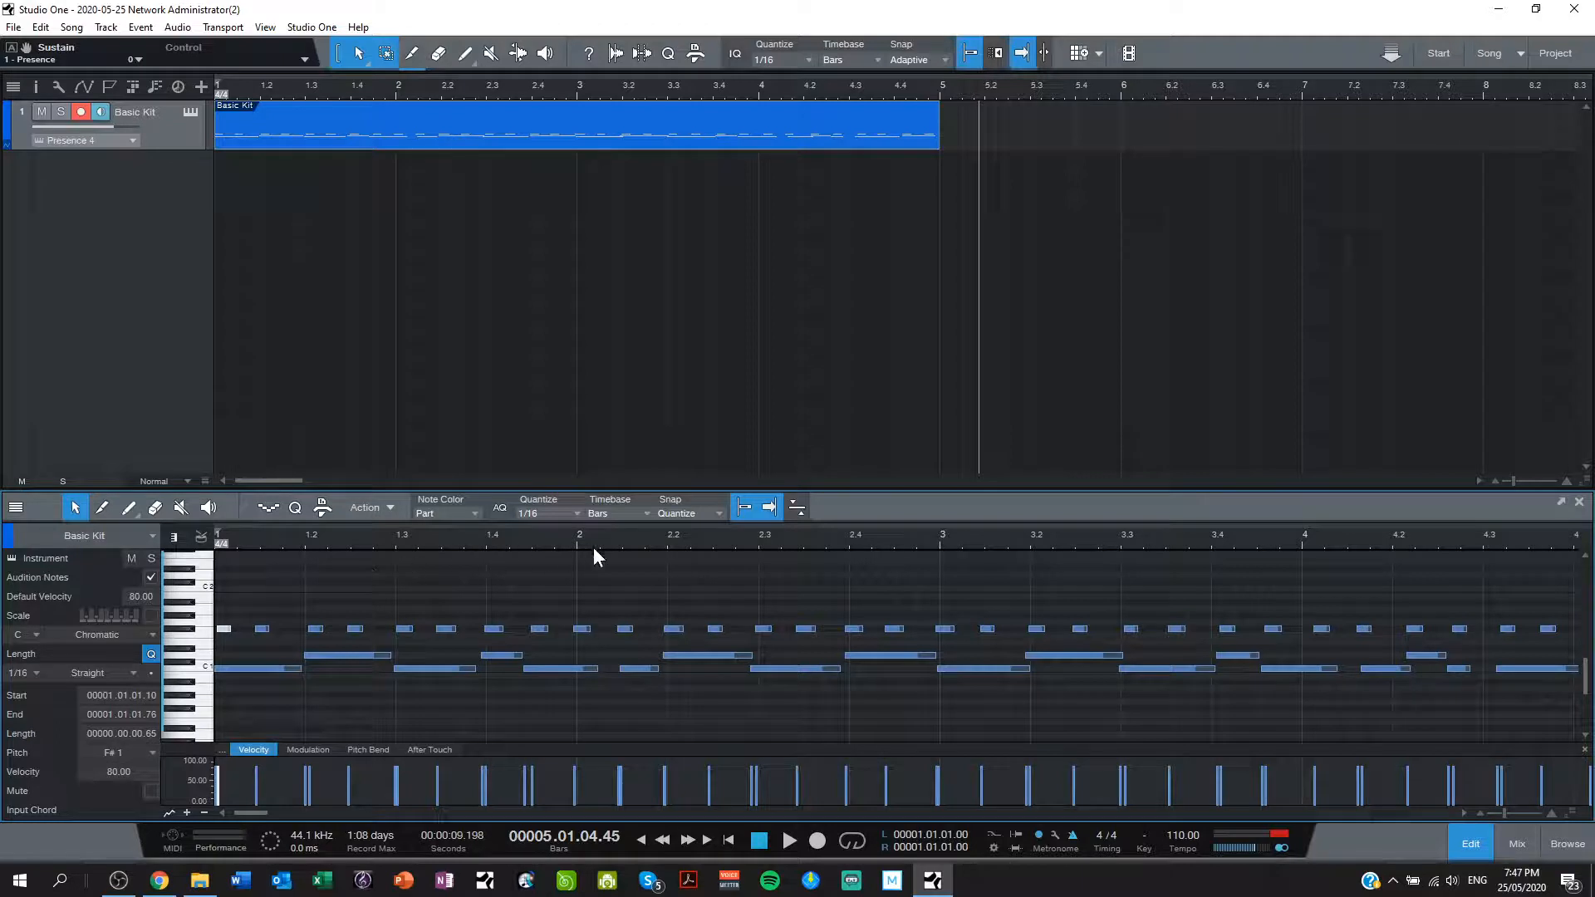
mouse_move(658, 544)
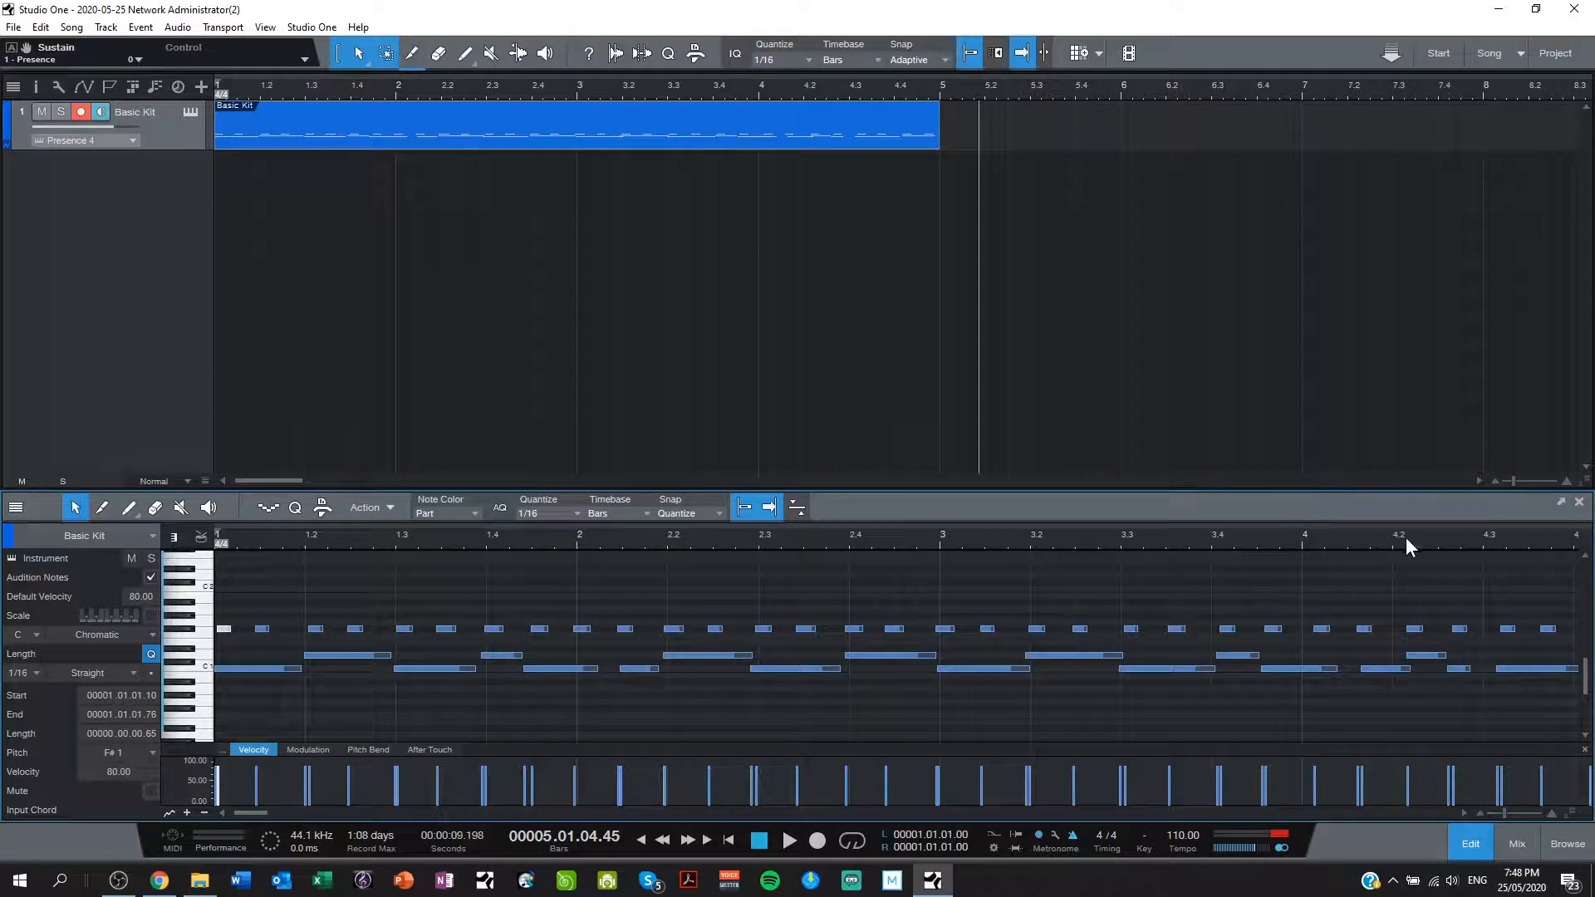
mouse_move(1353, 639)
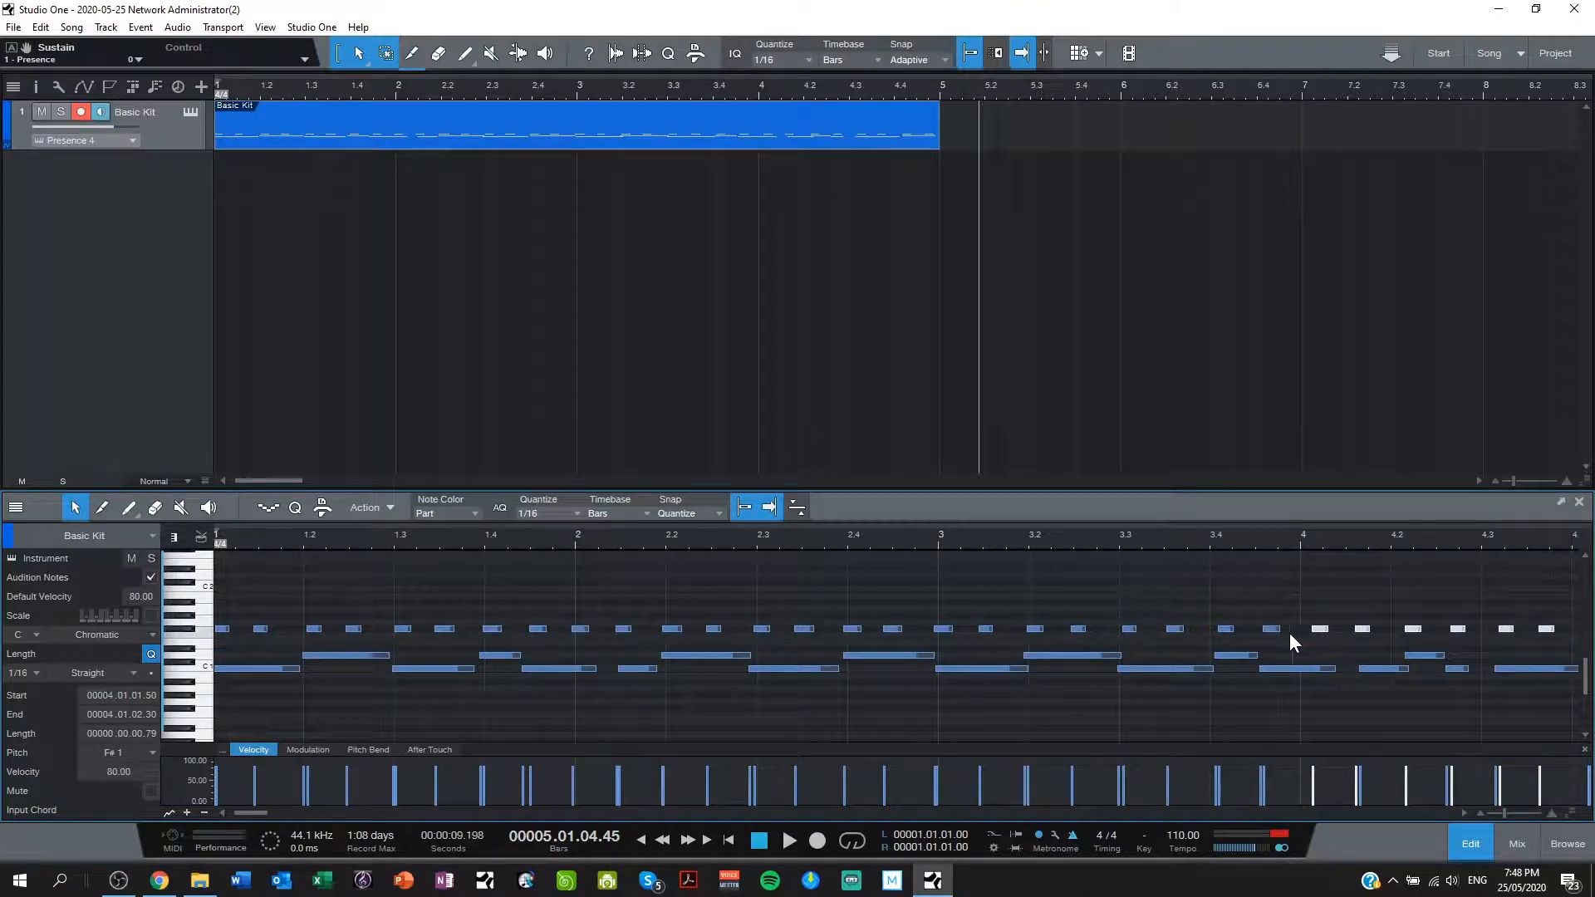
mouse_move(346, 636)
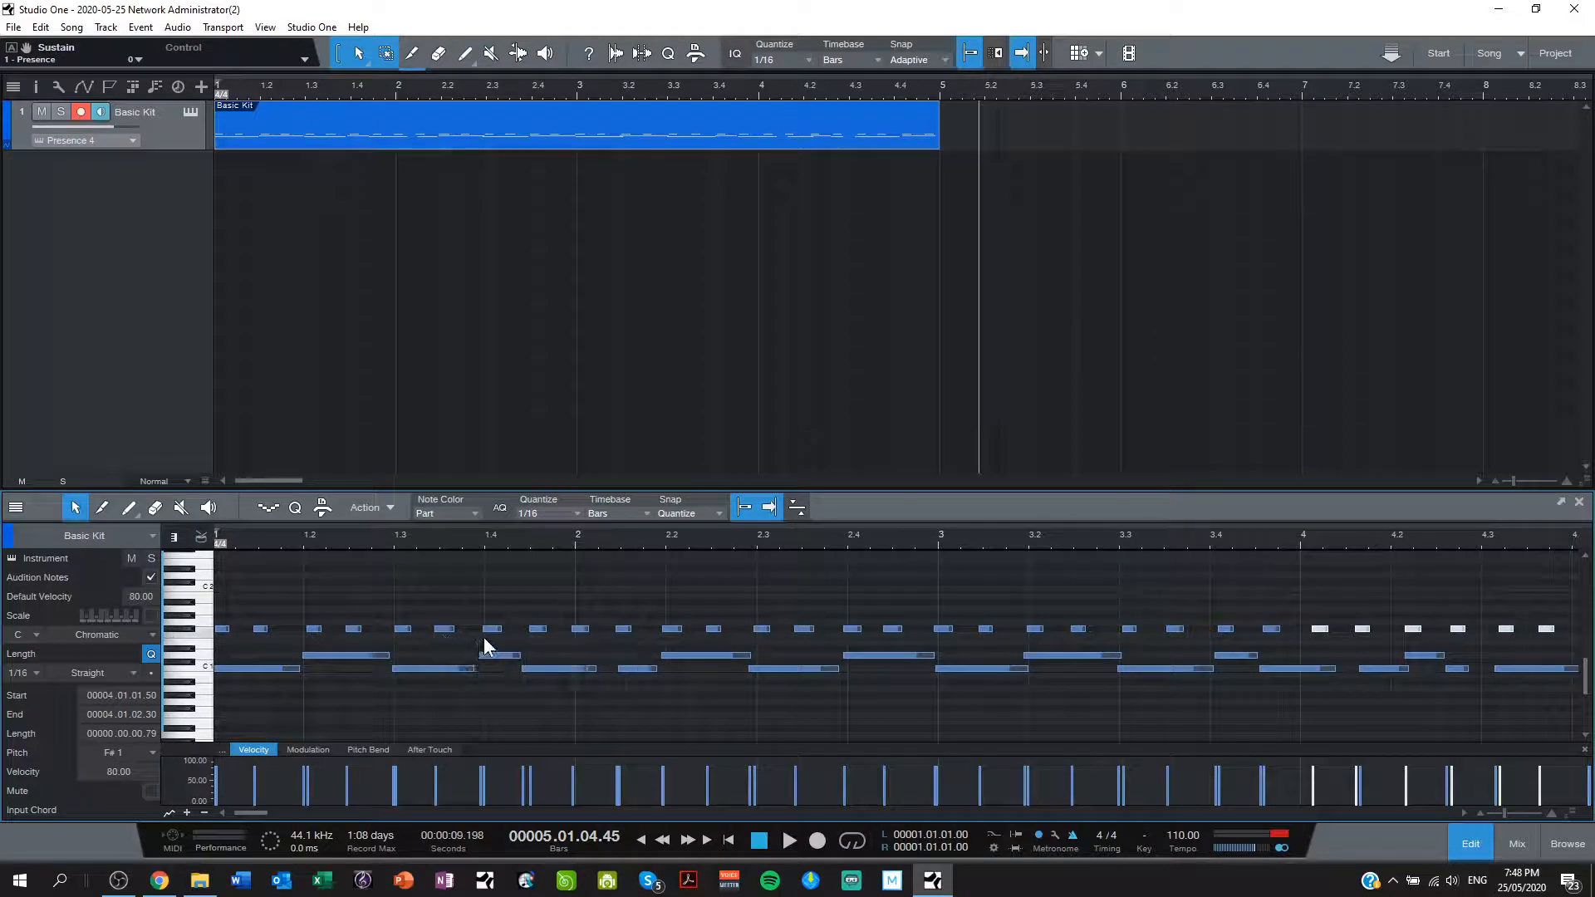
mouse_move(603, 646)
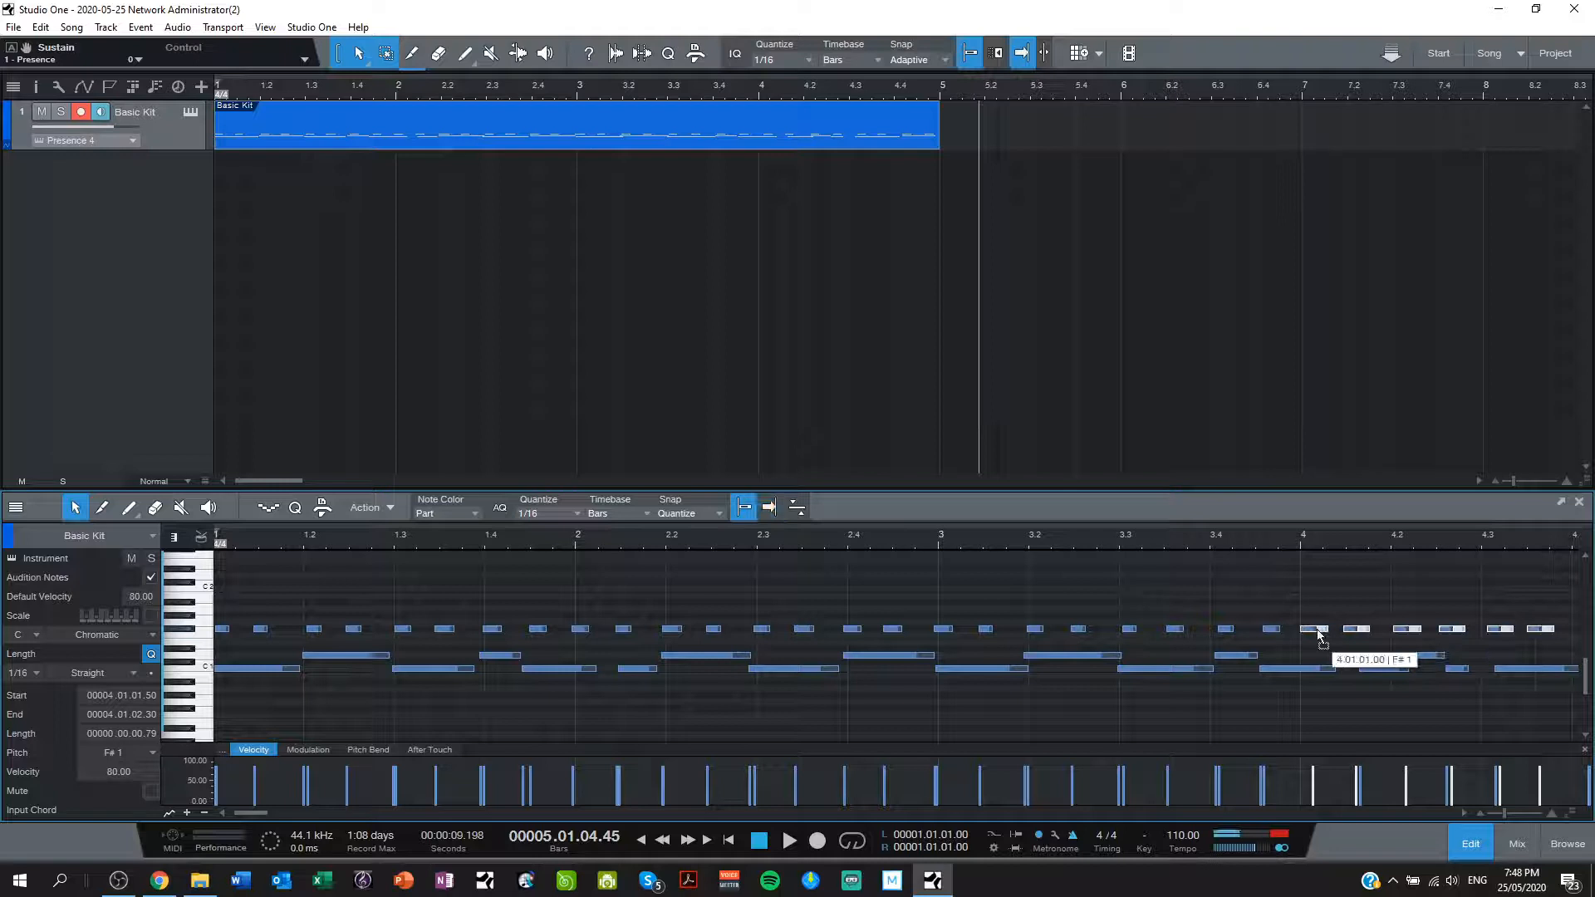
left_click(1363, 702)
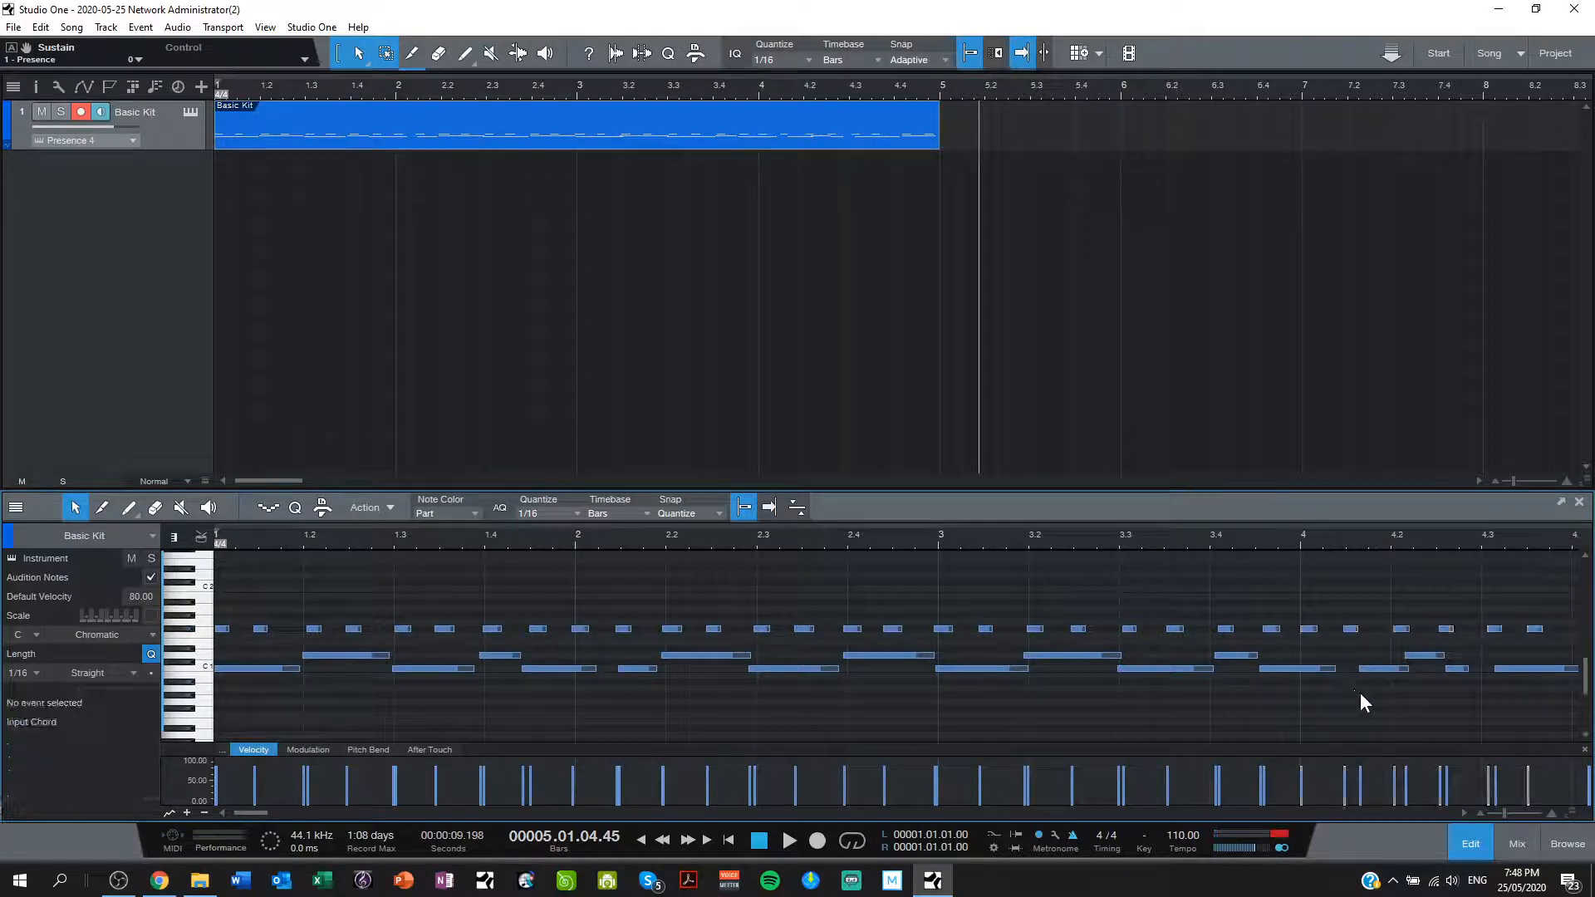
left_click(1353, 629)
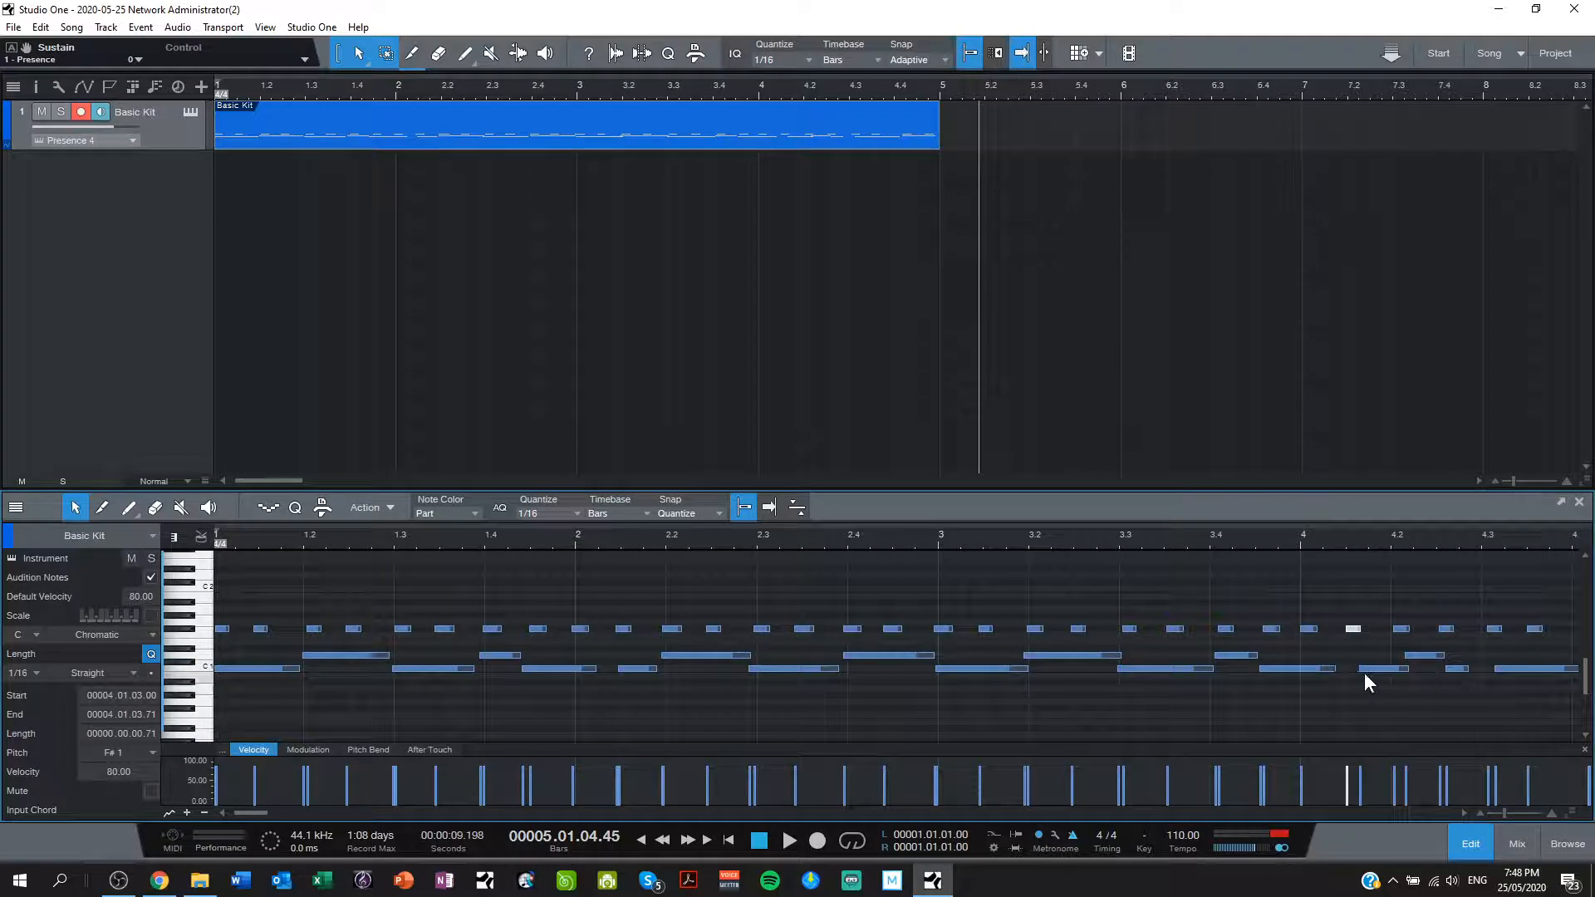
mouse_move(1238, 662)
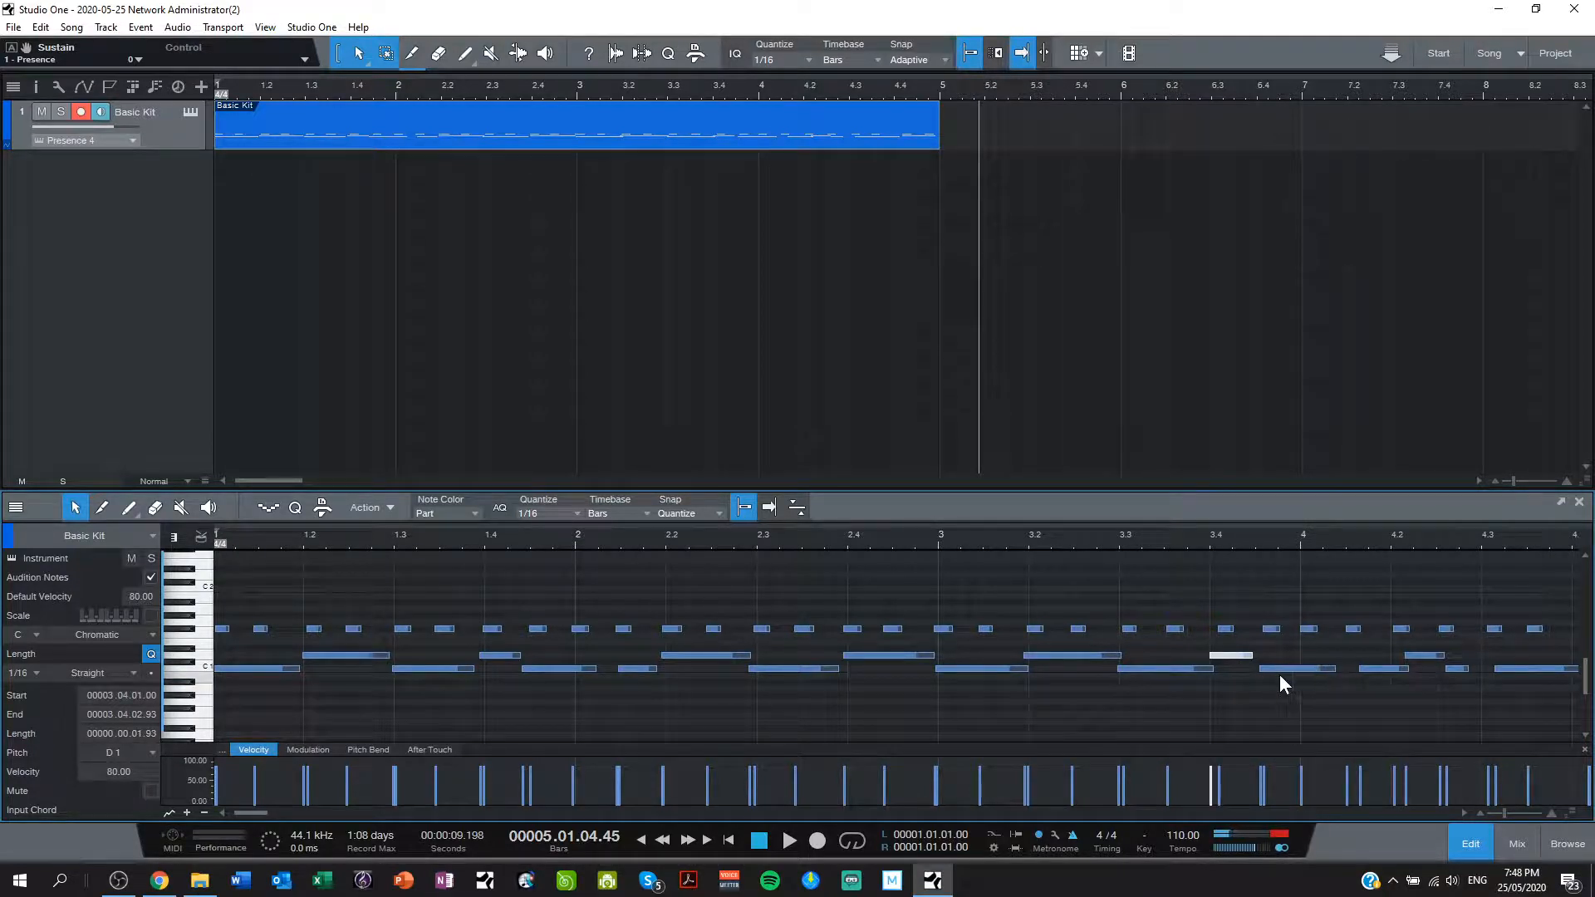
left_click_drag(1231, 656, 1292, 671)
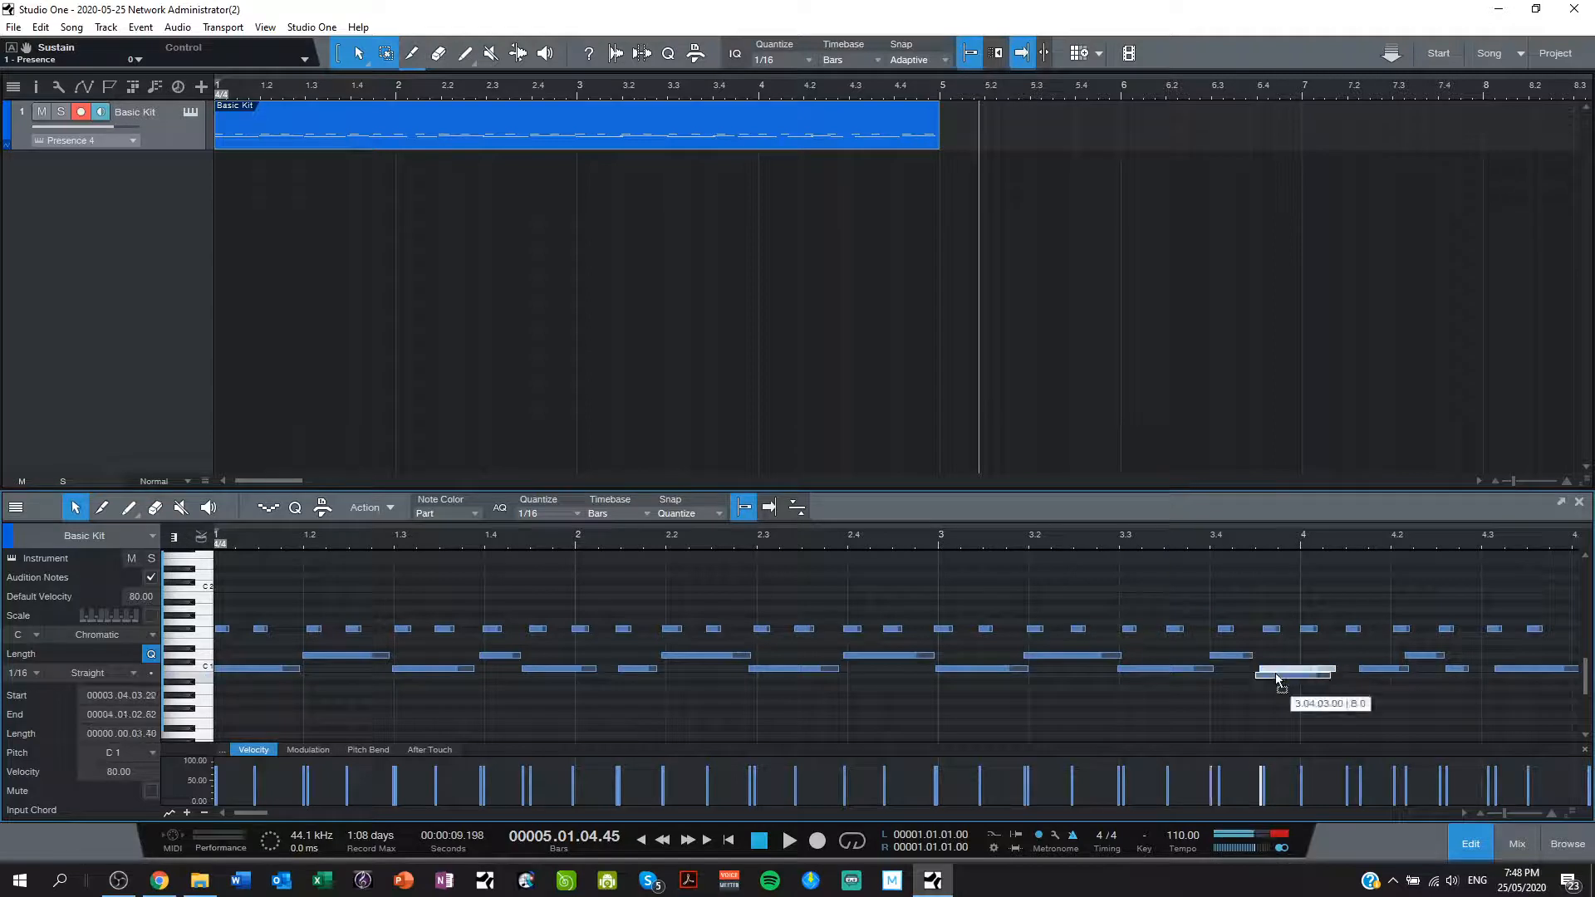
left_click_drag(1292, 671, 1383, 671)
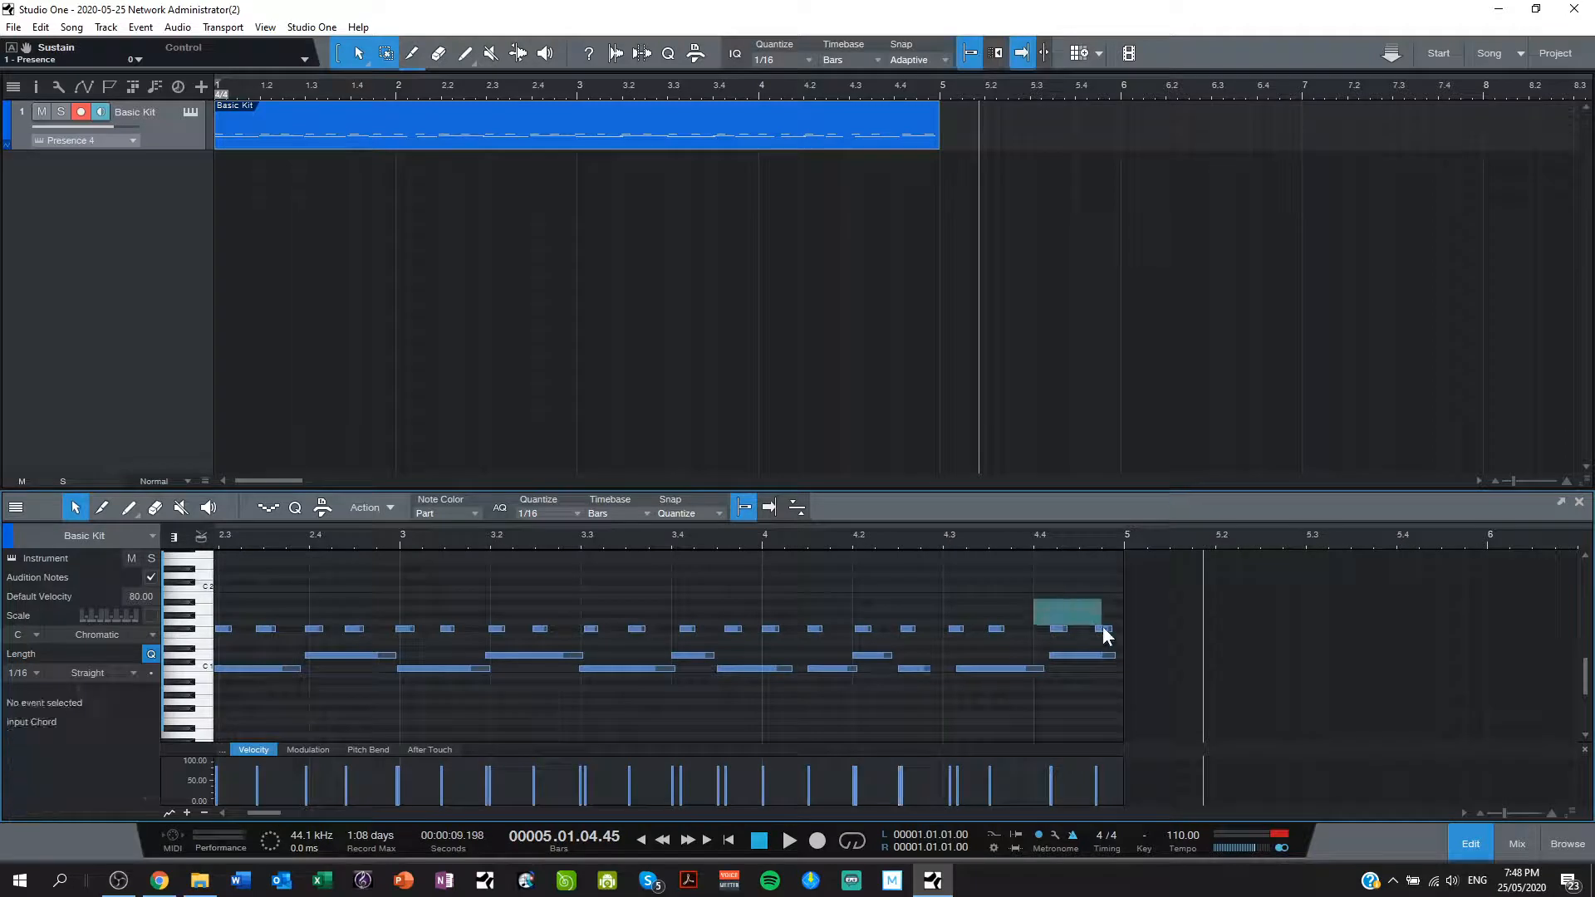
left_click_drag(1066, 610, 1058, 629)
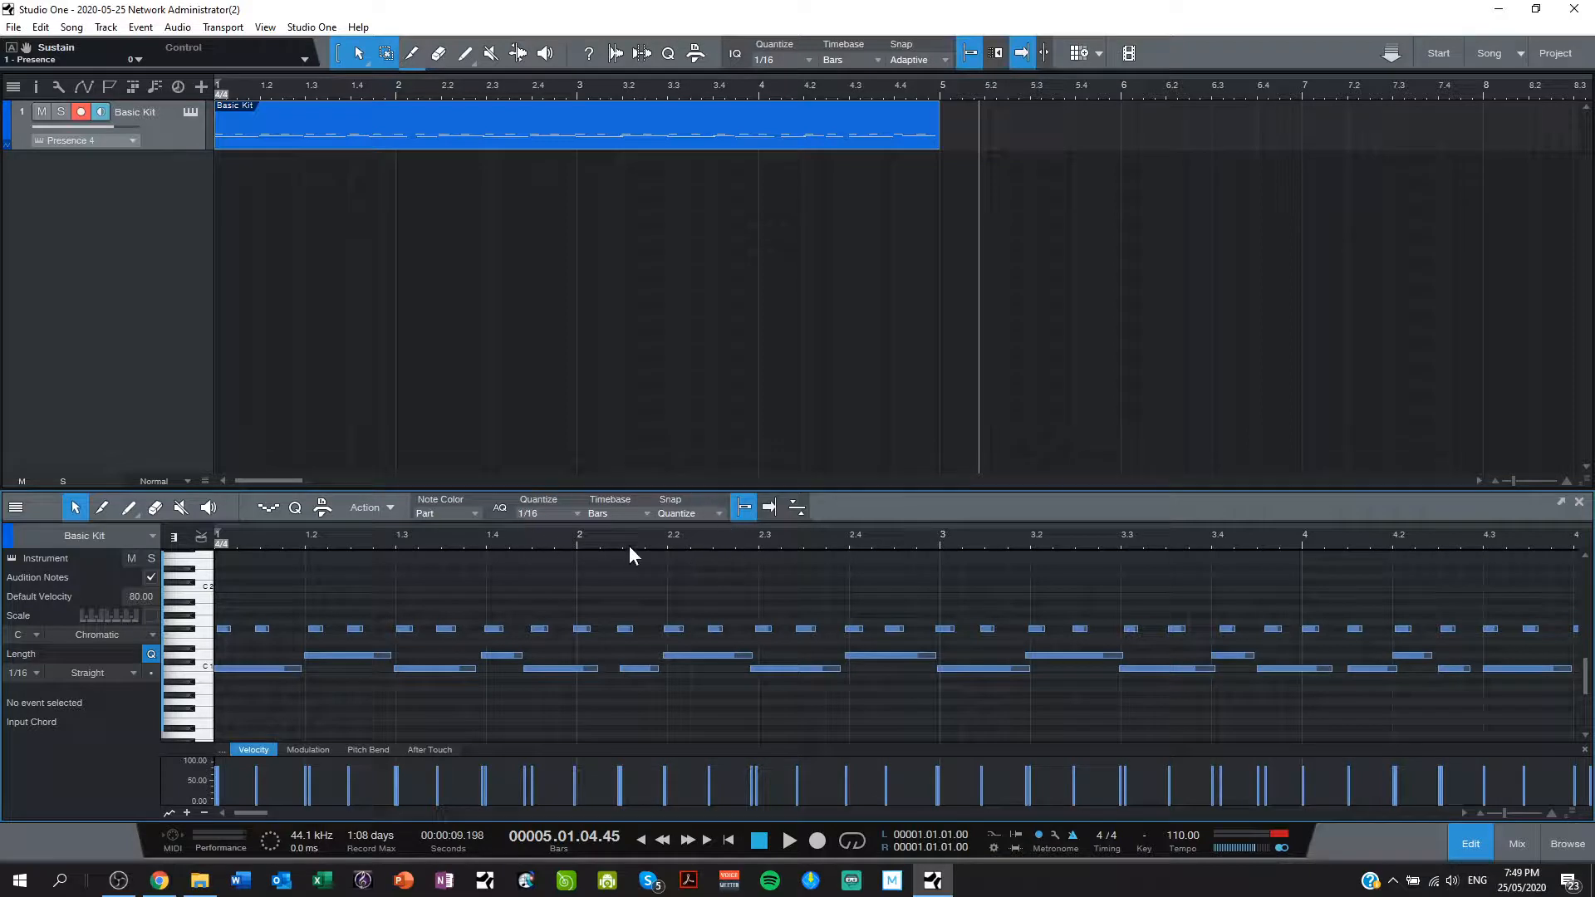
mouse_move(542, 556)
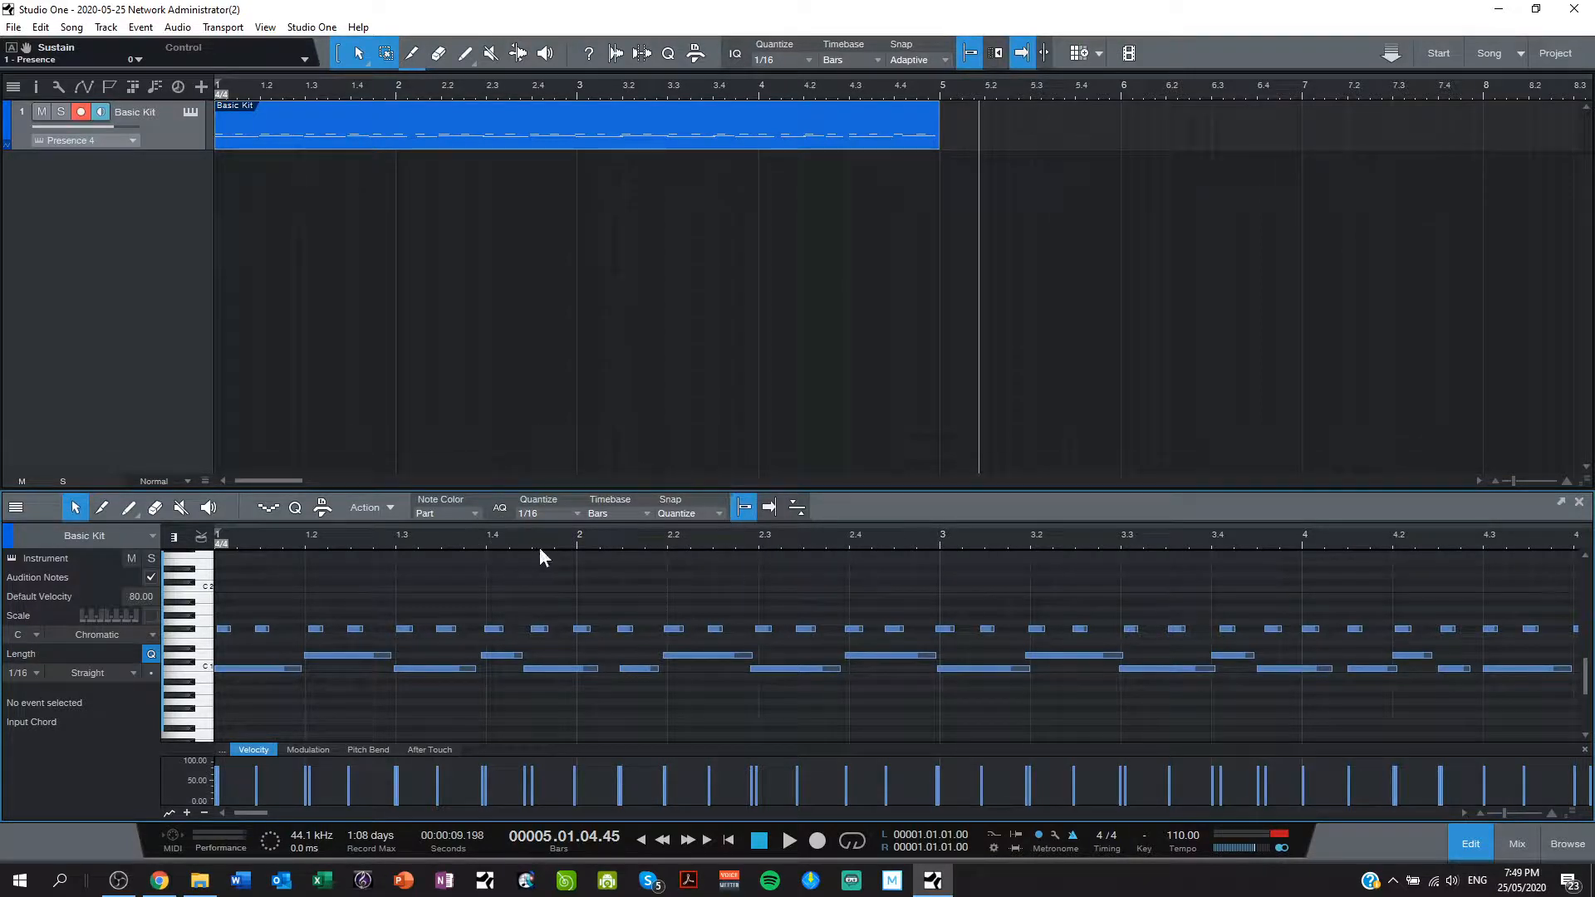
Step: Choose 1/4 from the Quantize dropdown, selecting the bar-1 F#1 hi-hat note between attempts
left_click(575, 512)
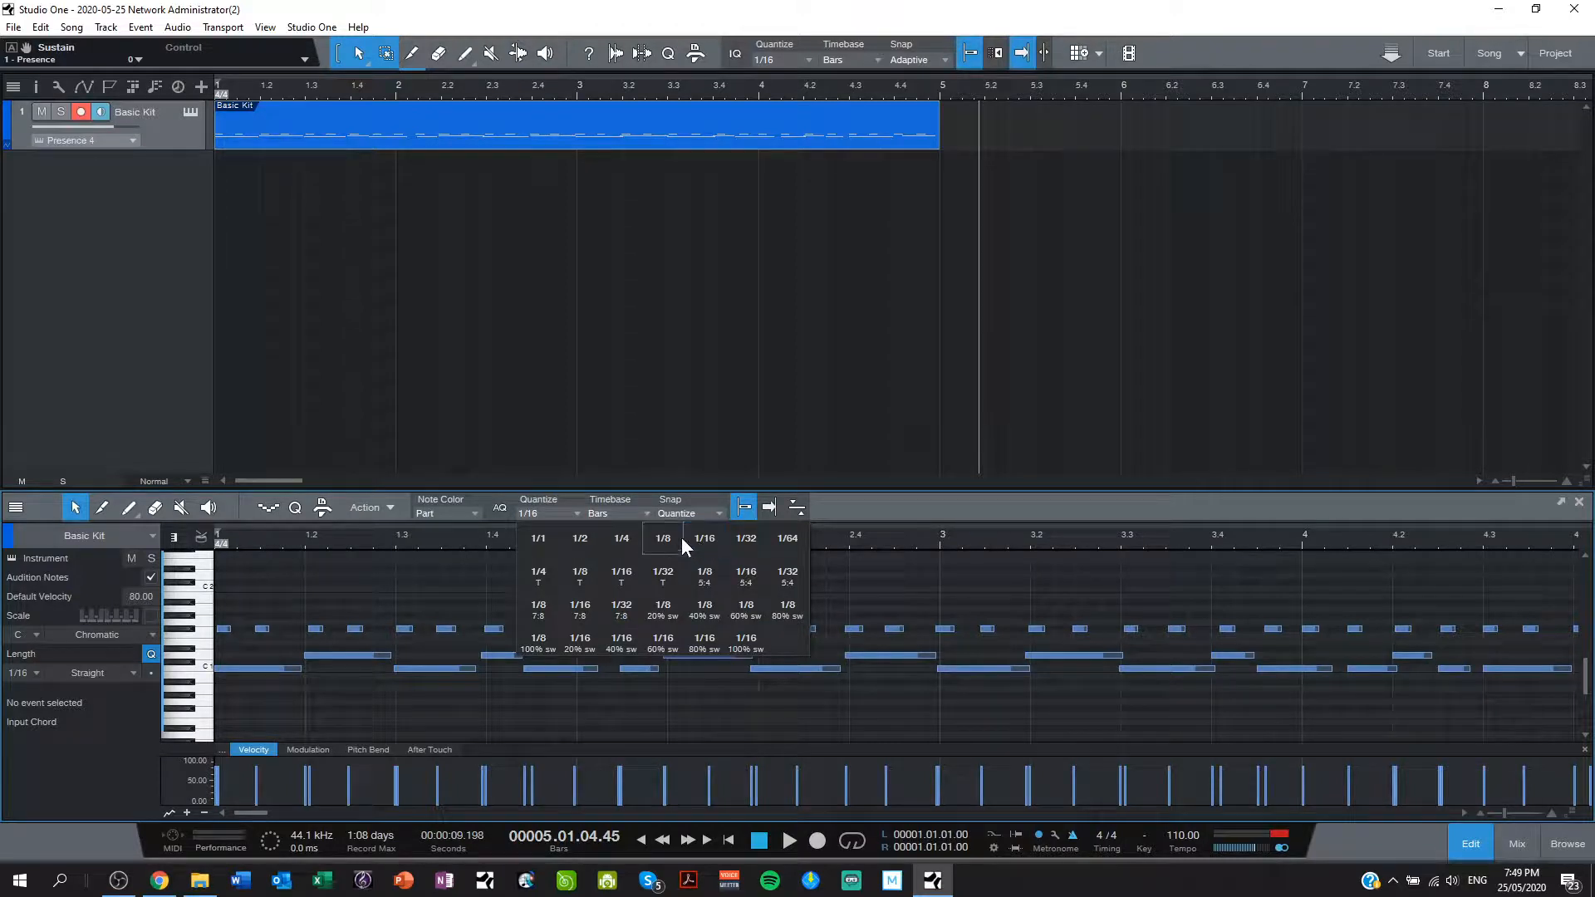
mouse_move(579, 537)
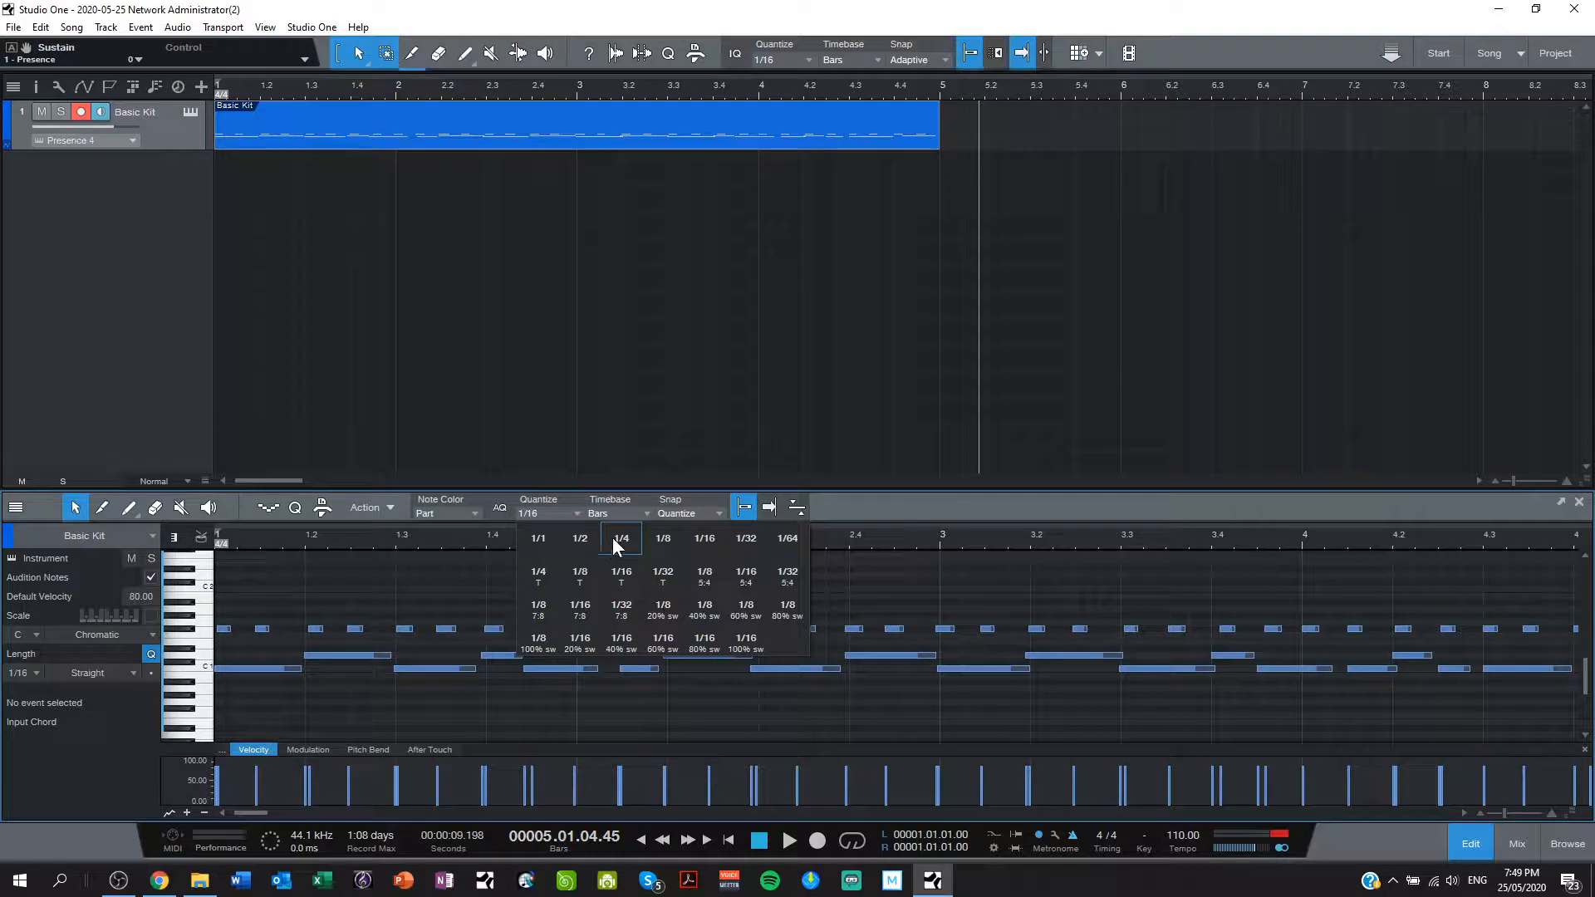
left_click(621, 538)
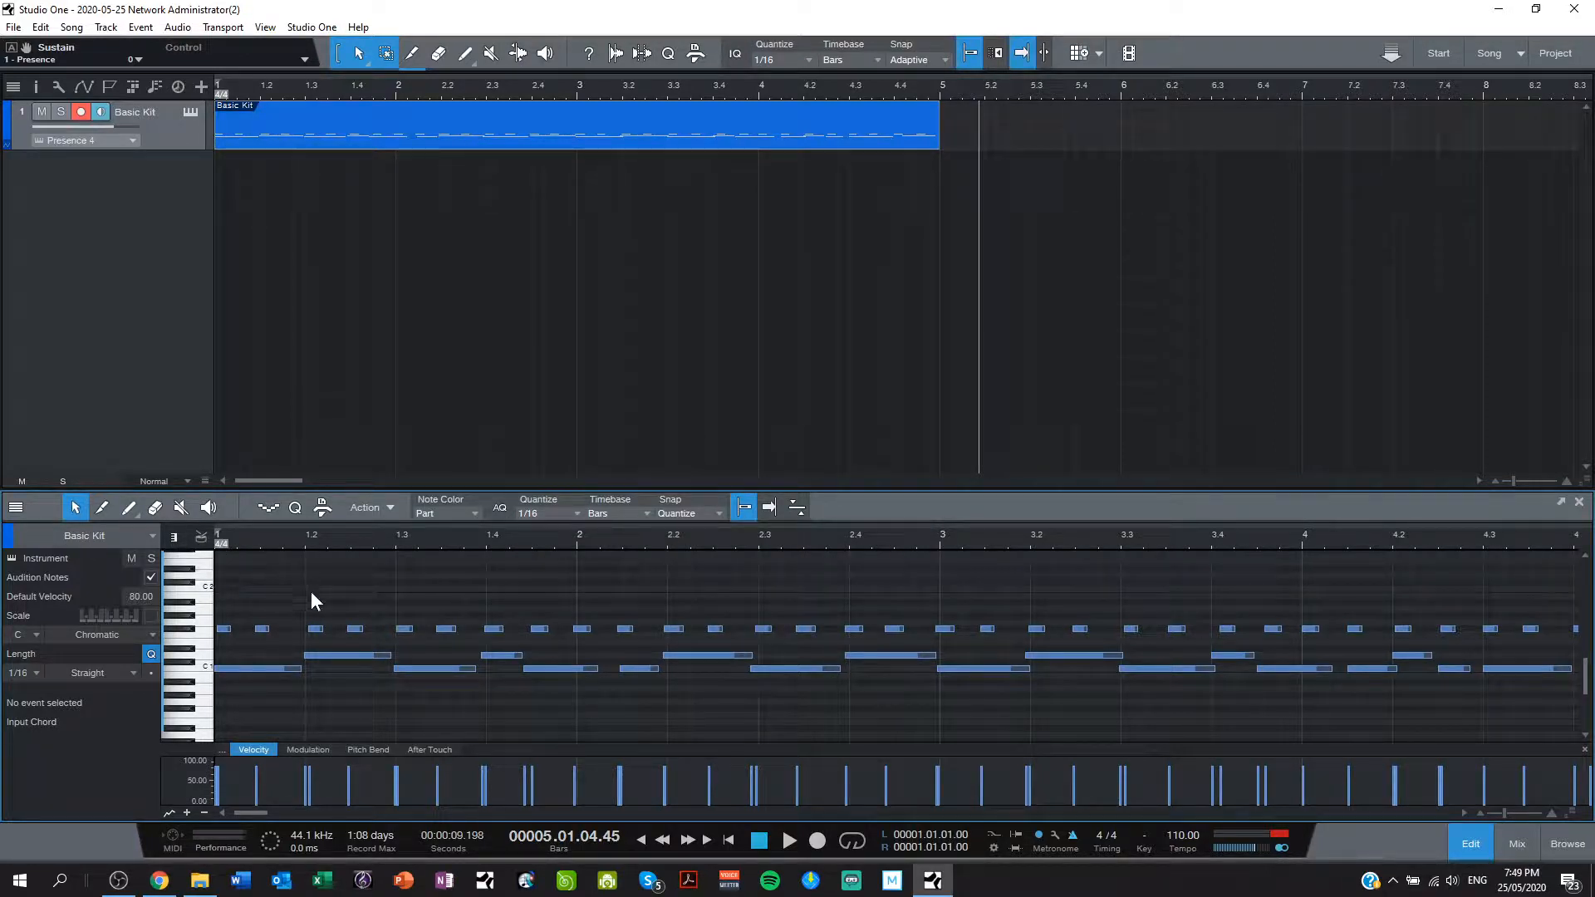
left_click(316, 628)
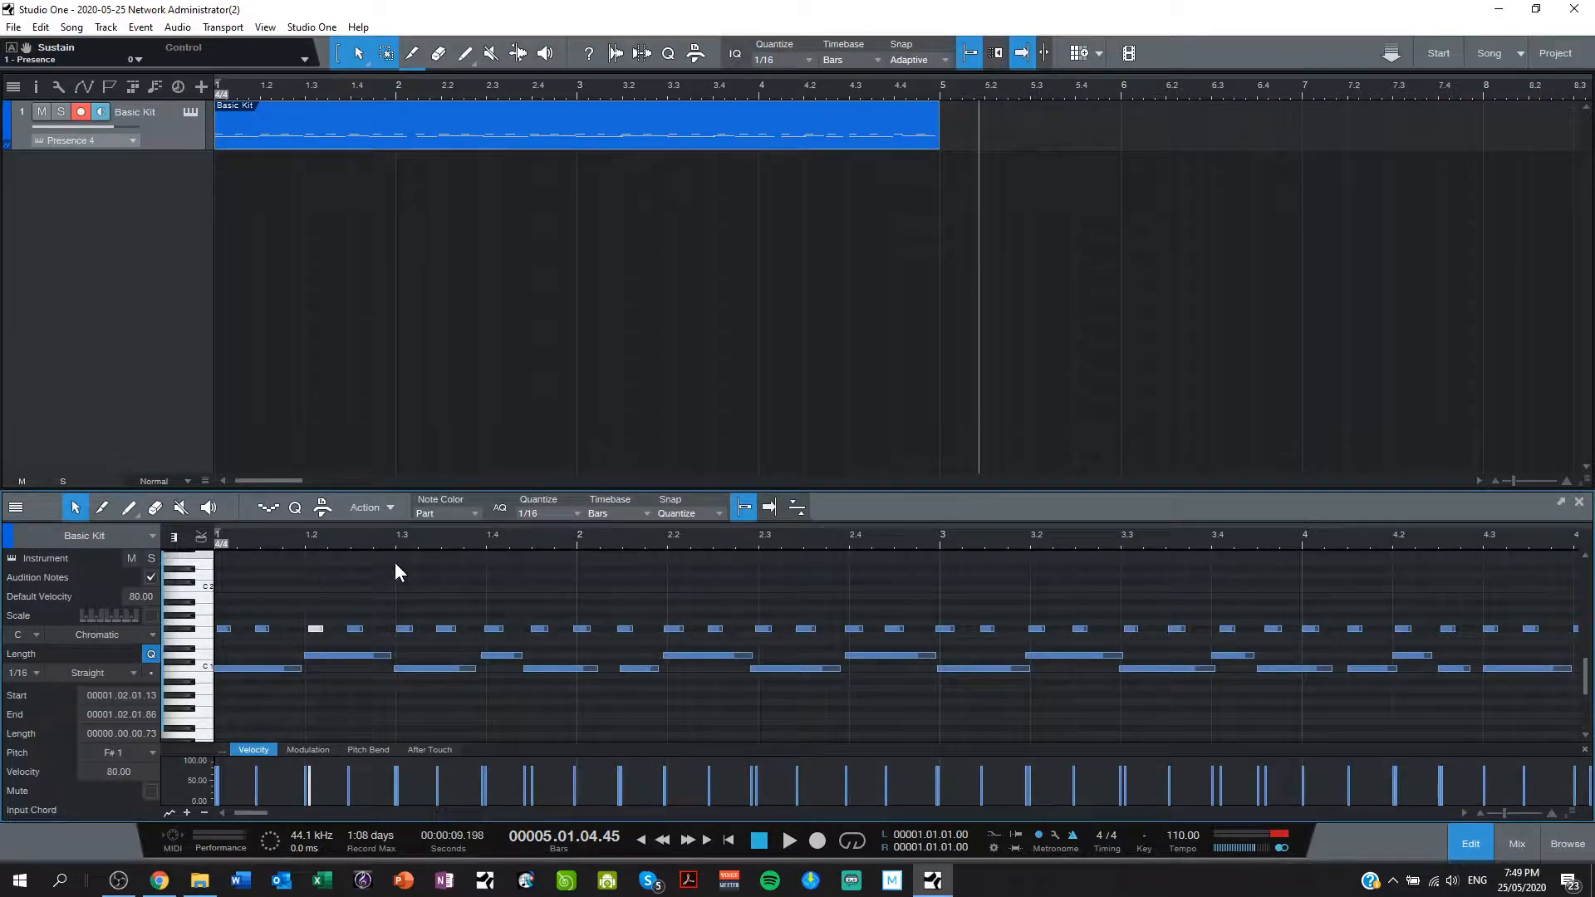
mouse_move(432, 588)
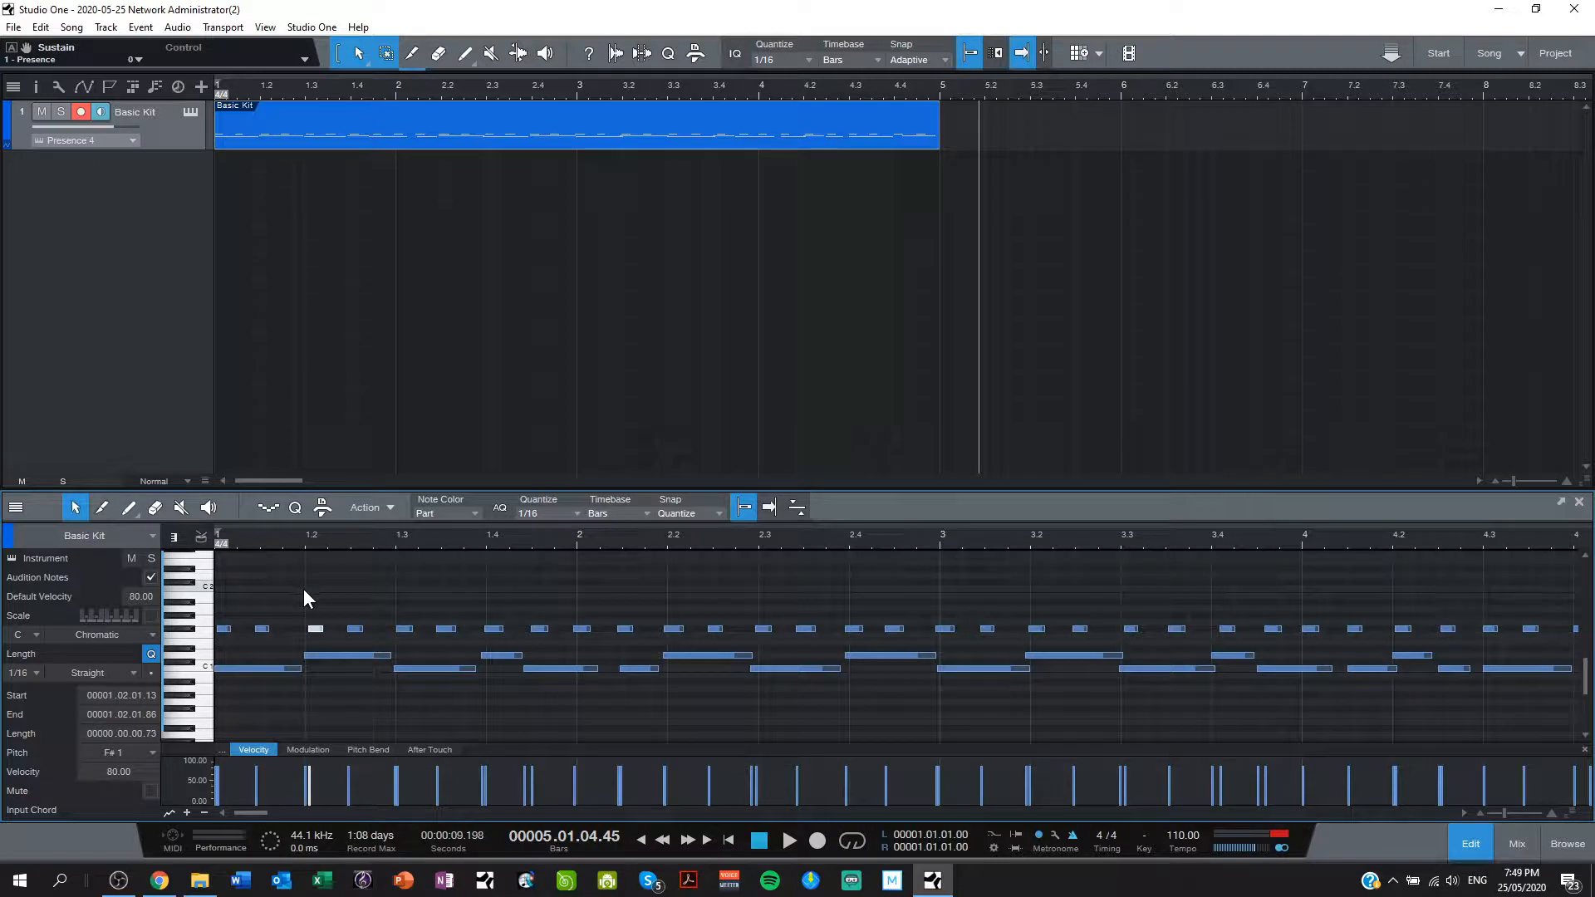
left_click(552, 513)
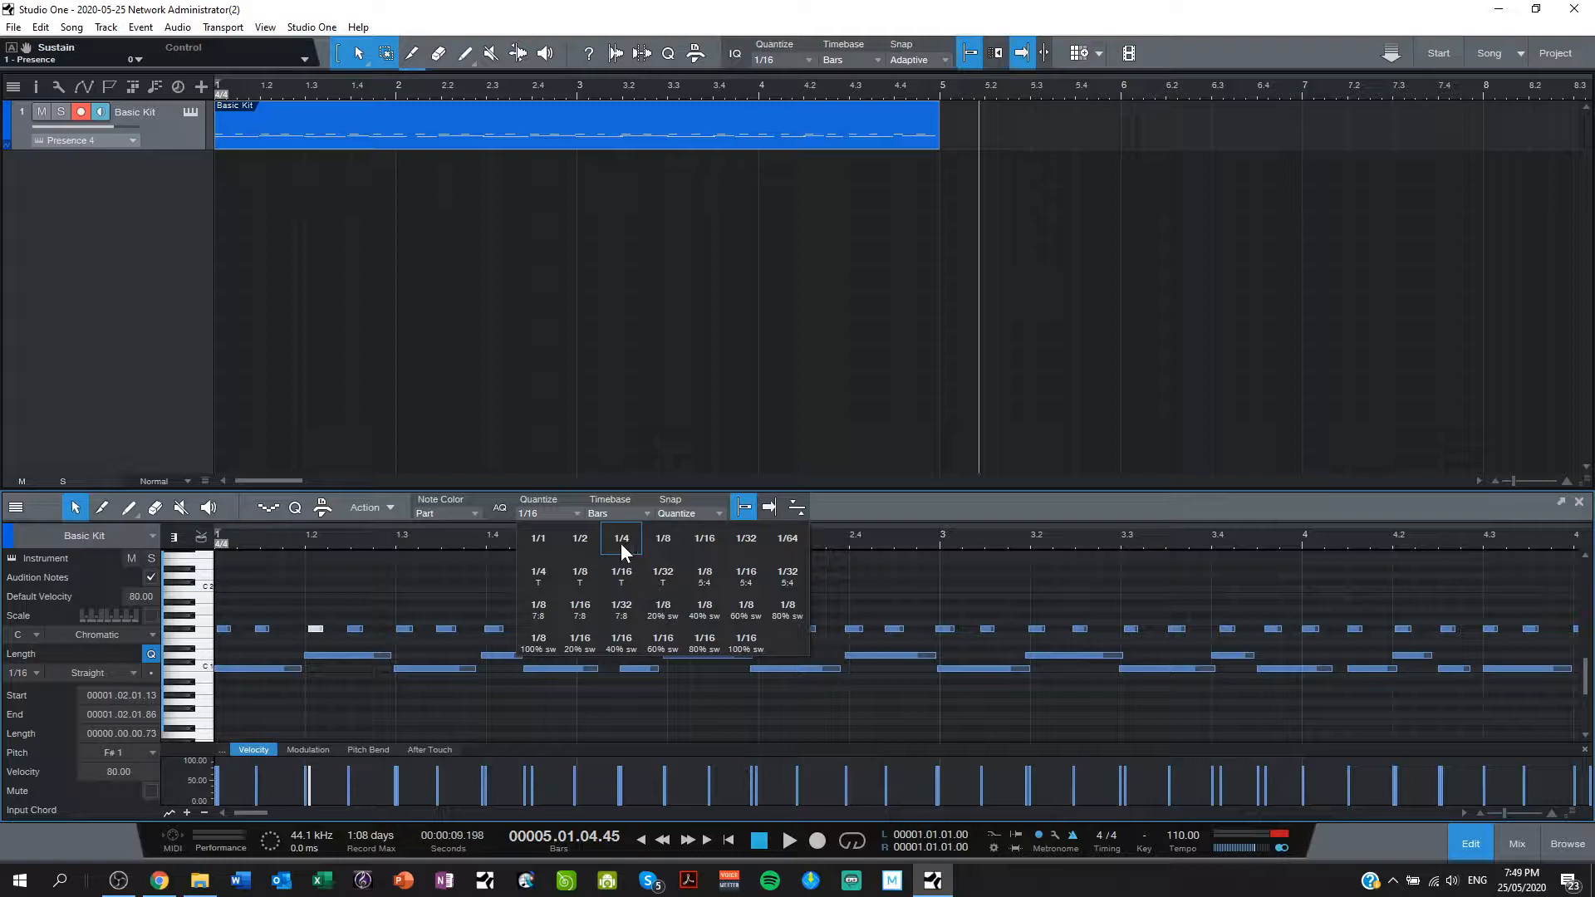
left_click(620, 537)
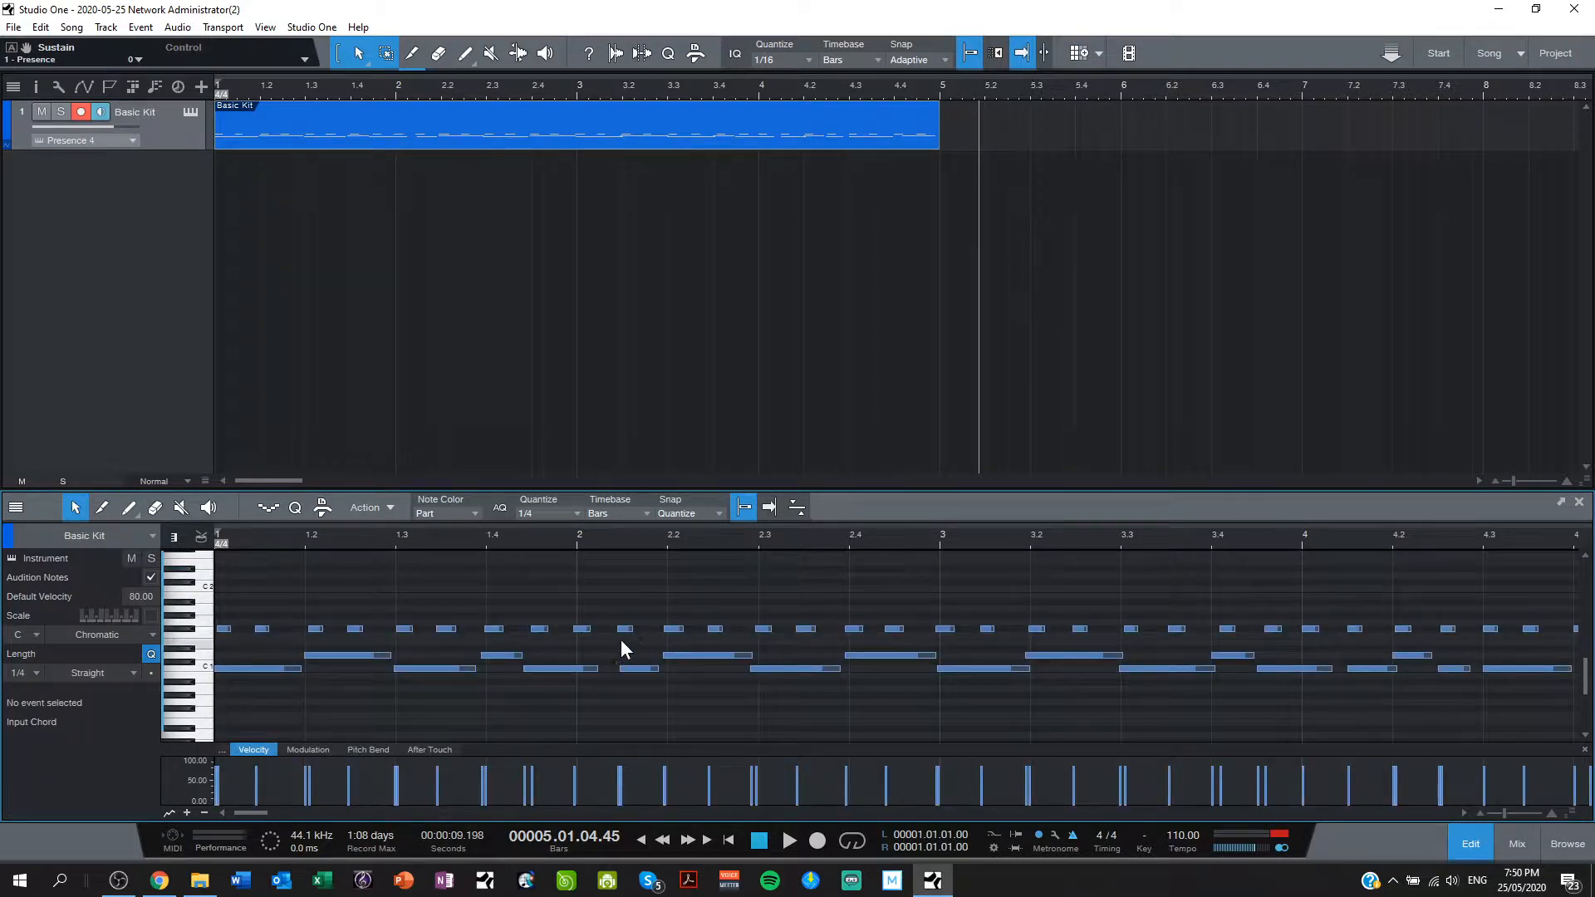
mouse_move(567, 521)
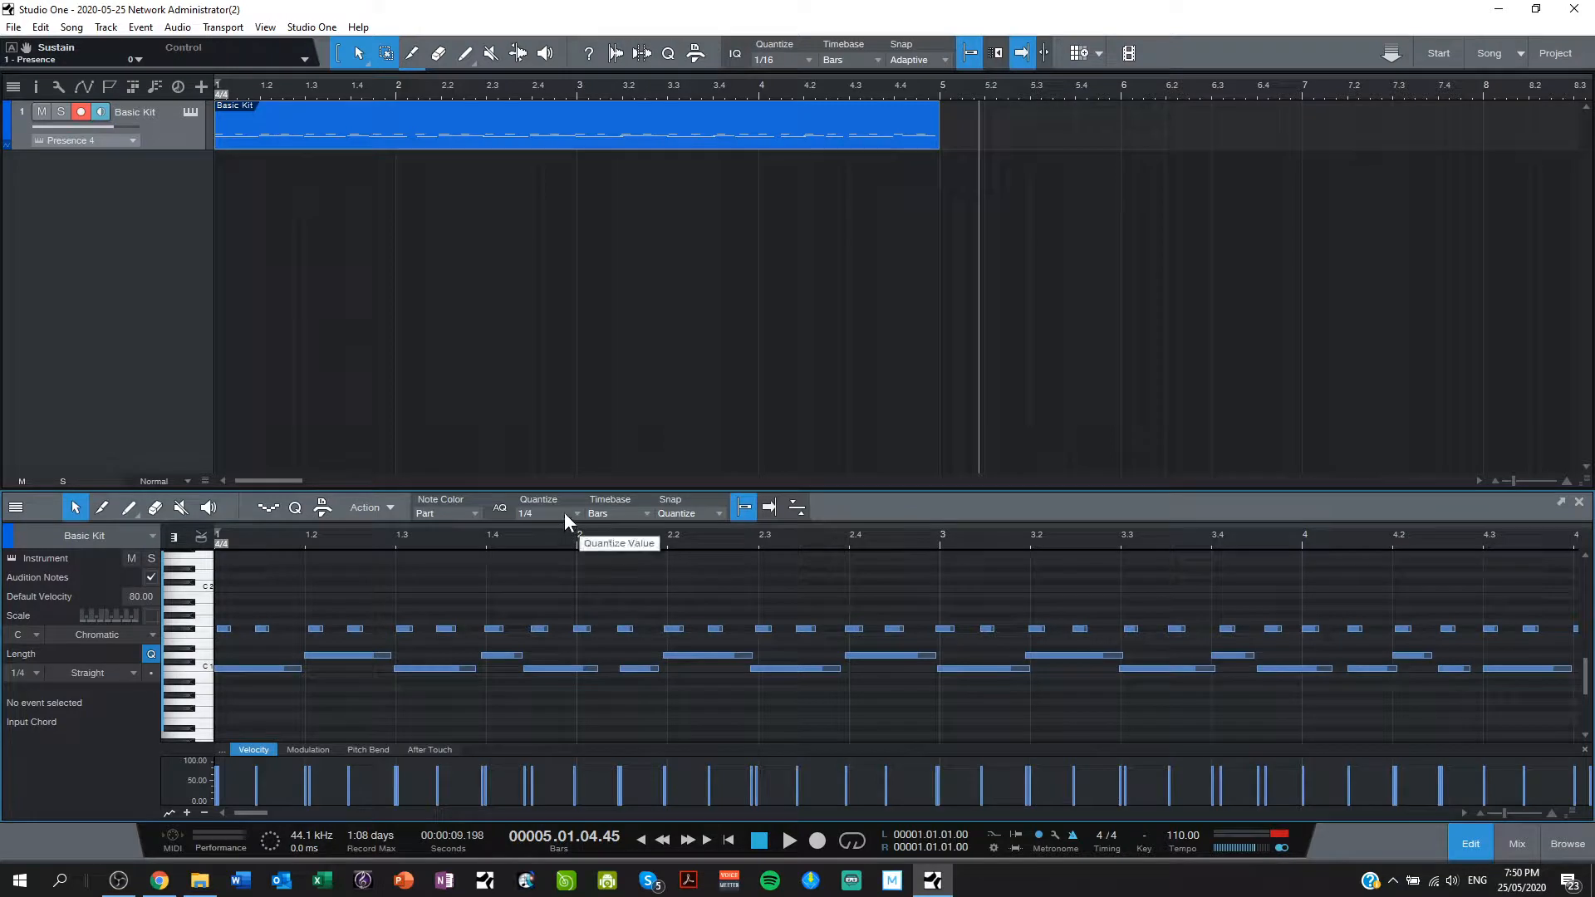
Step: Switch the quantize grid to 1/8 and select all drum notes with Ctrl+A
left_click(578, 513)
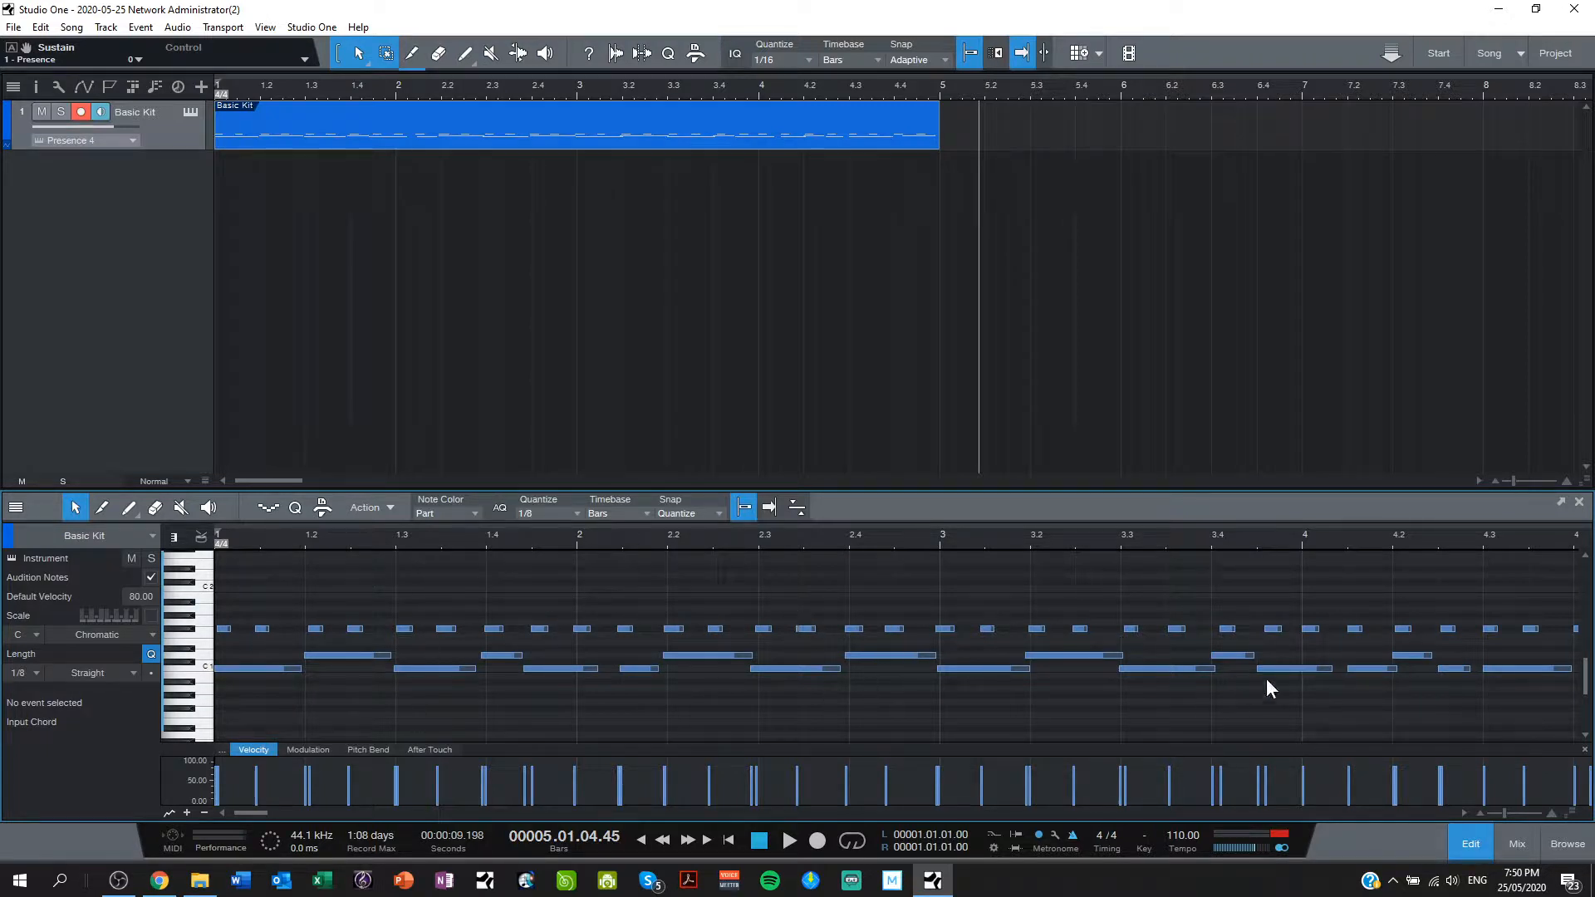
mouse_move(1408, 681)
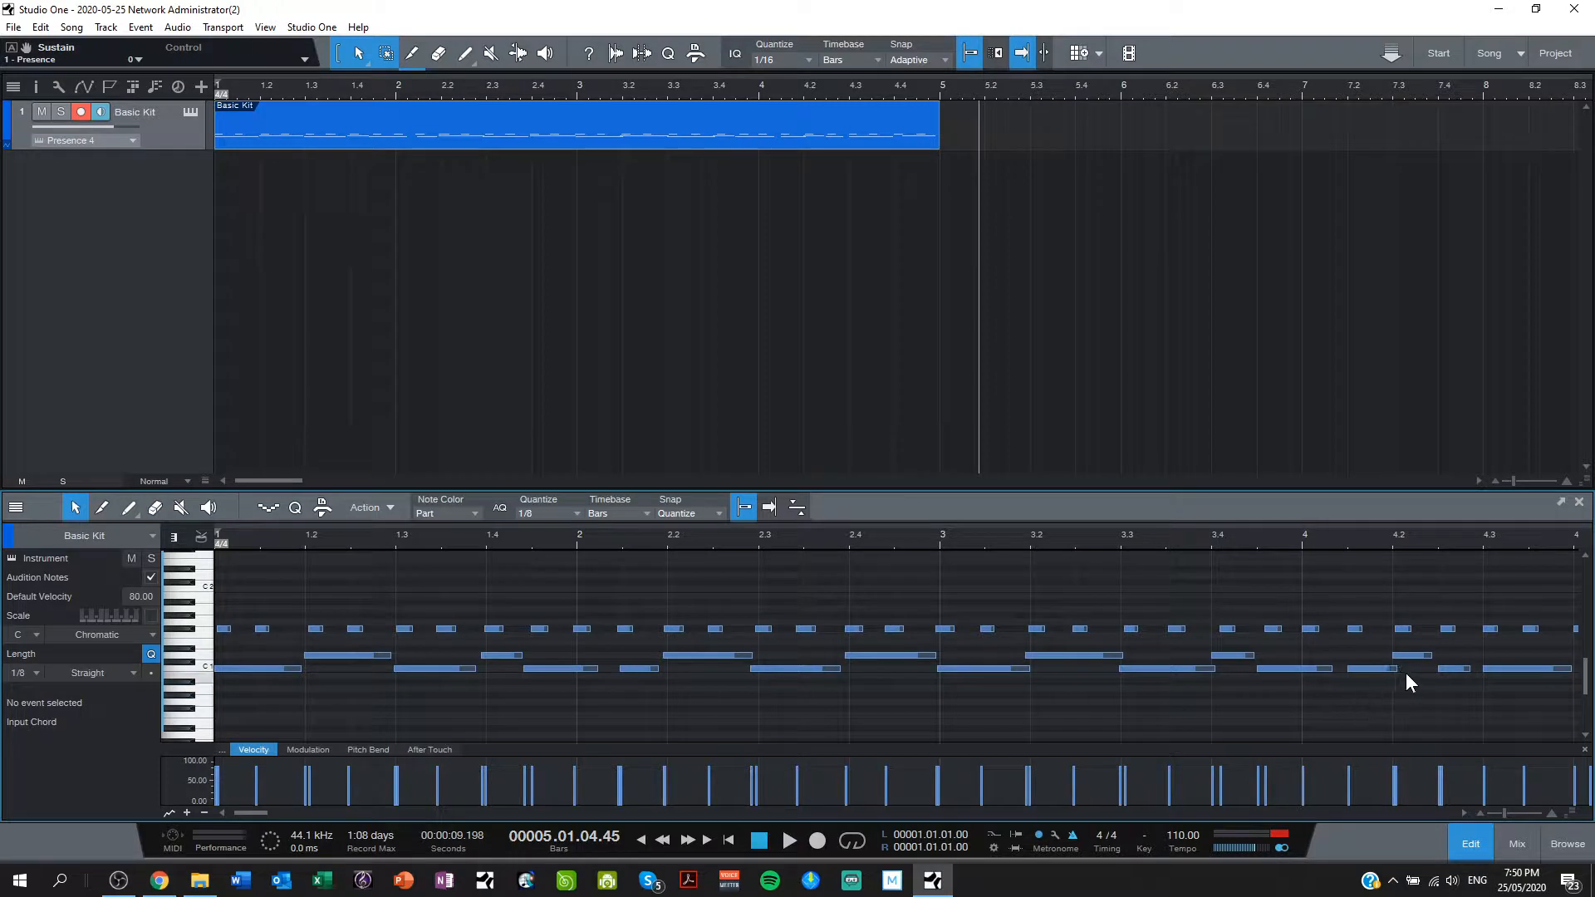
mouse_move(1234, 622)
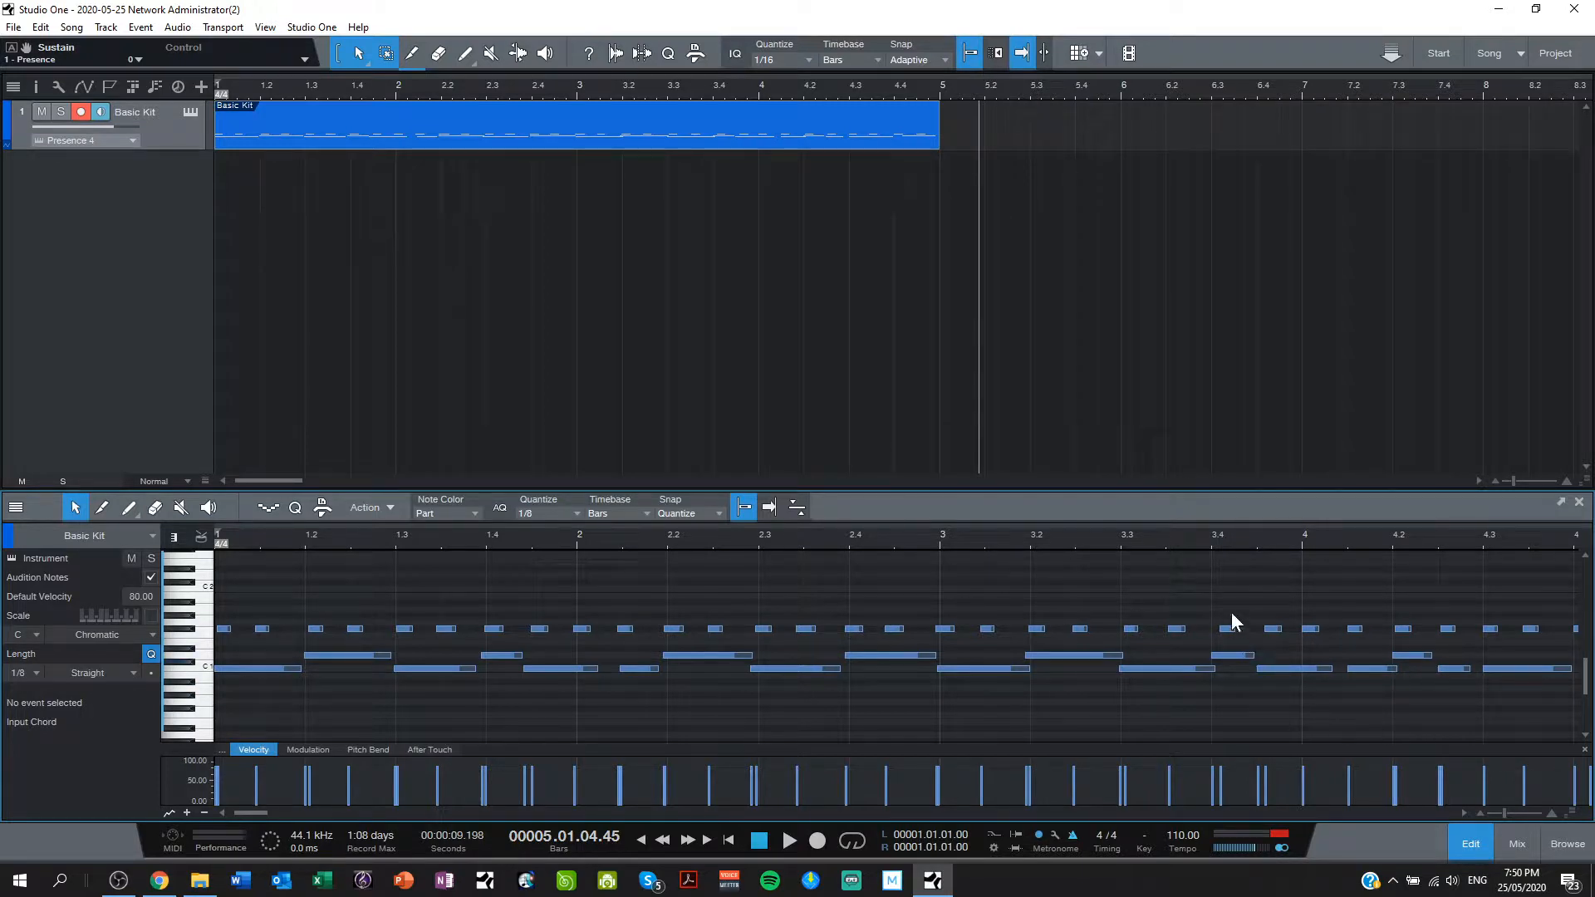
mouse_move(861, 715)
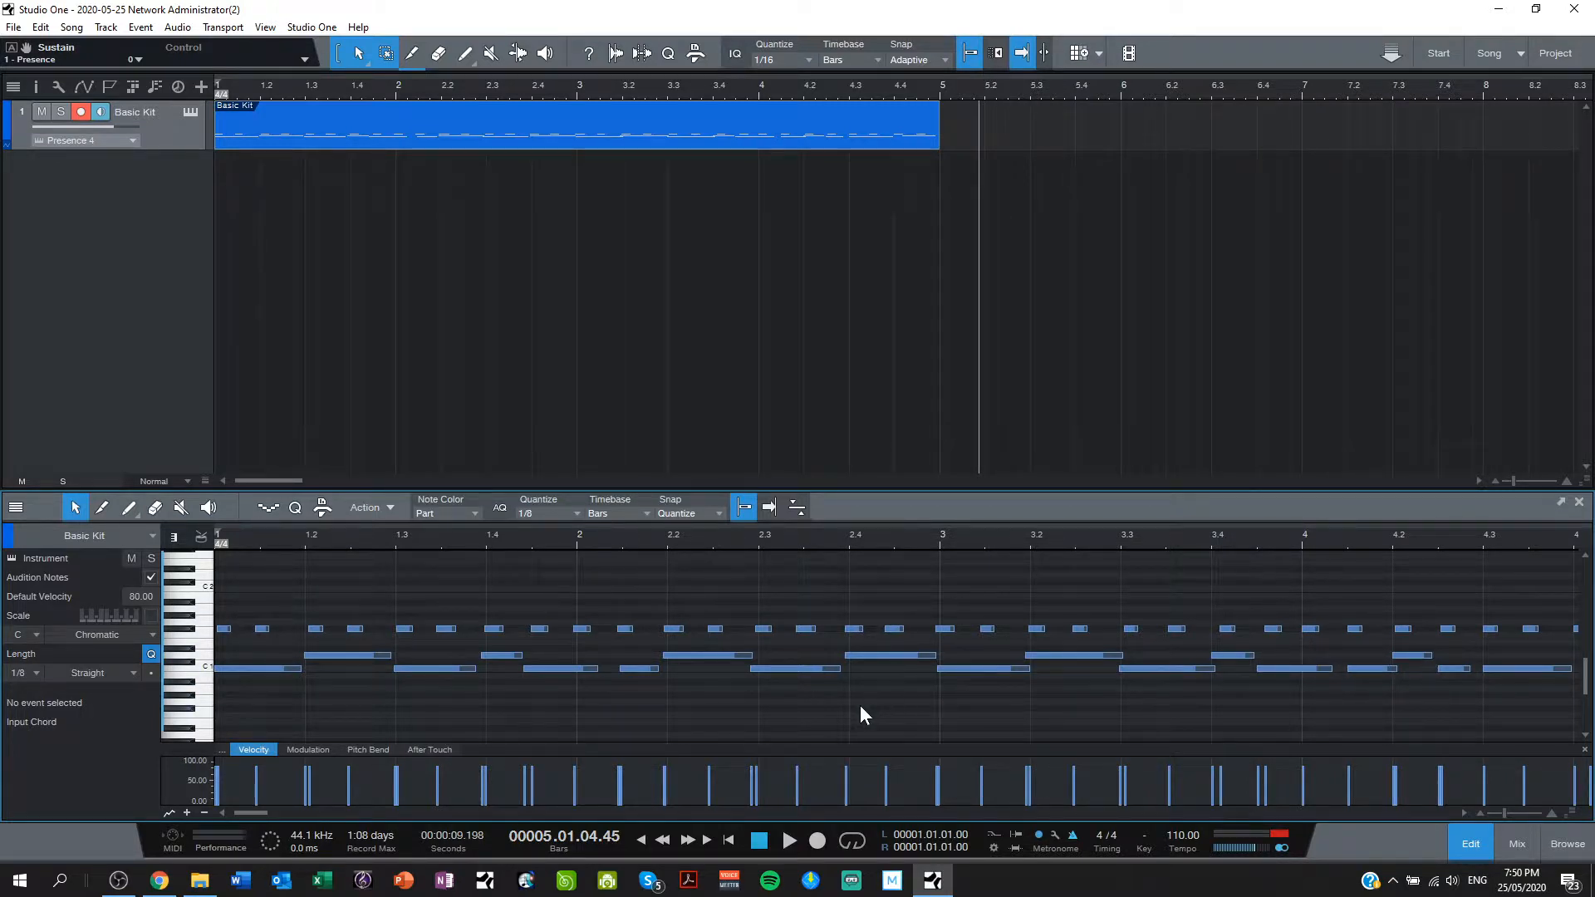
key("ctrl+a")
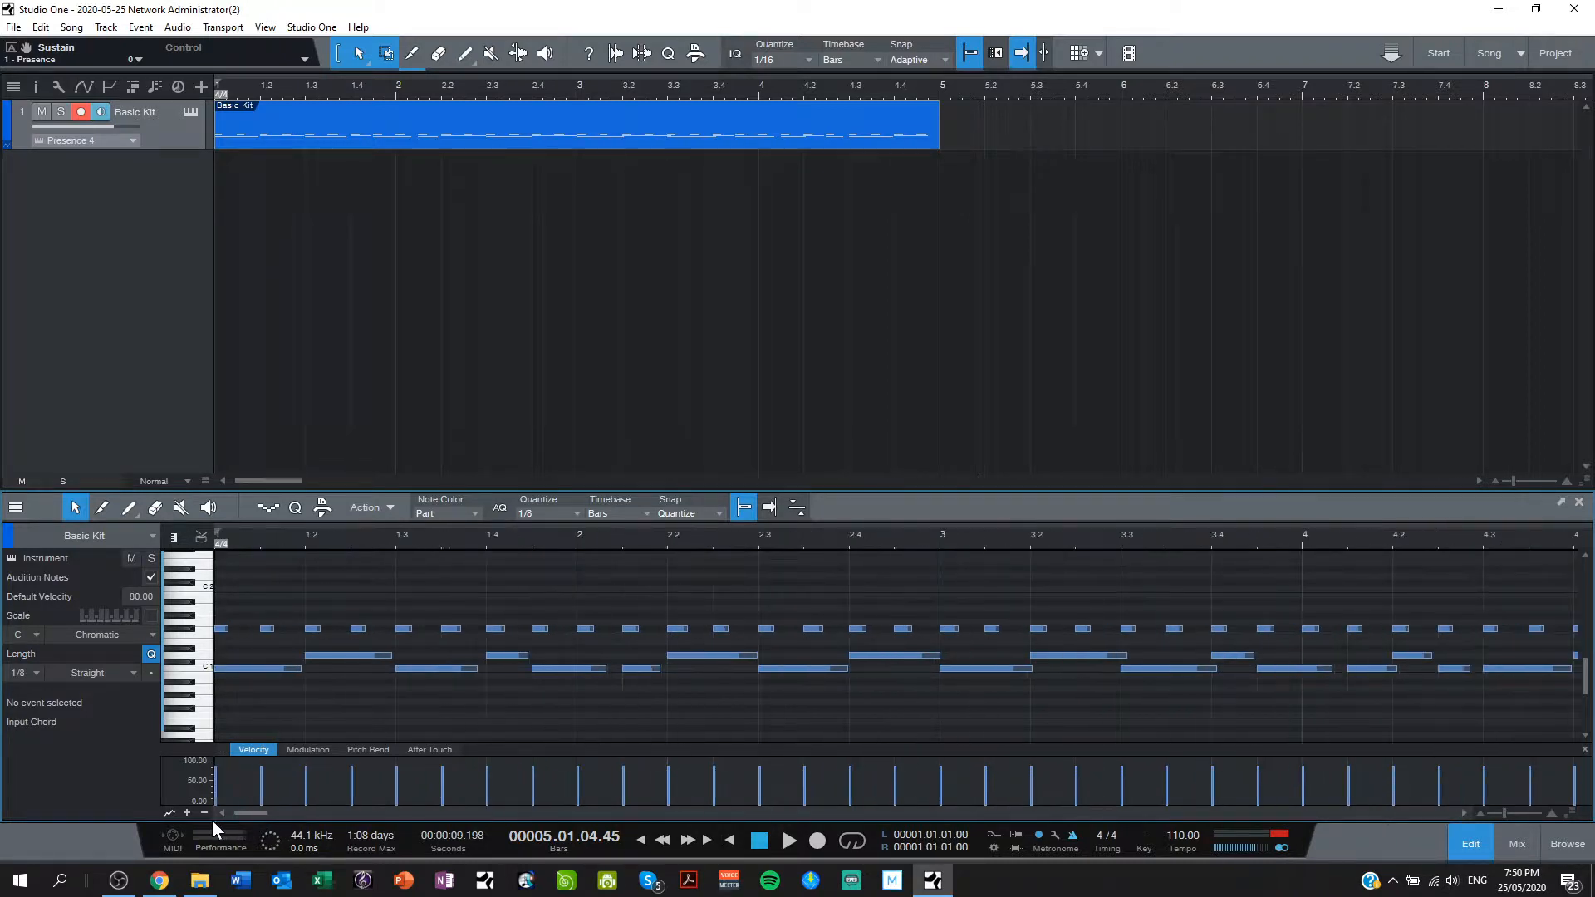
Step: Return to zero and play the quantized Basic Kit loop, stopping near bar 4
left_click(759, 842)
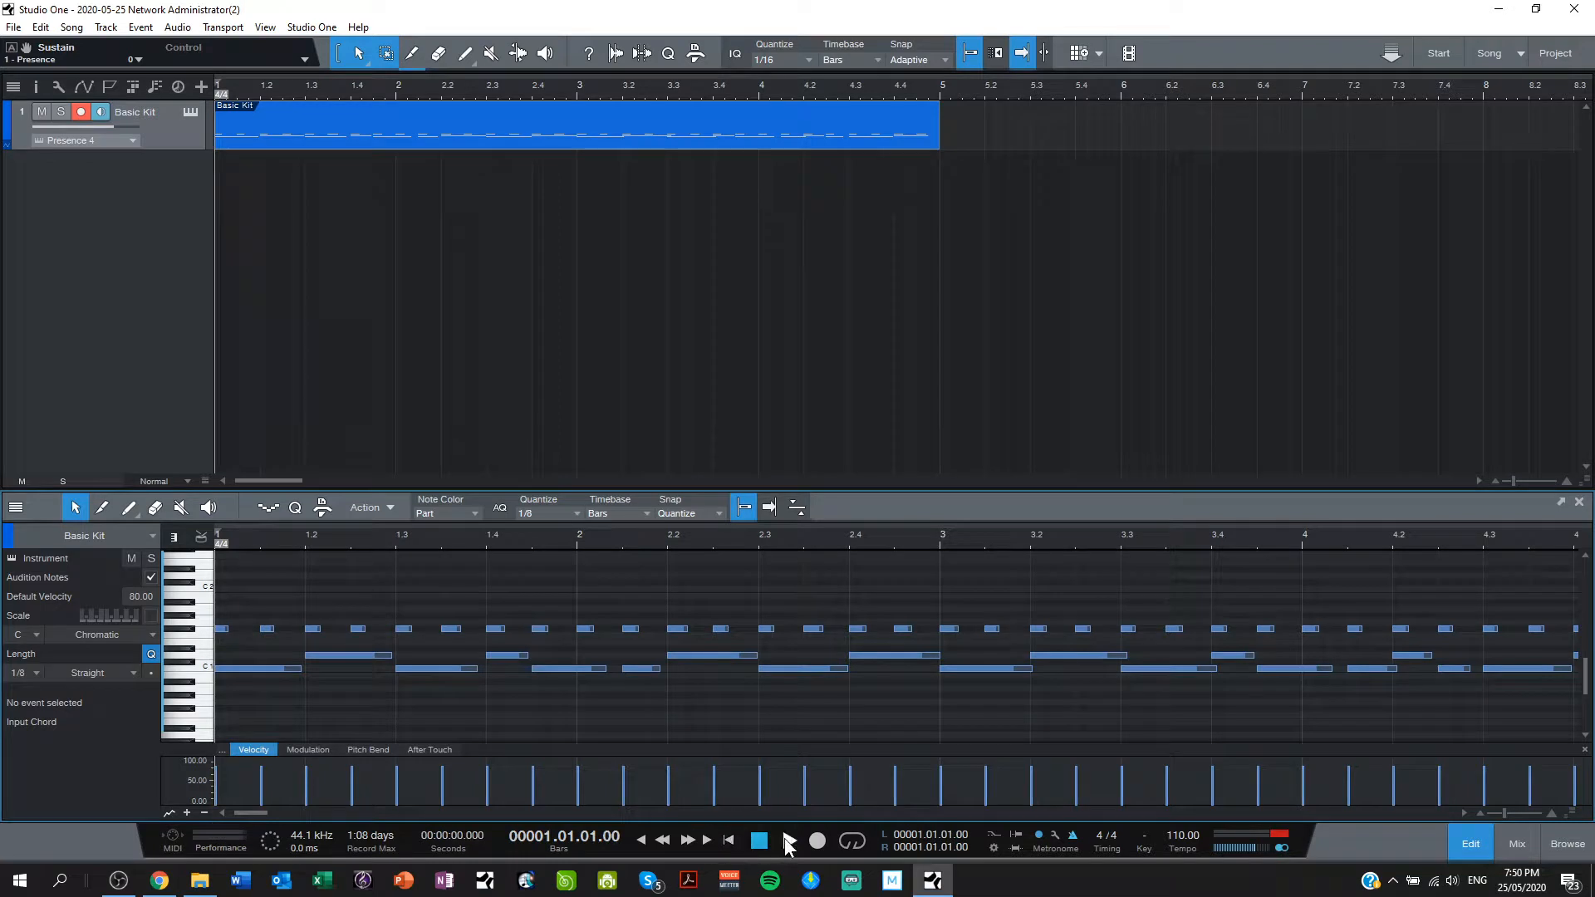
left_click(789, 846)
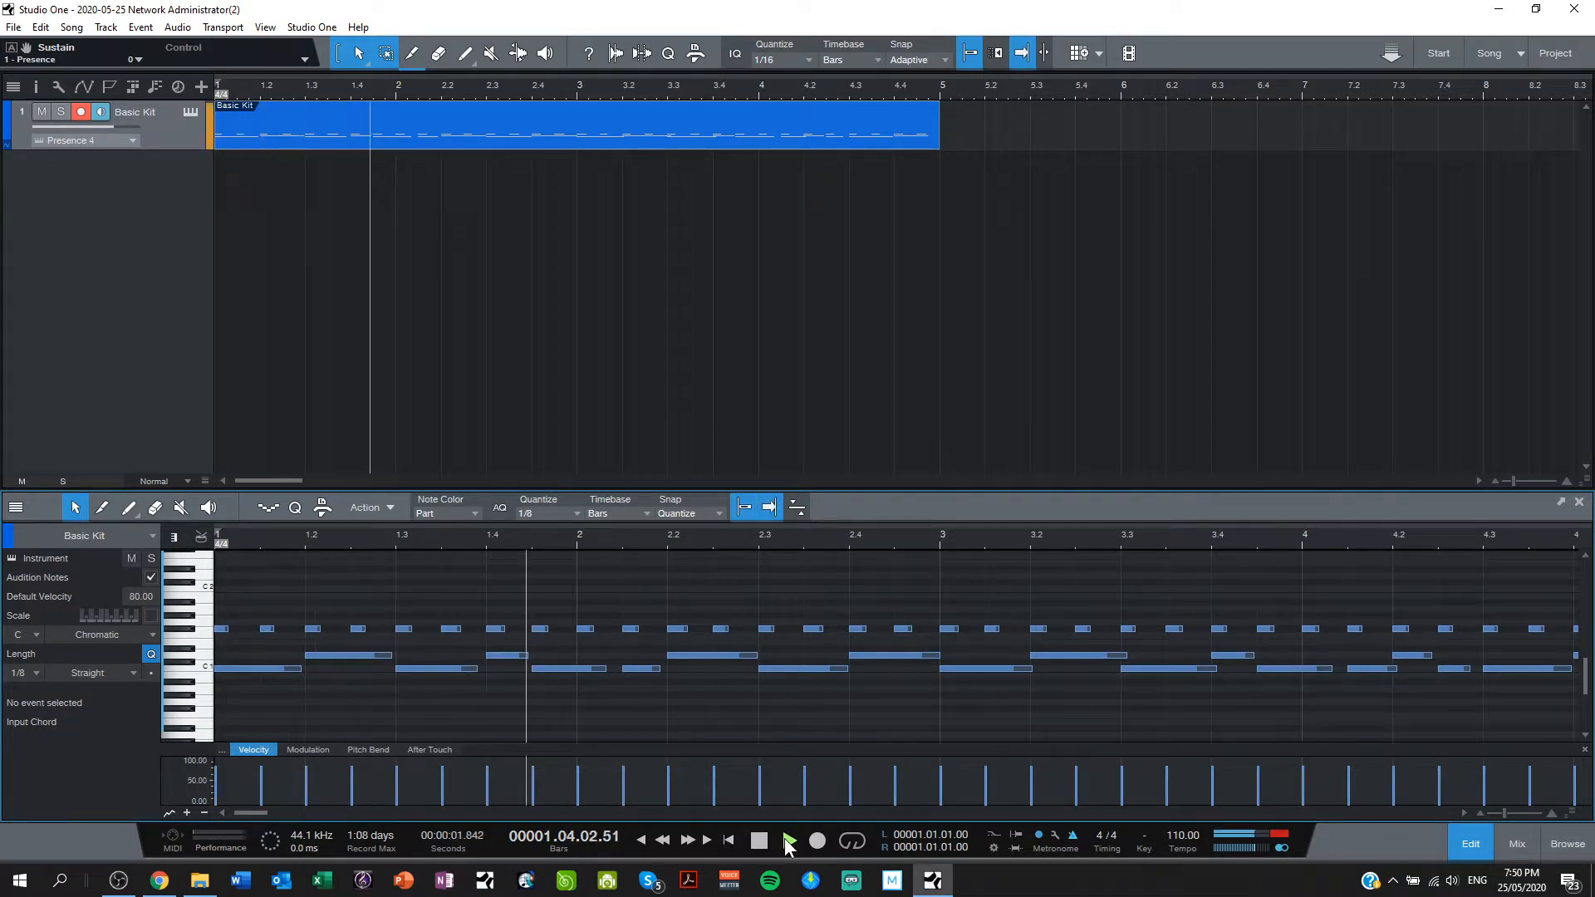
left_click(789, 843)
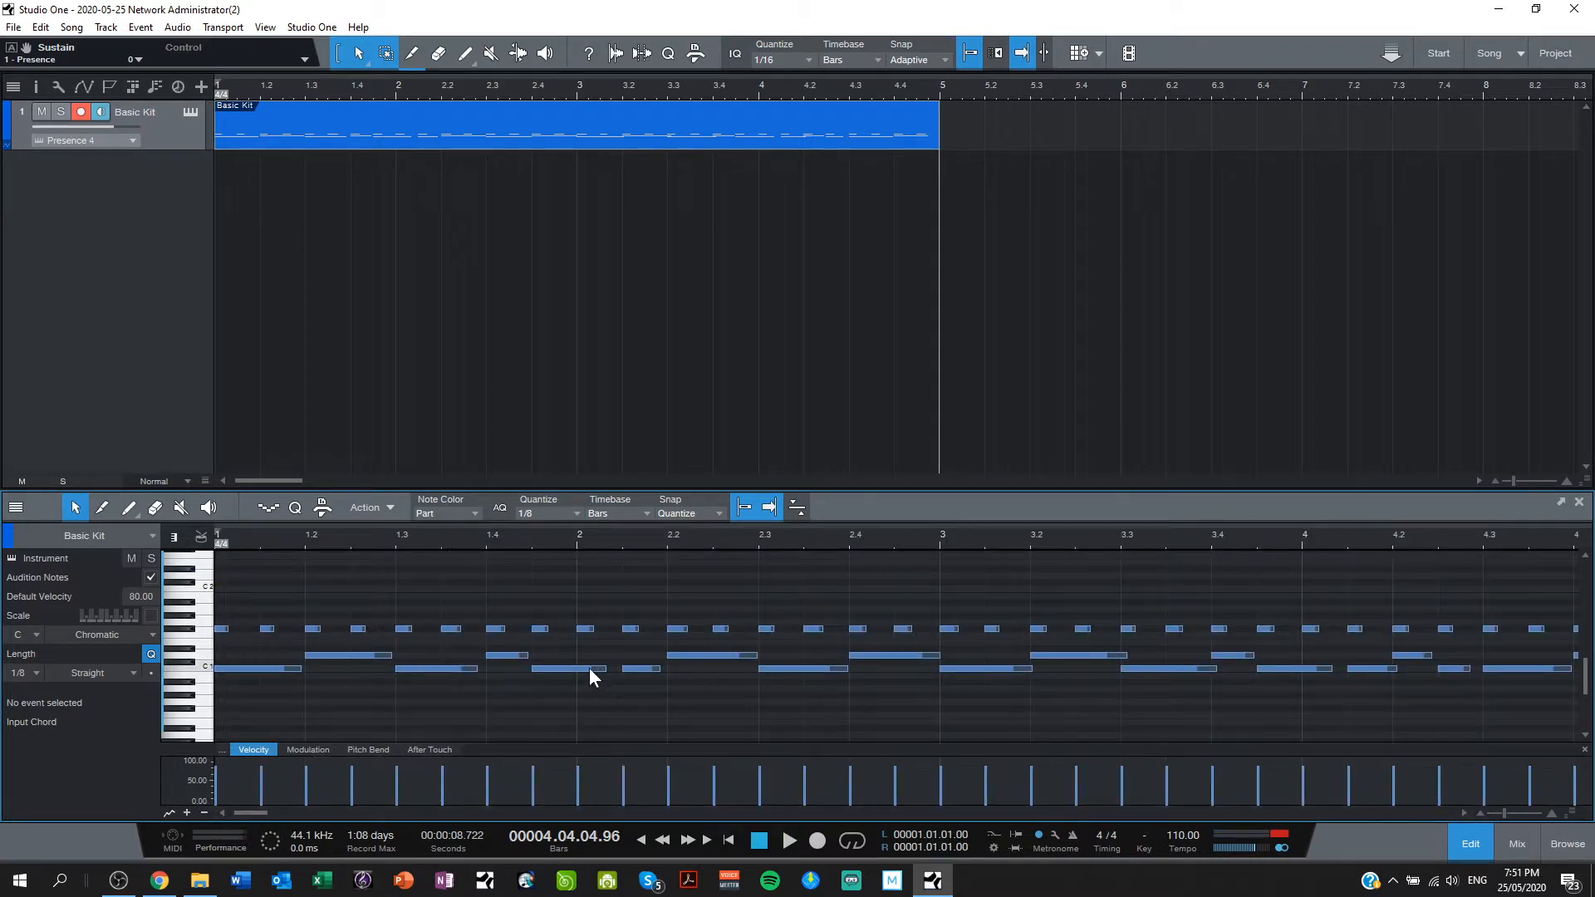
left_click(565, 668)
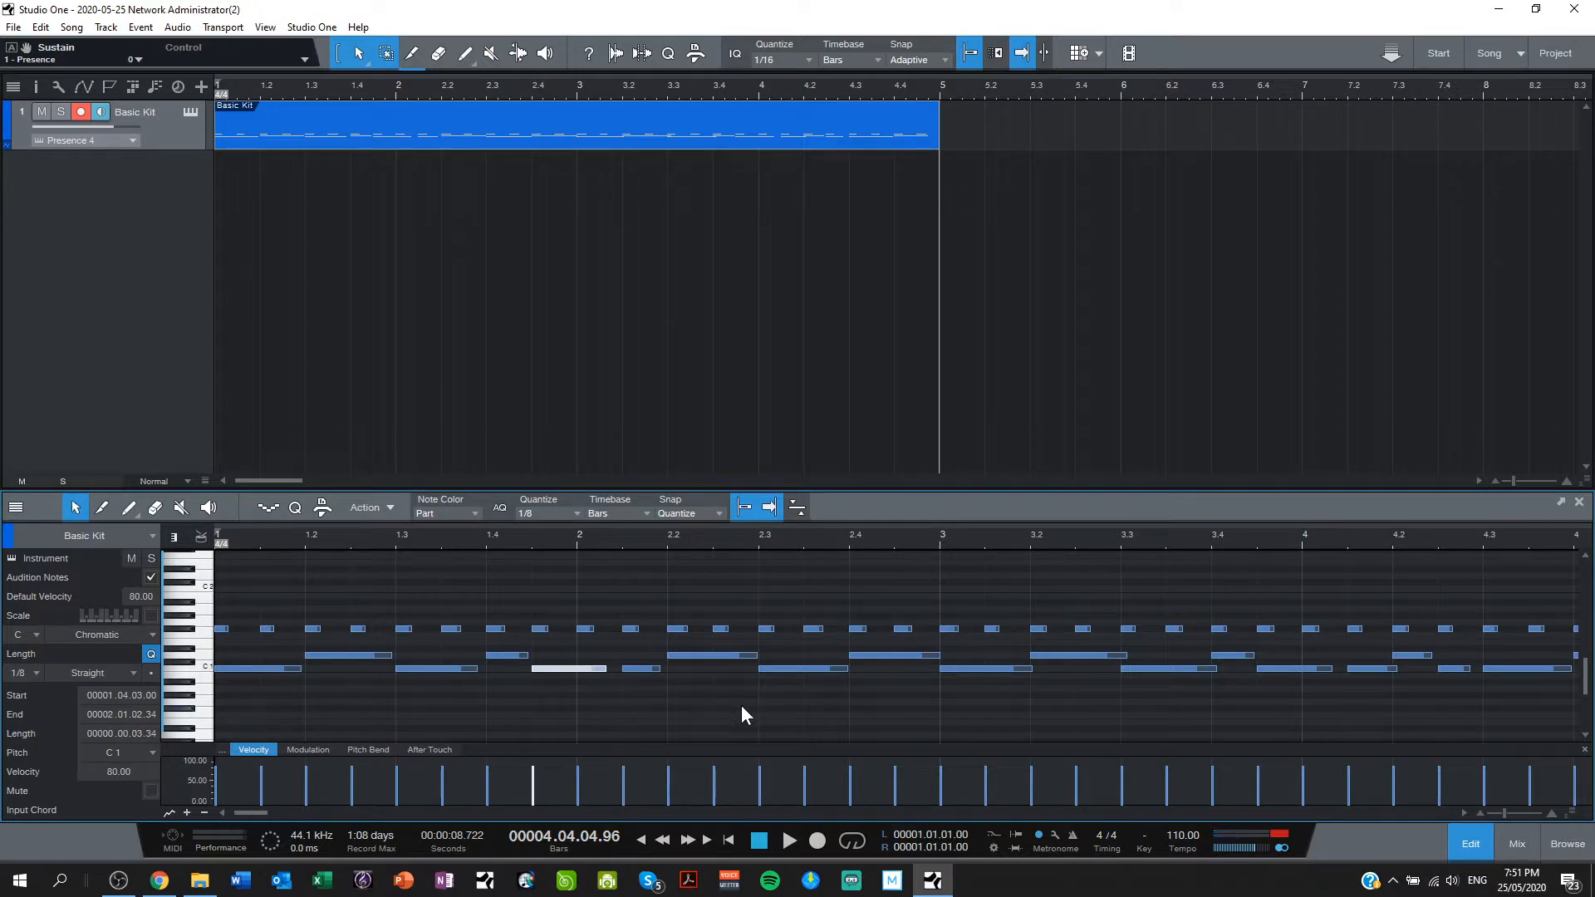
mouse_move(737, 742)
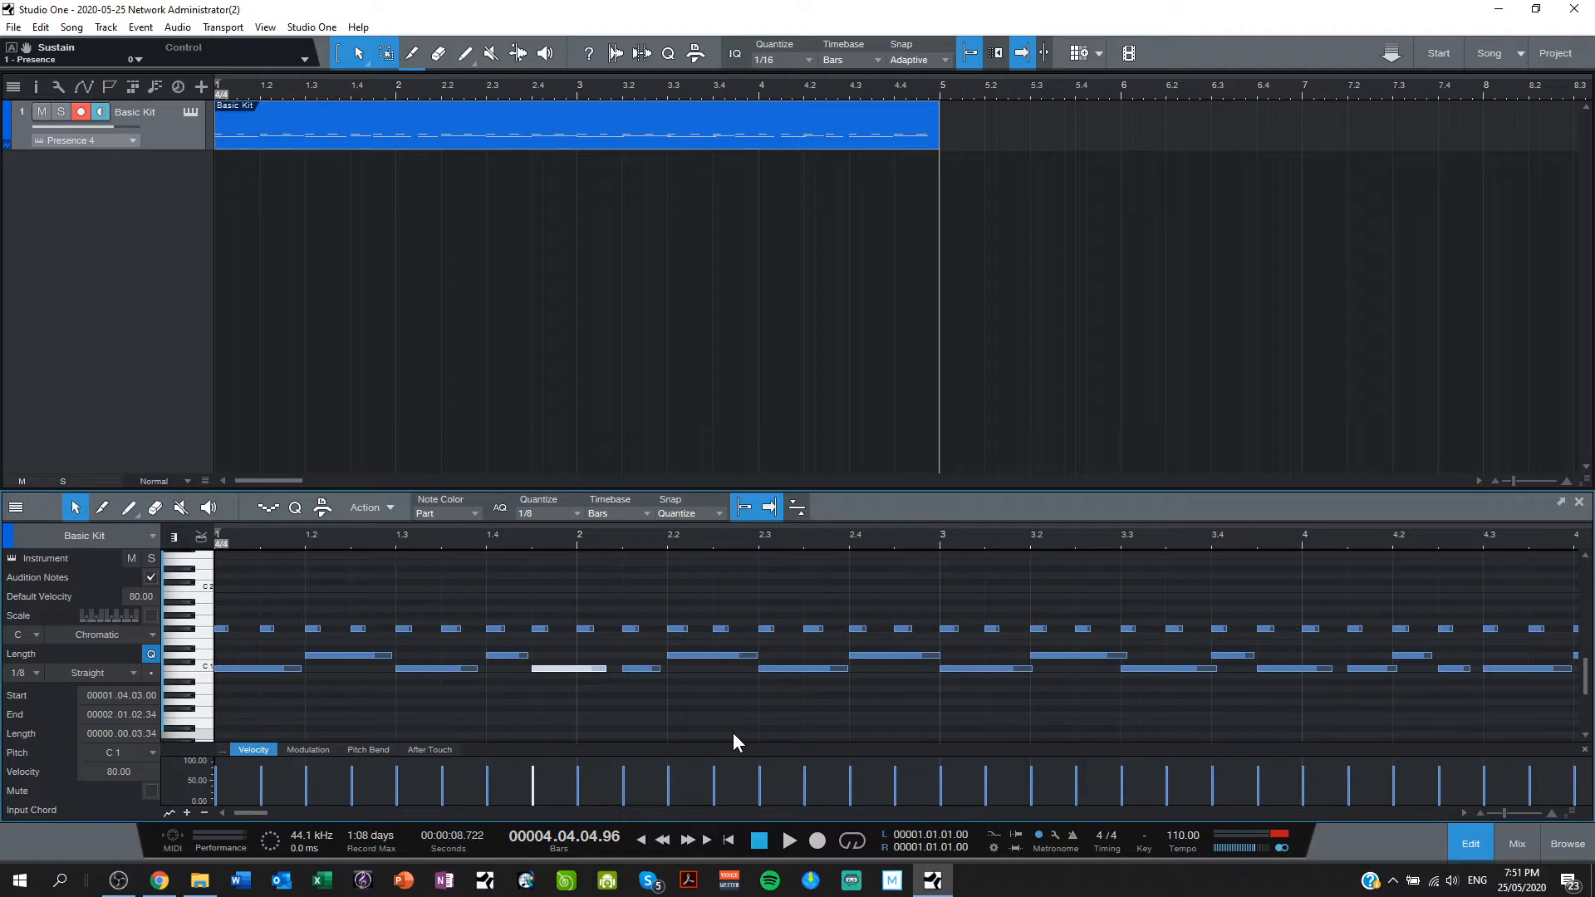
mouse_move(651, 687)
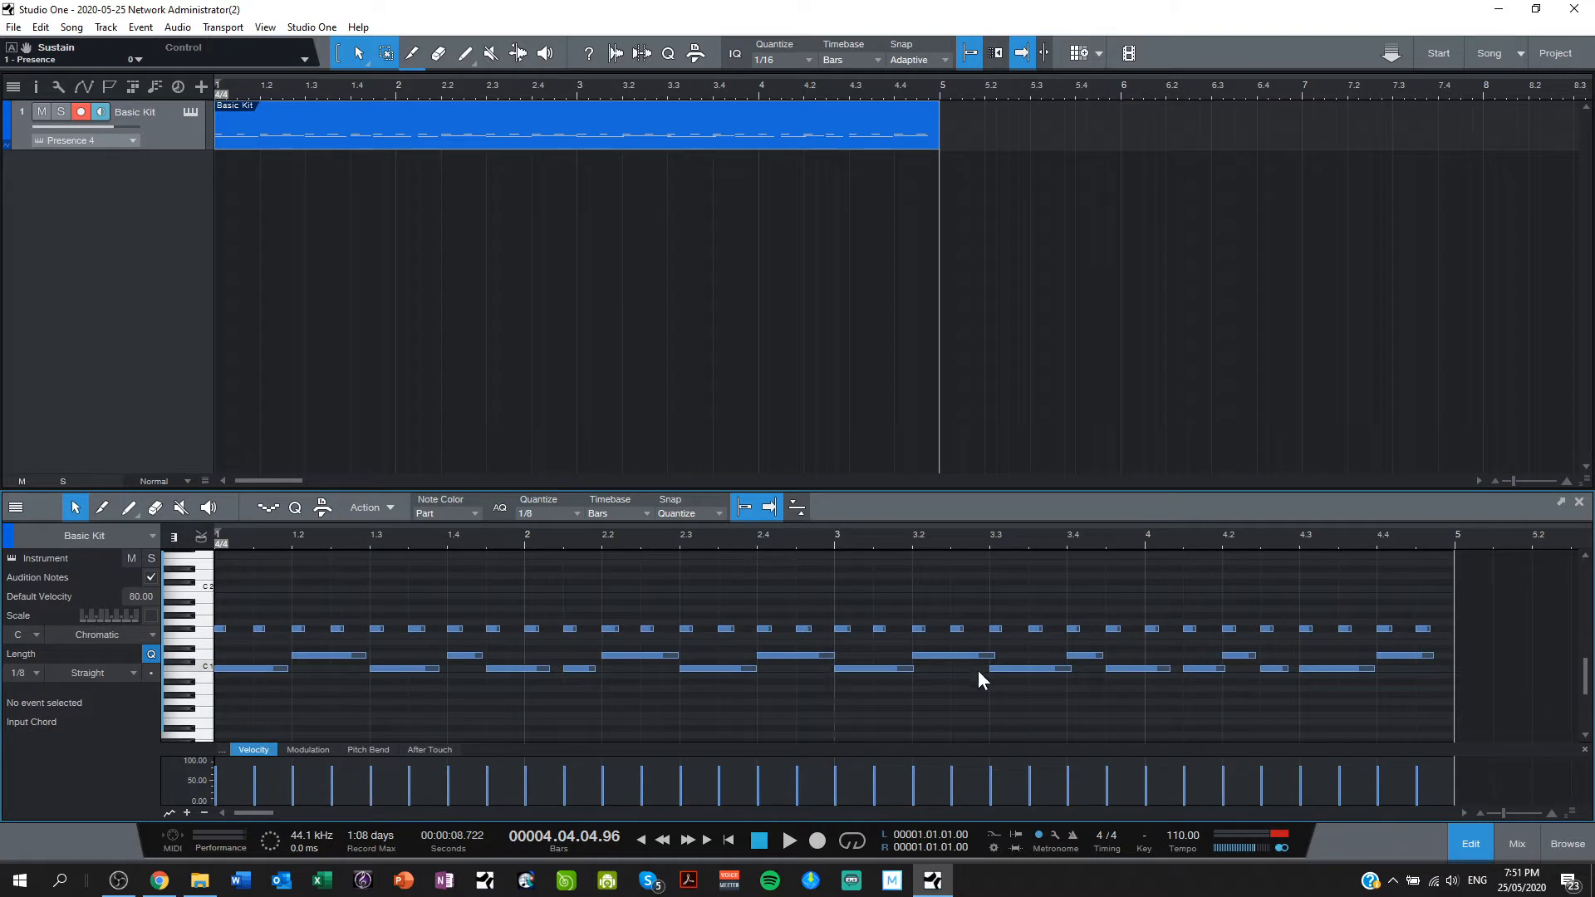
left_click(1007, 668)
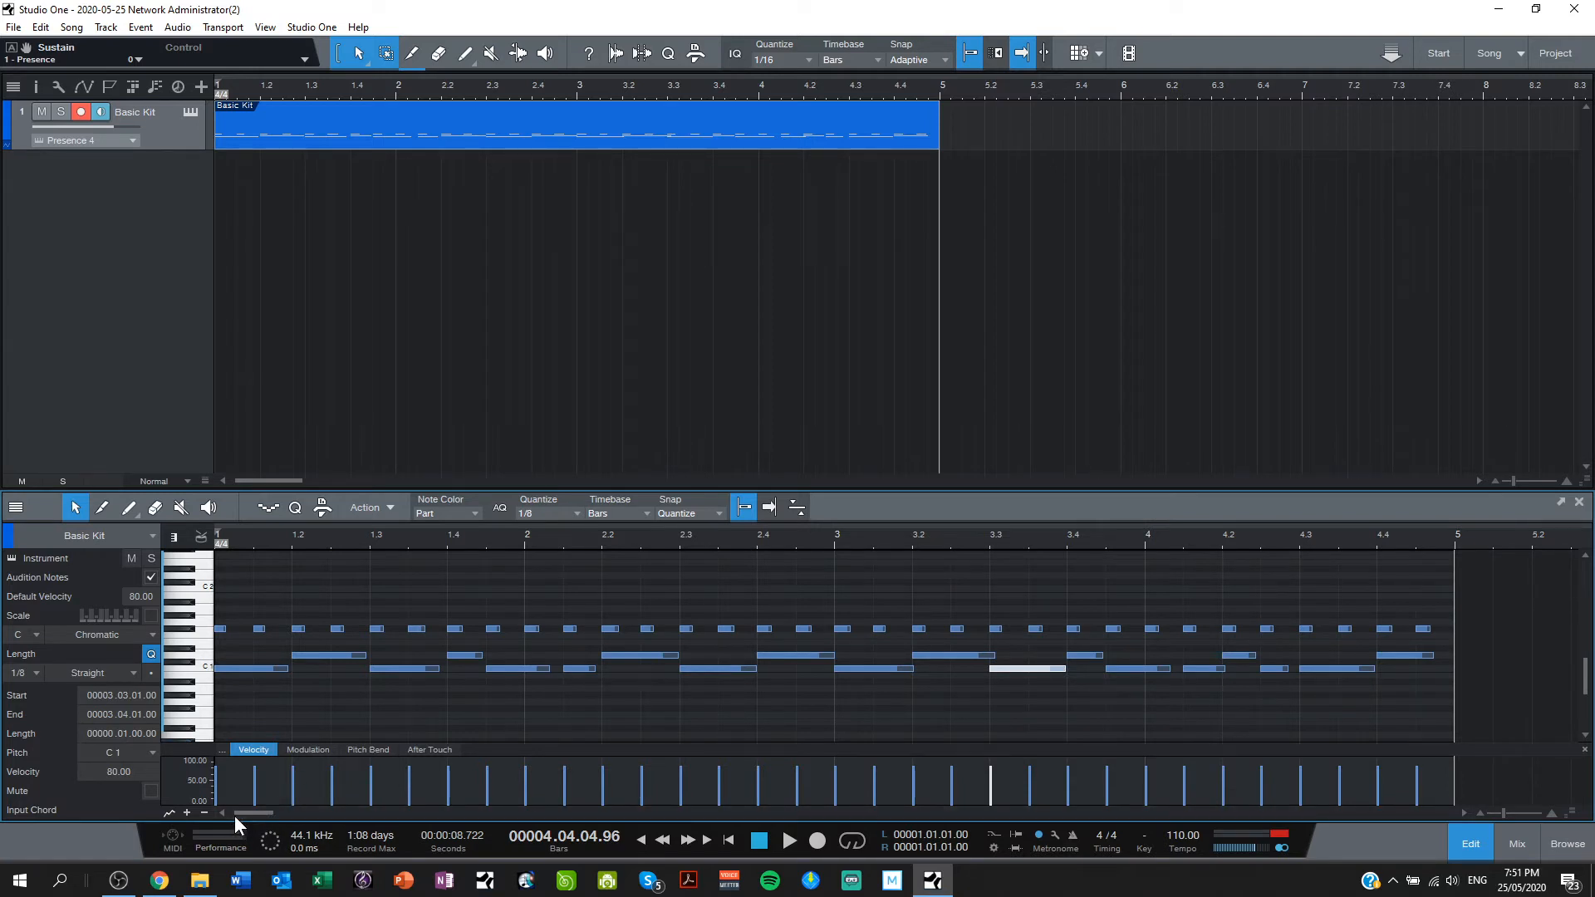
mouse_move(699, 749)
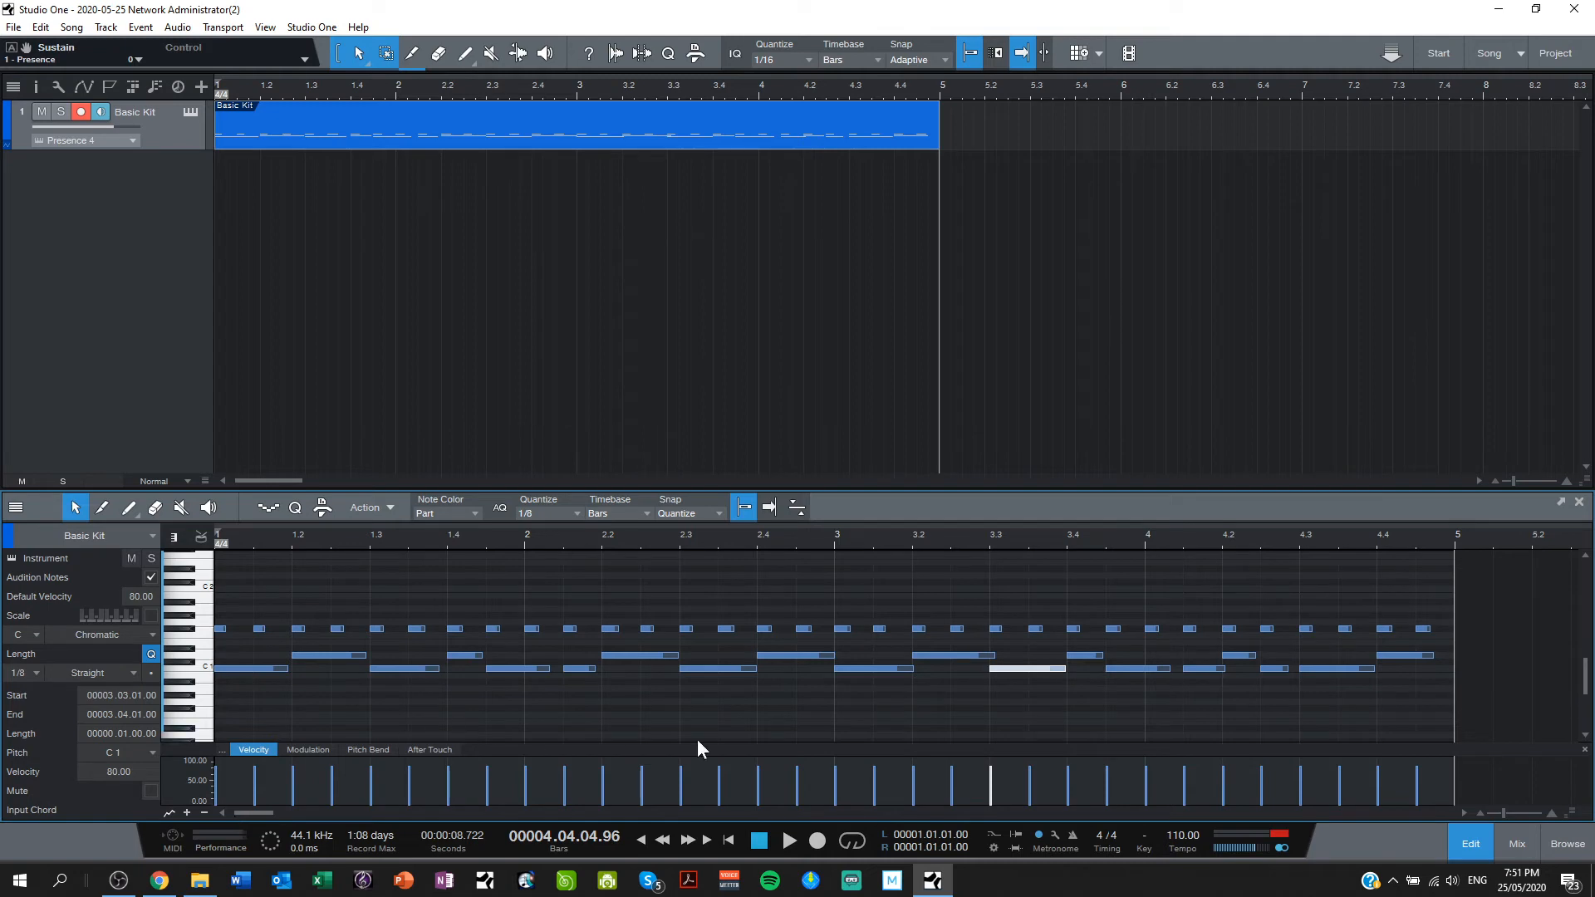